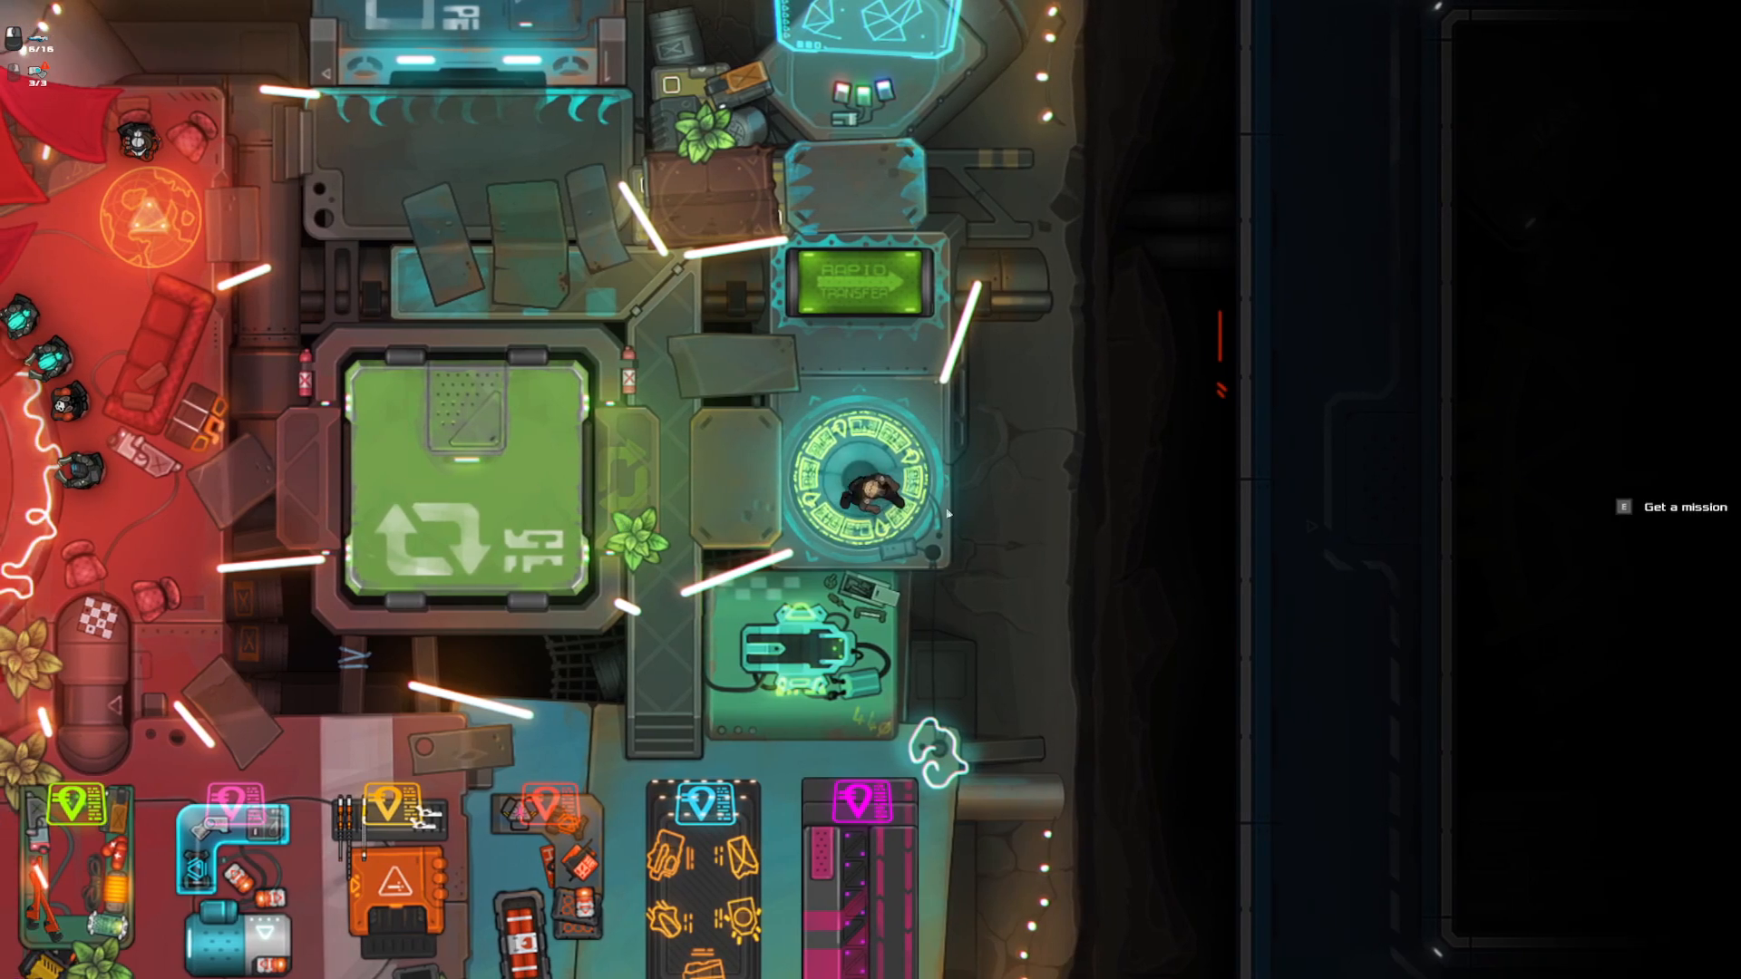
mouse_move(822, 478)
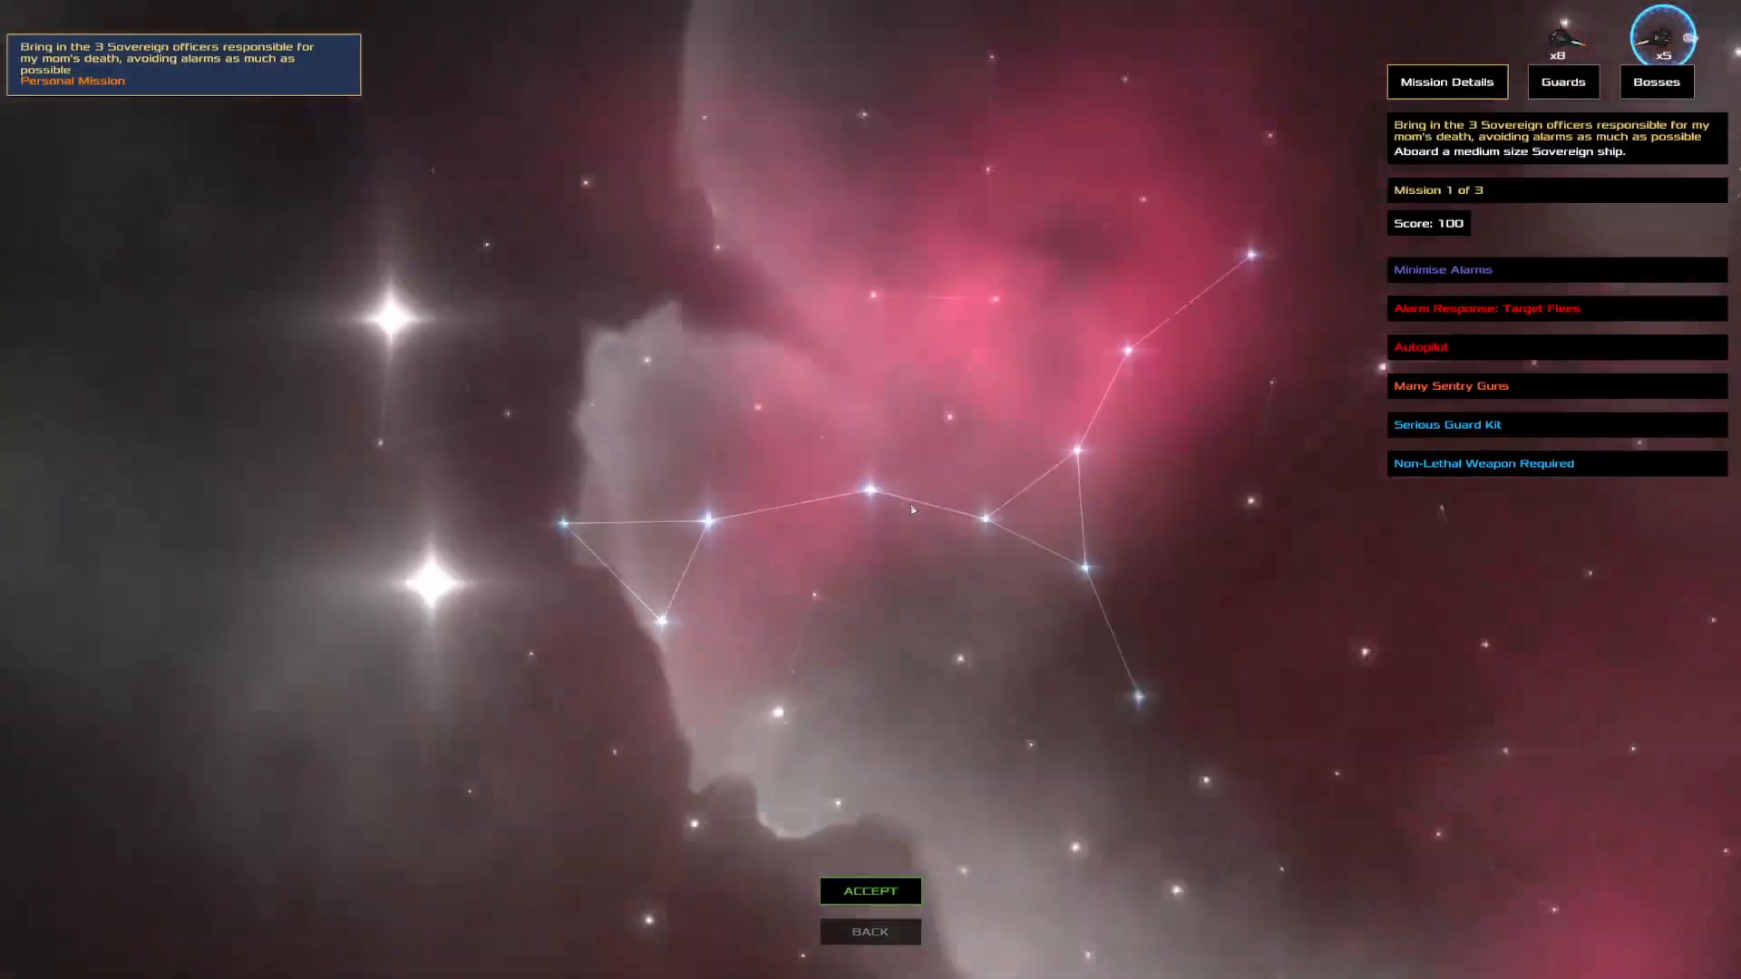
Check the guards' equipment, return to Mission Details, and accept the three-Sovereign-officers mission
left_click(1562, 81)
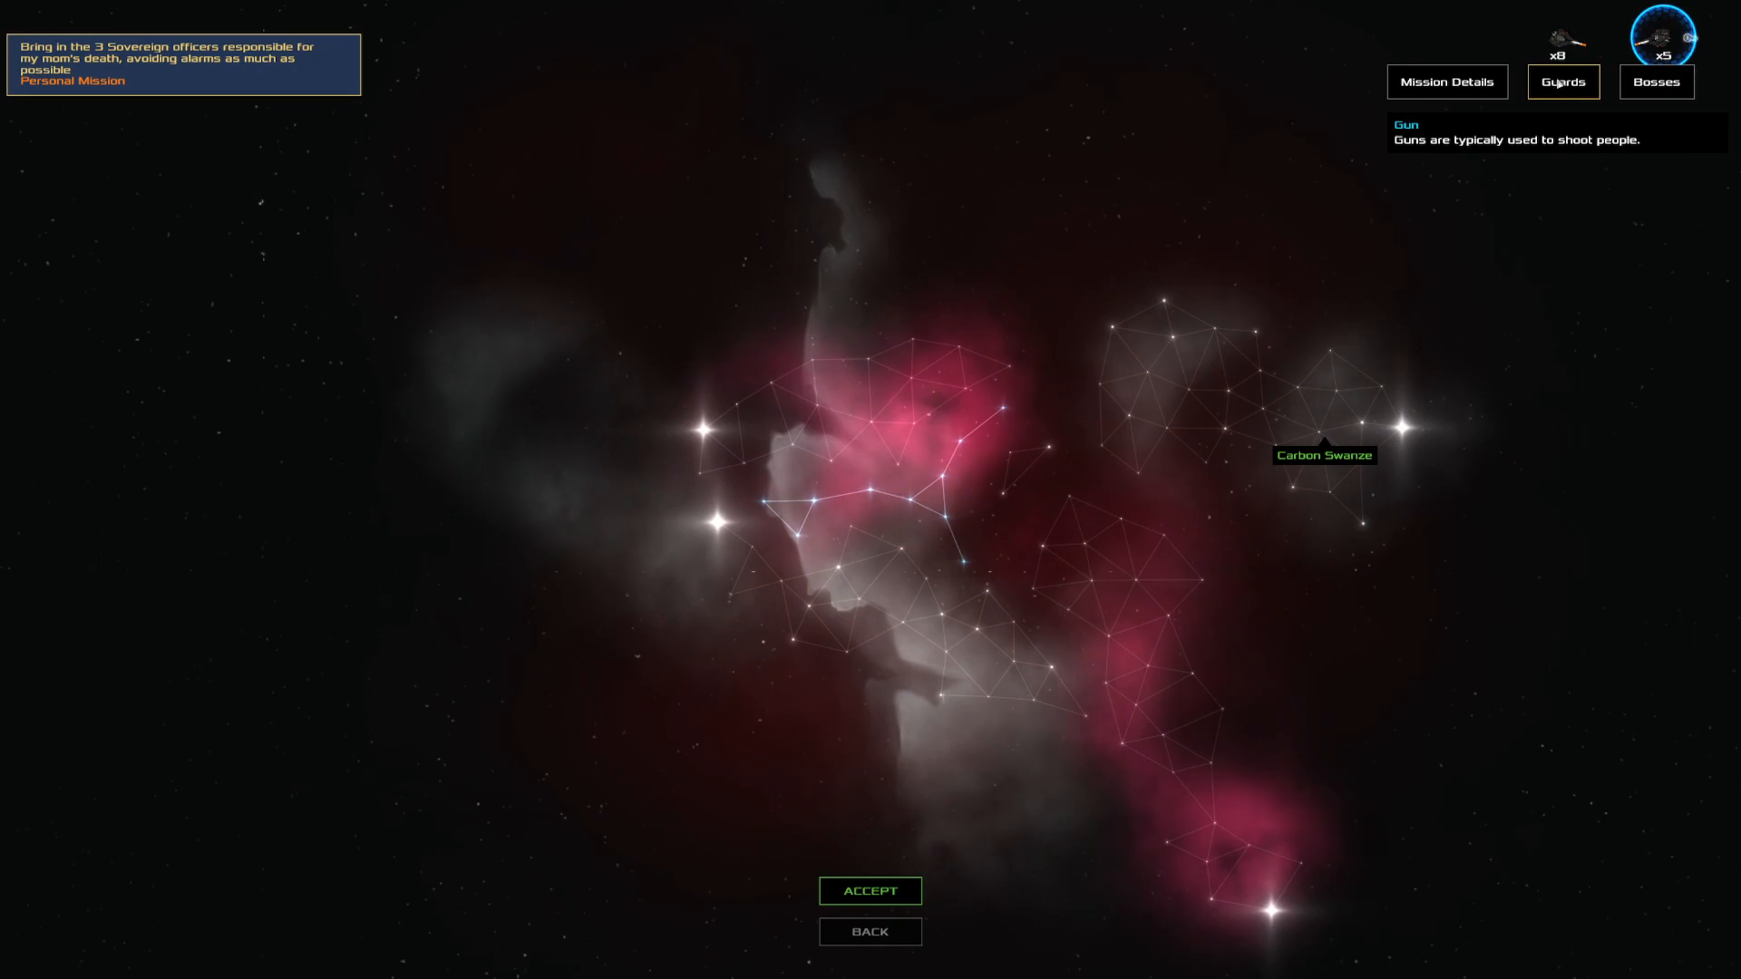
left_click(1445, 81)
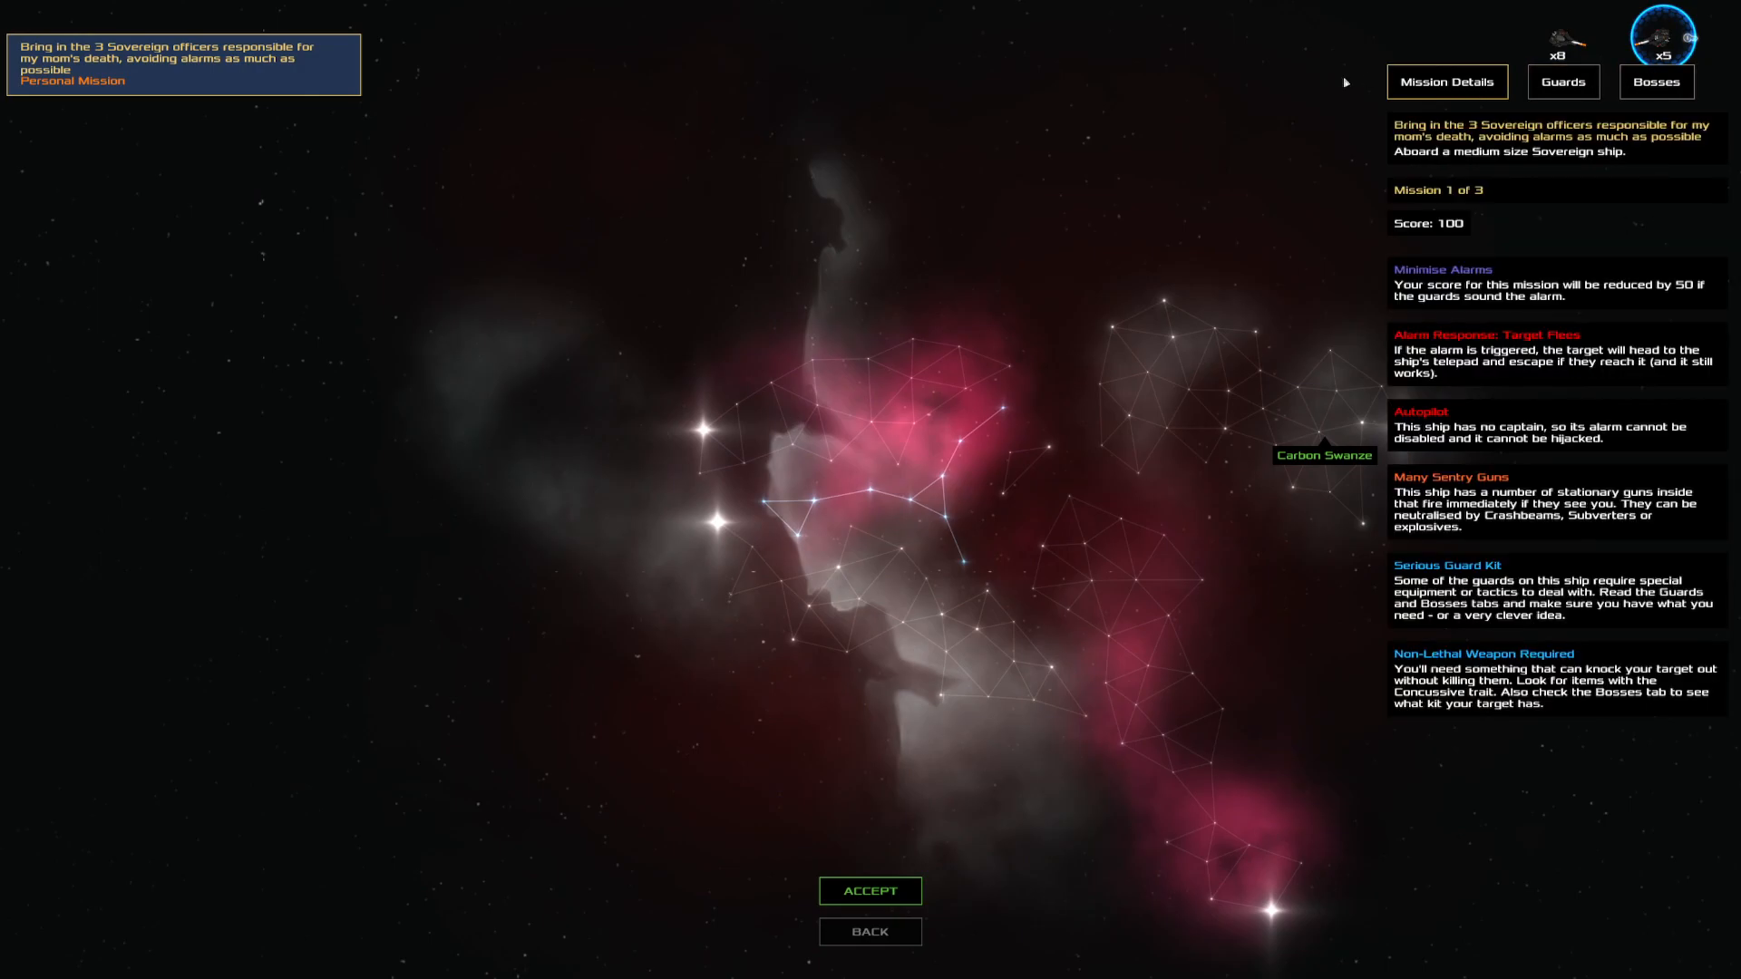
mouse_move(1512, 481)
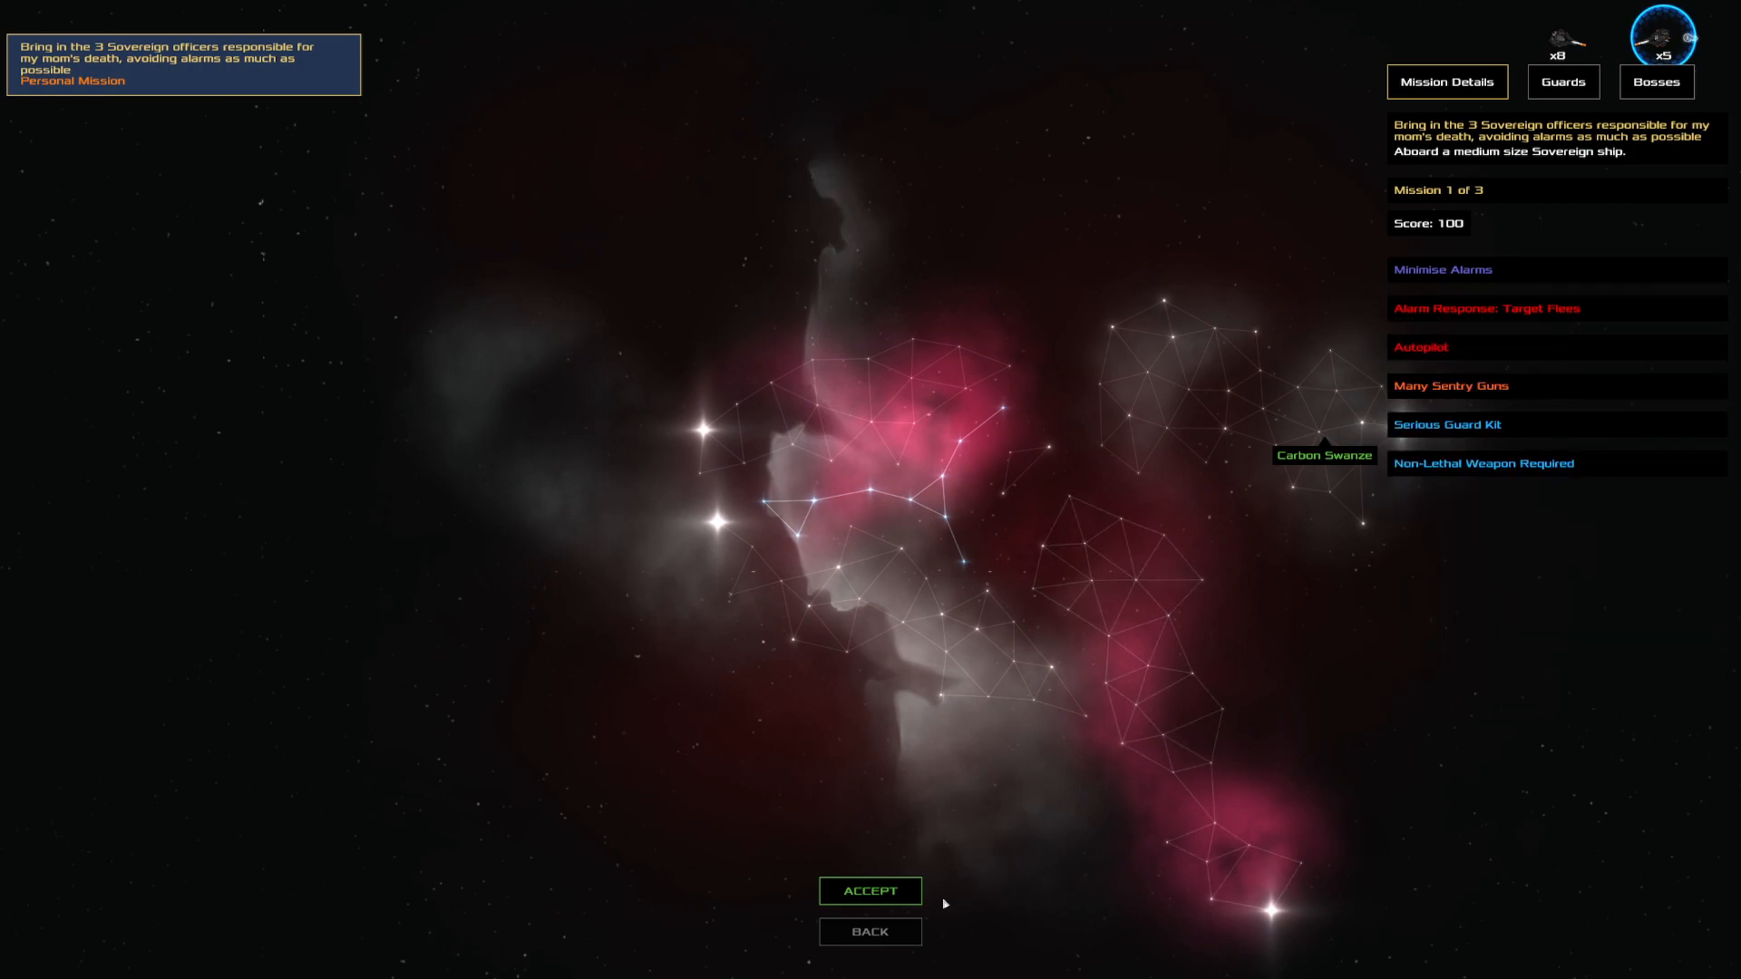
left_click(869, 890)
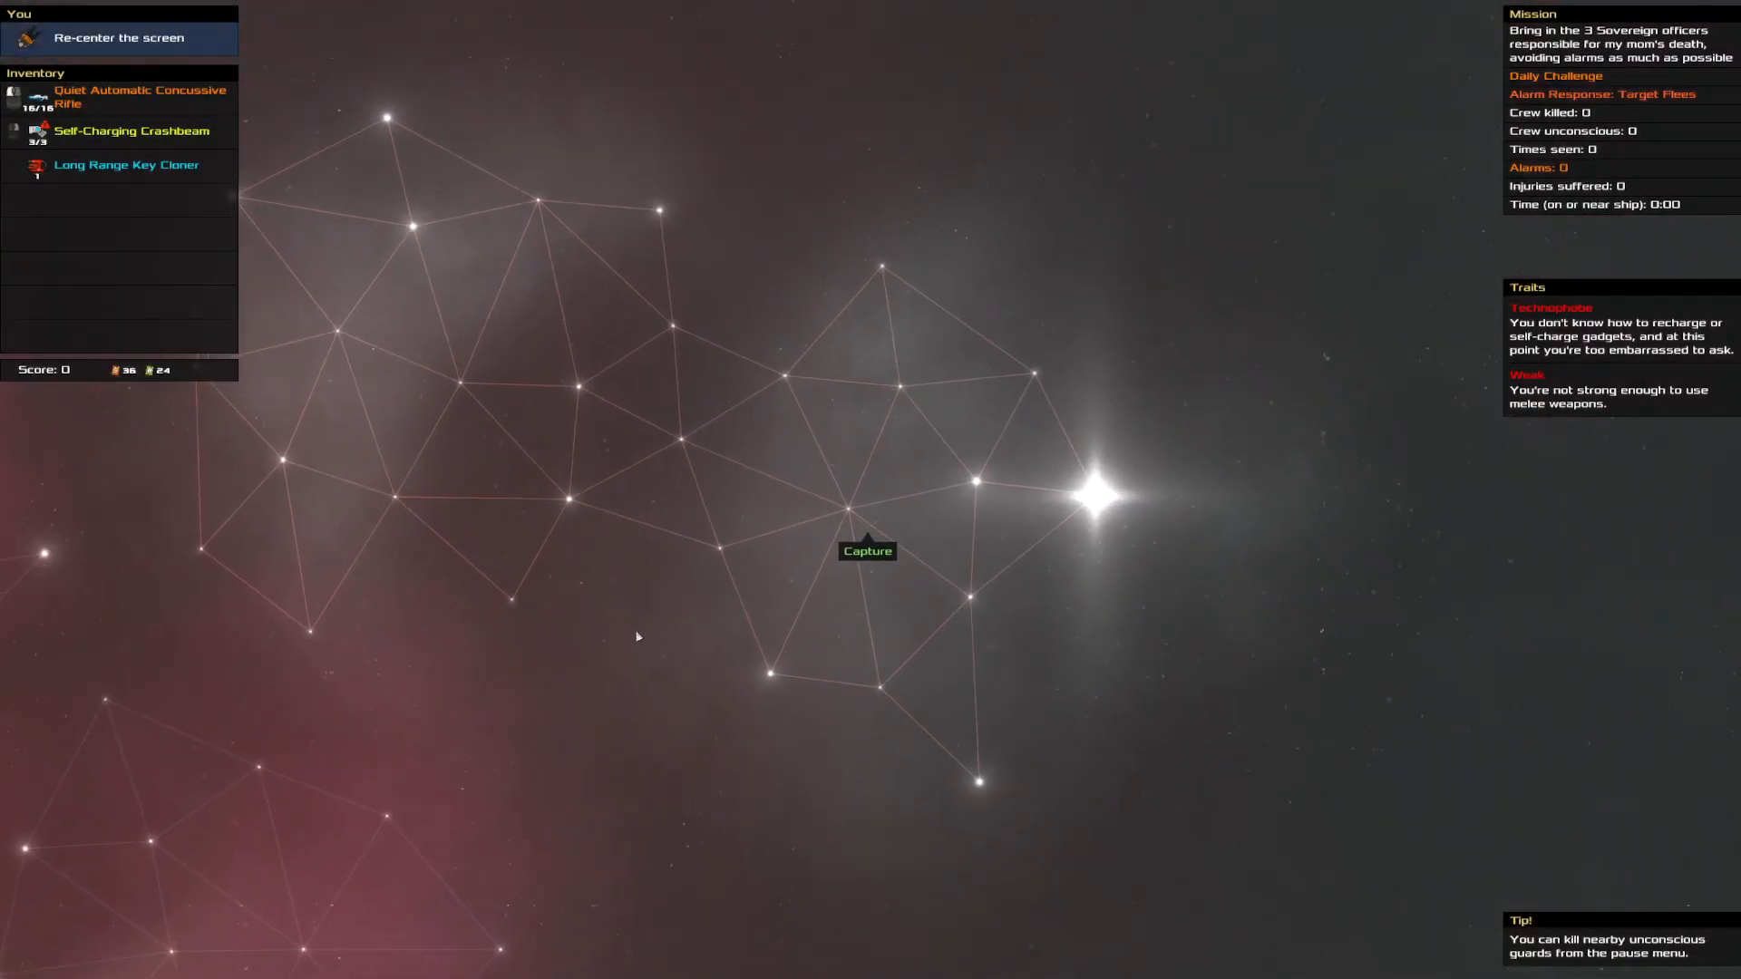
Steer the pod across the star map and dock alongside the target Sovereign ship
left_click(867, 551)
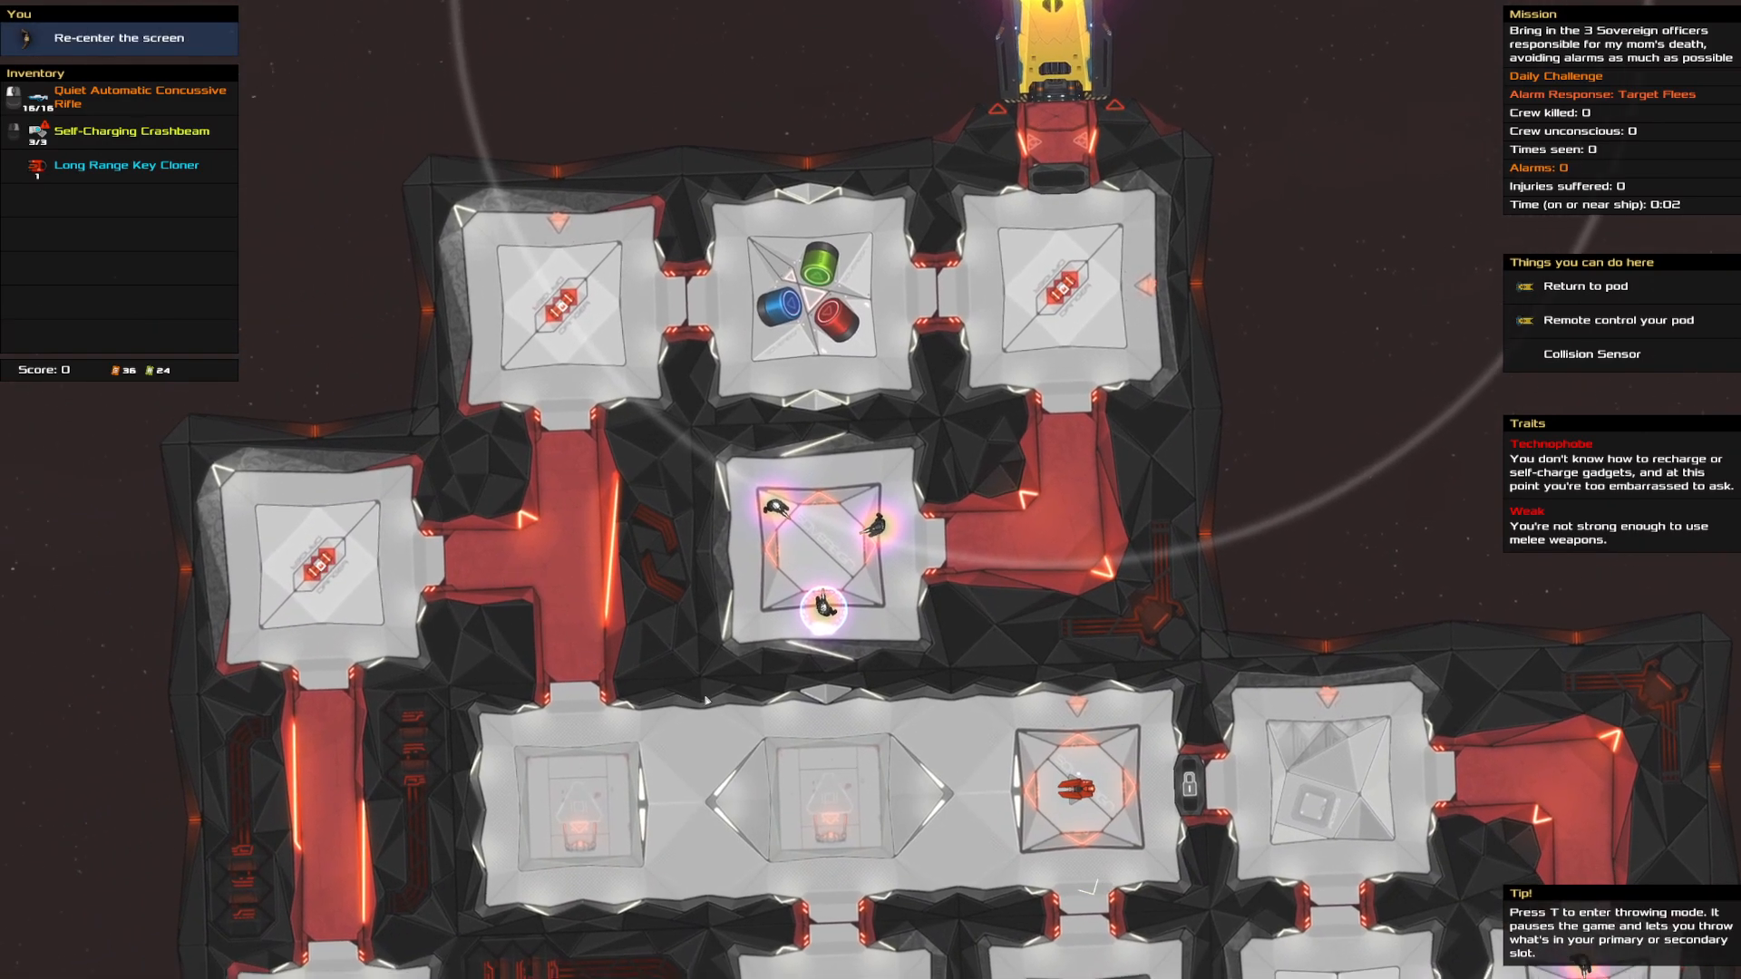
mouse_move(824, 603)
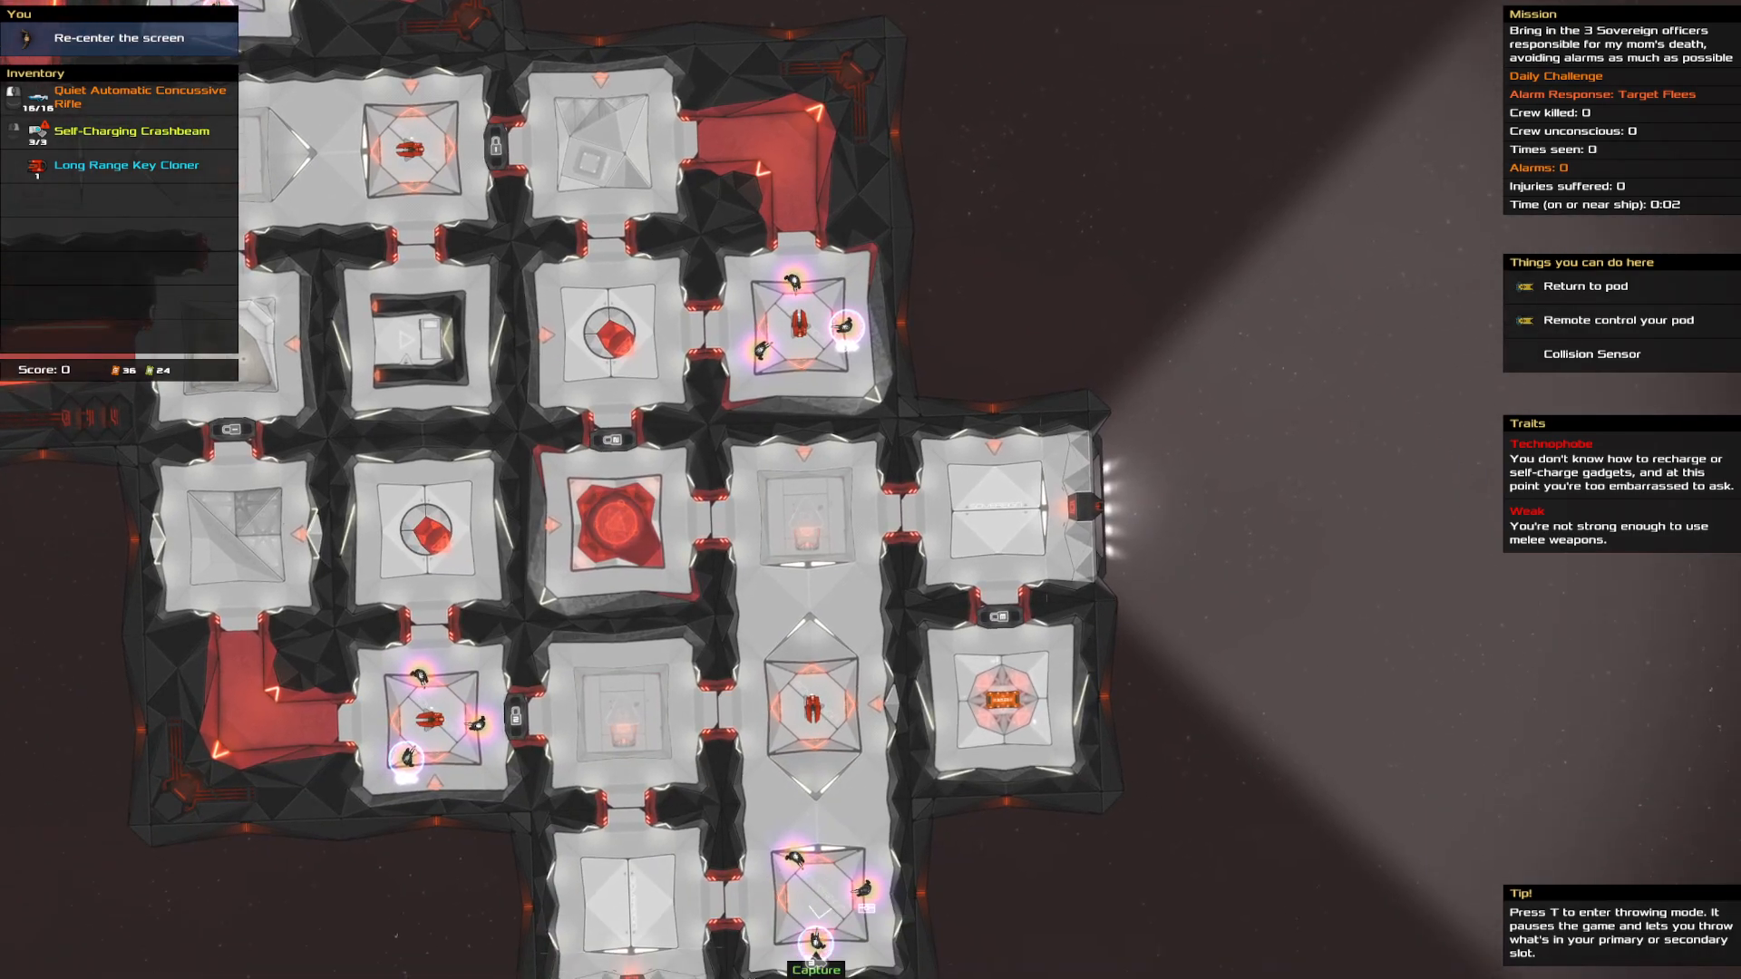
left_click(138, 97)
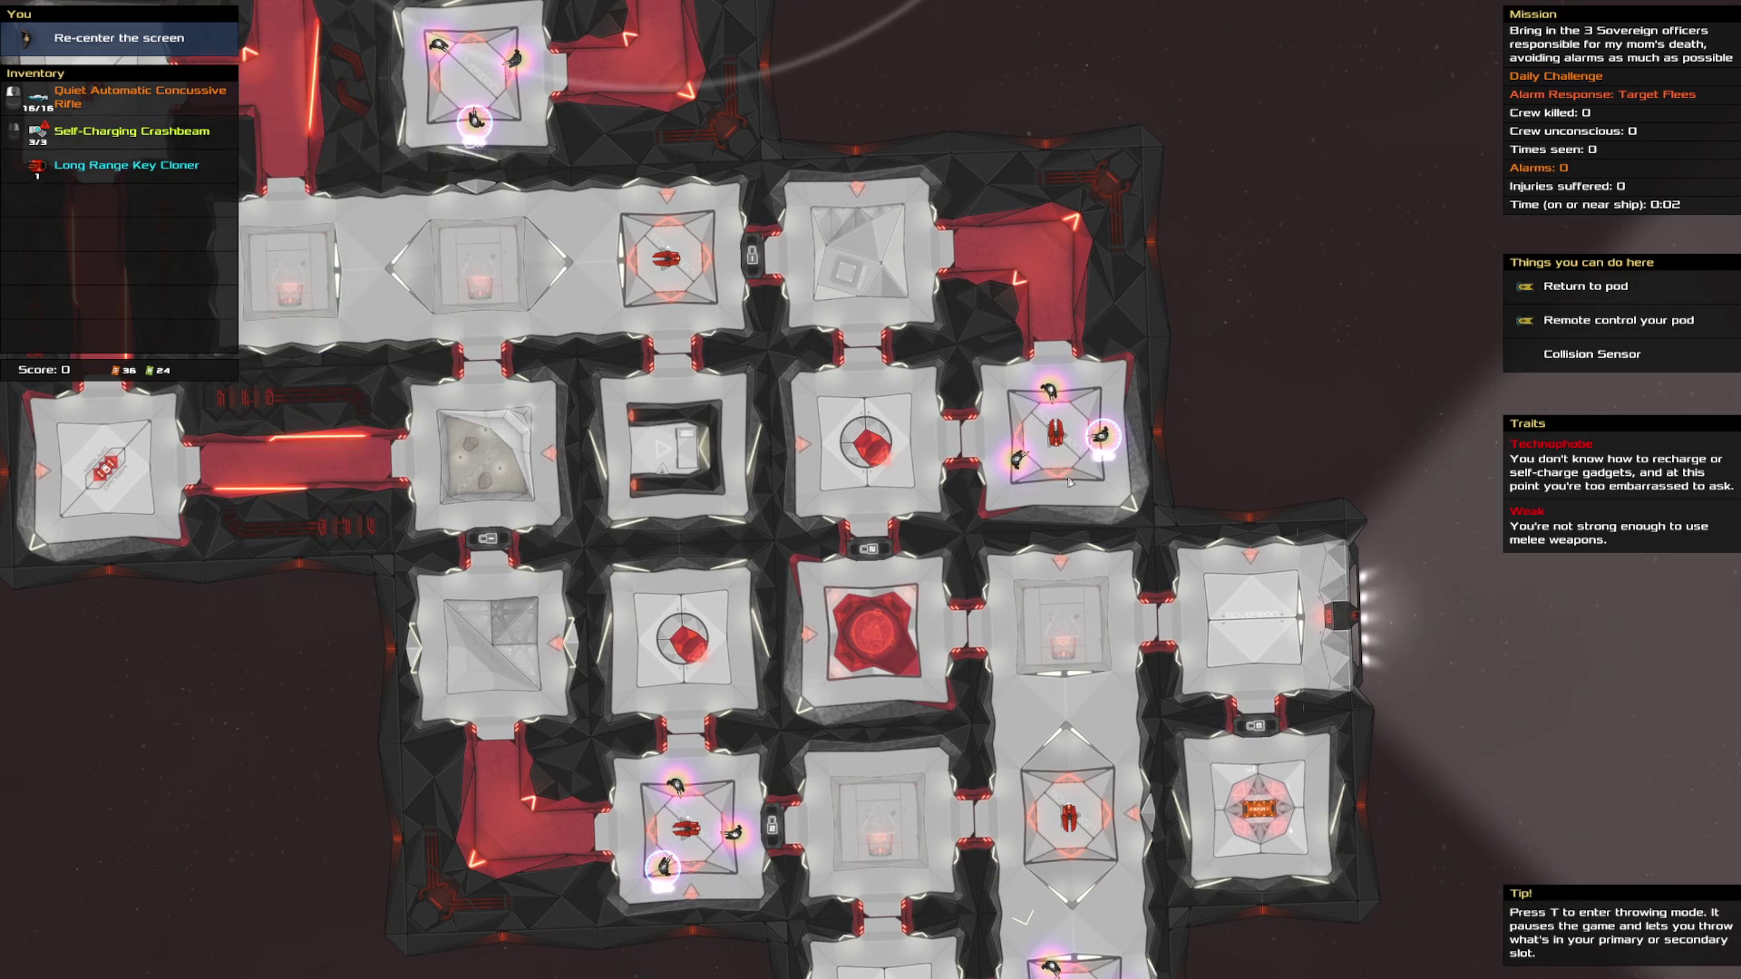
mouse_move(1102, 427)
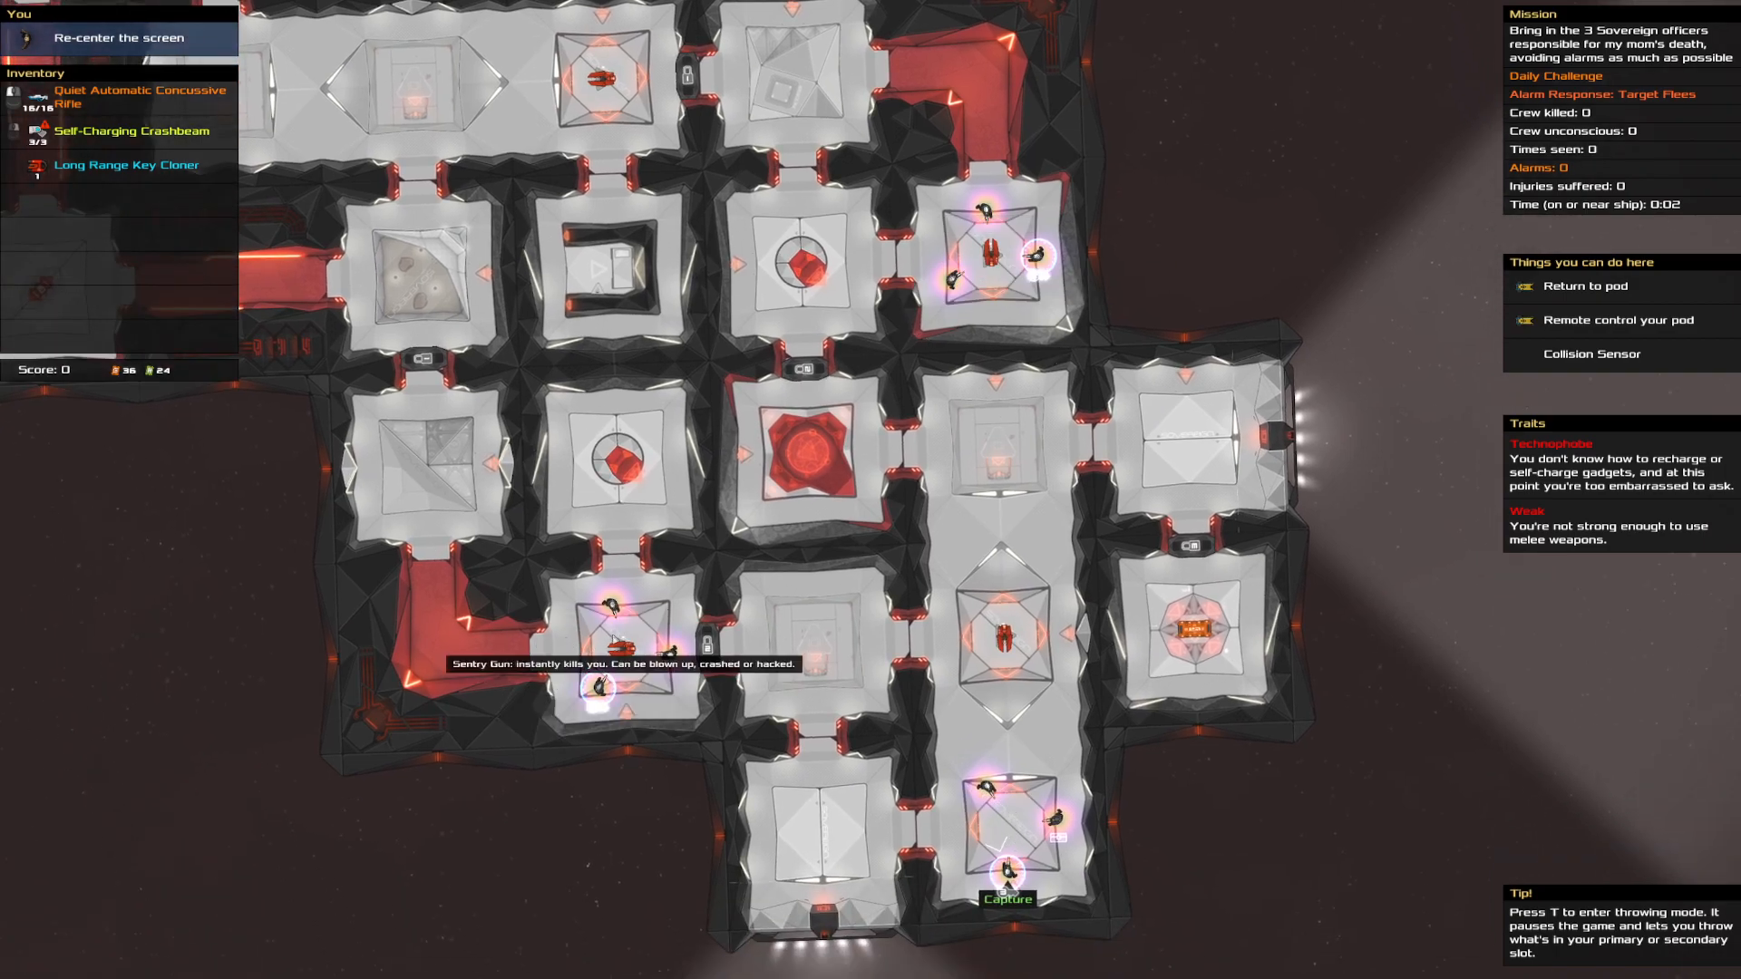
mouse_move(971, 451)
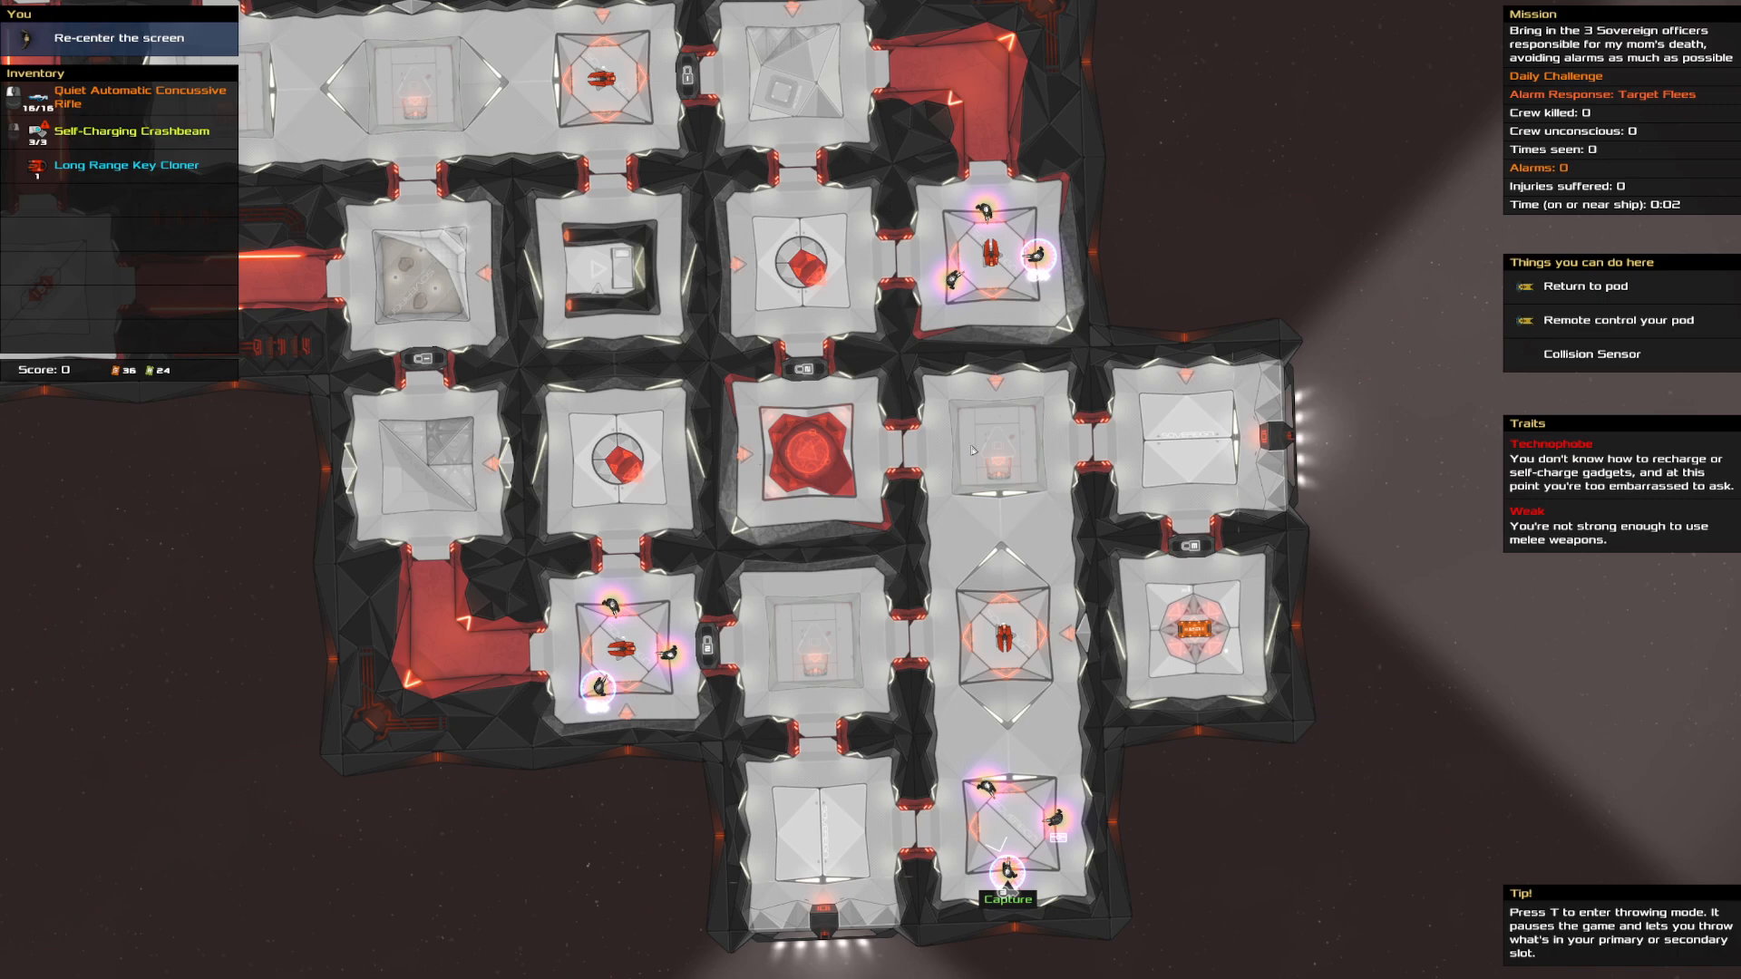
mouse_move(1022, 794)
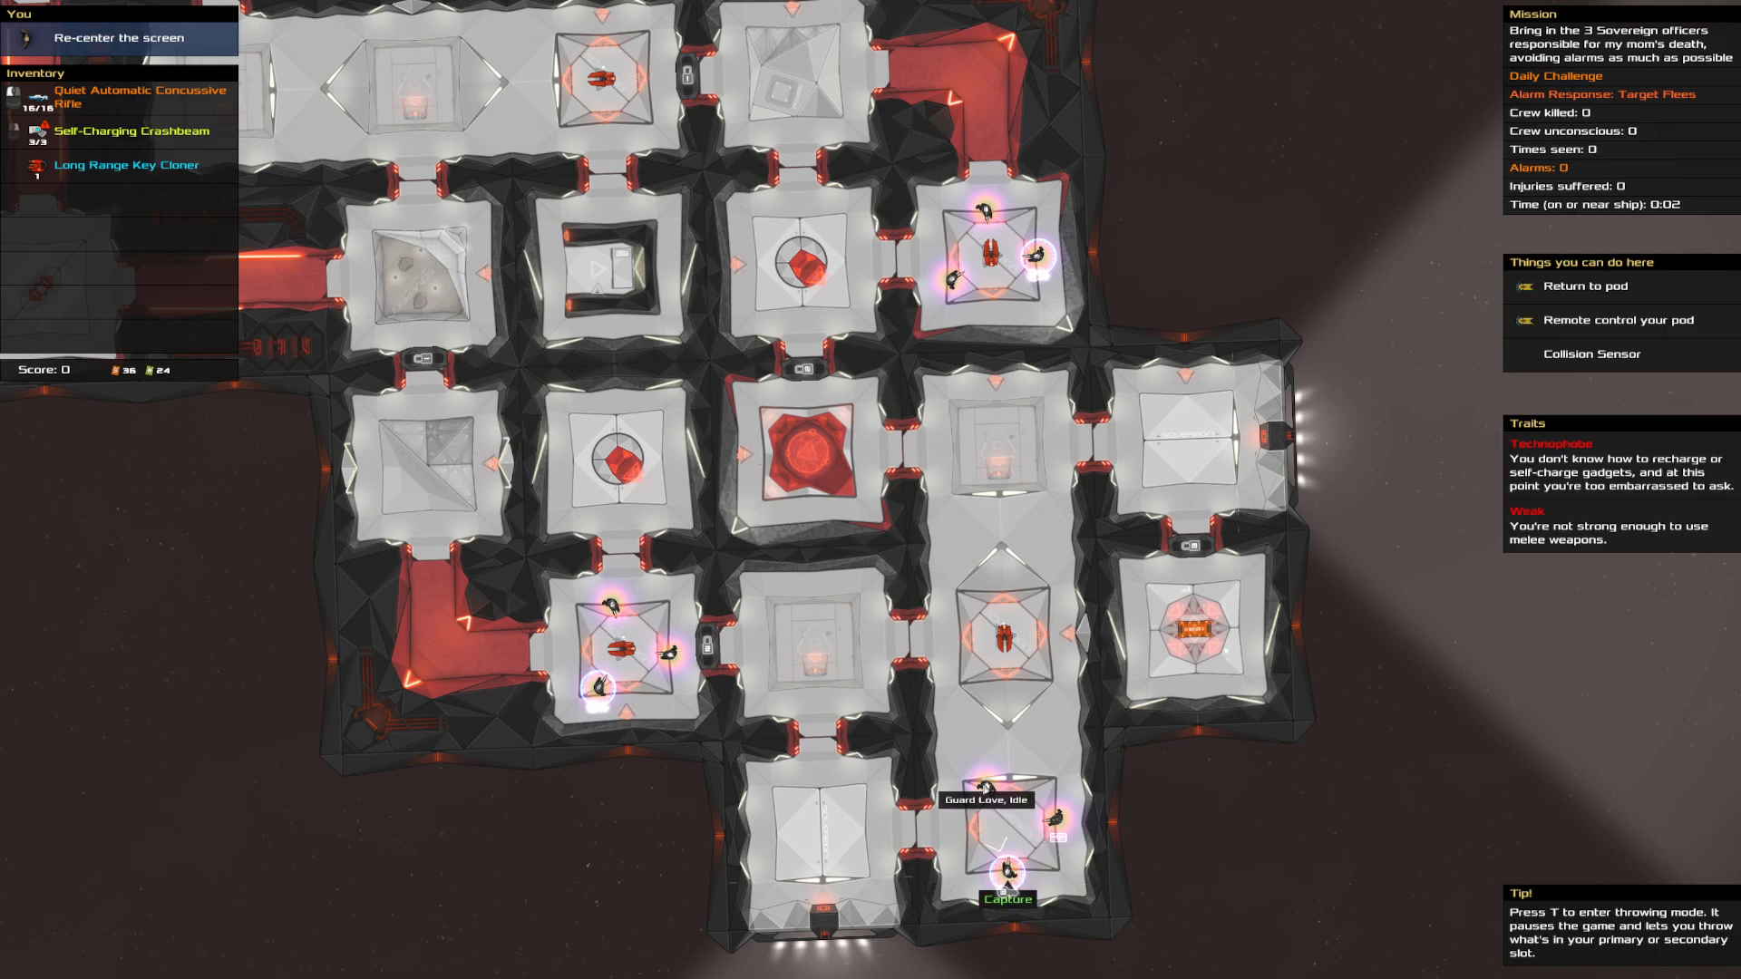
mouse_move(998, 869)
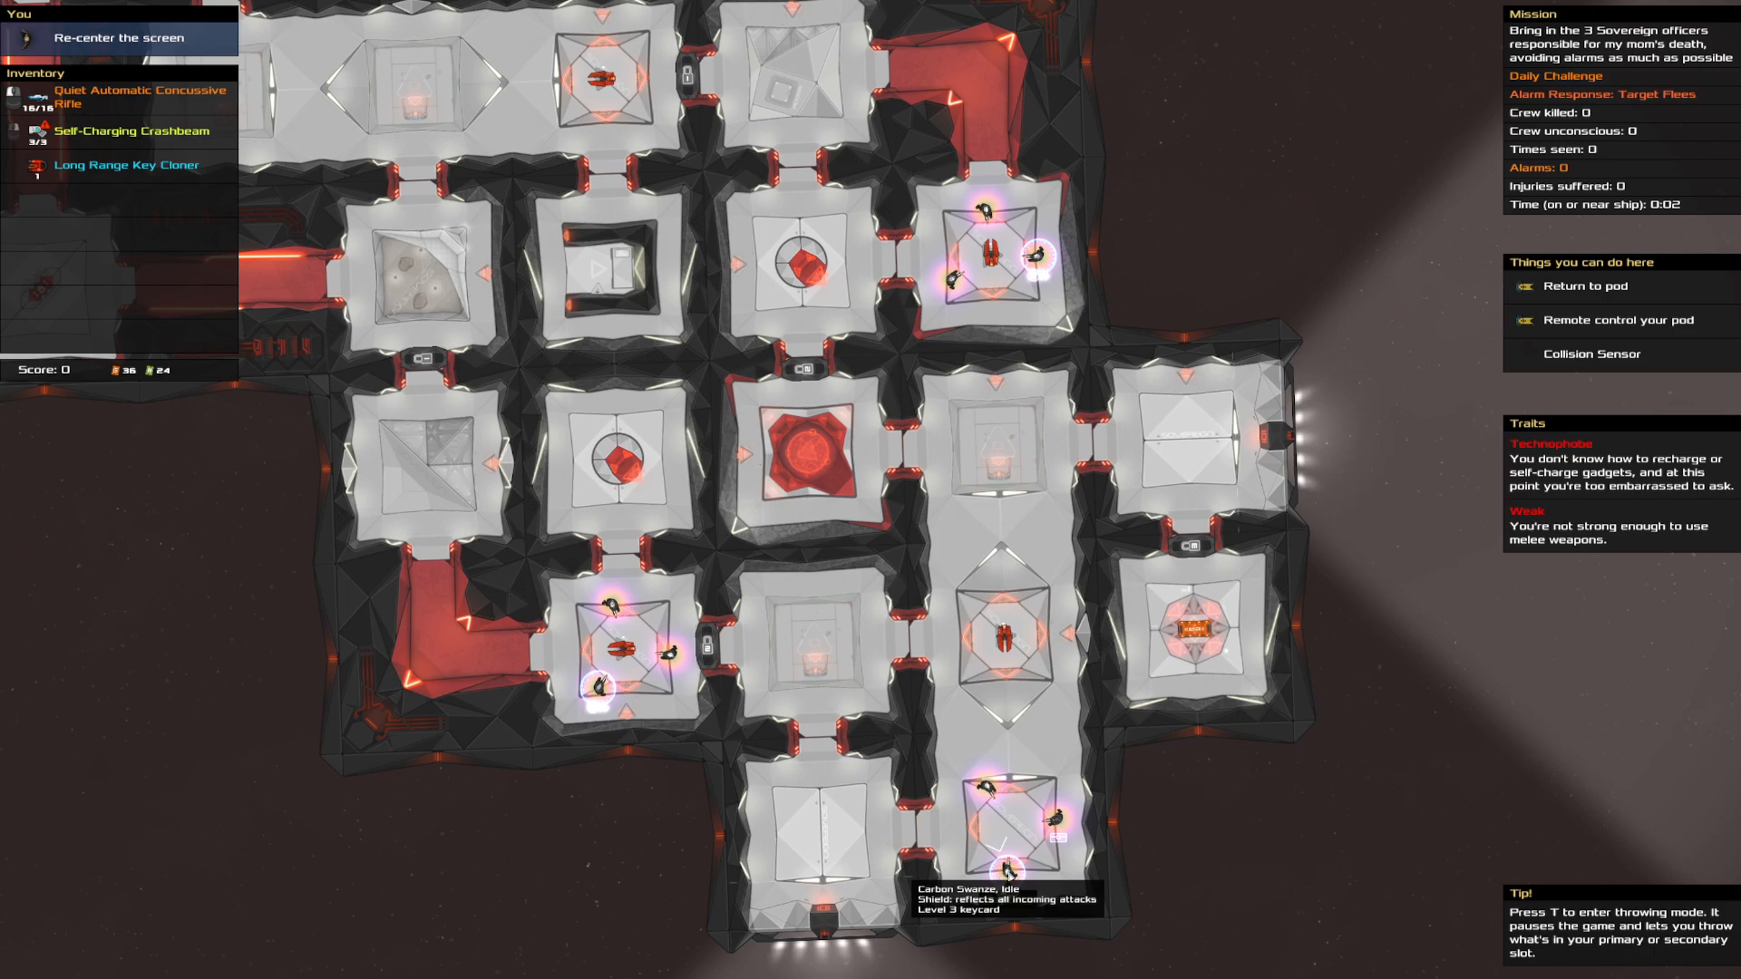
mouse_move(1005, 871)
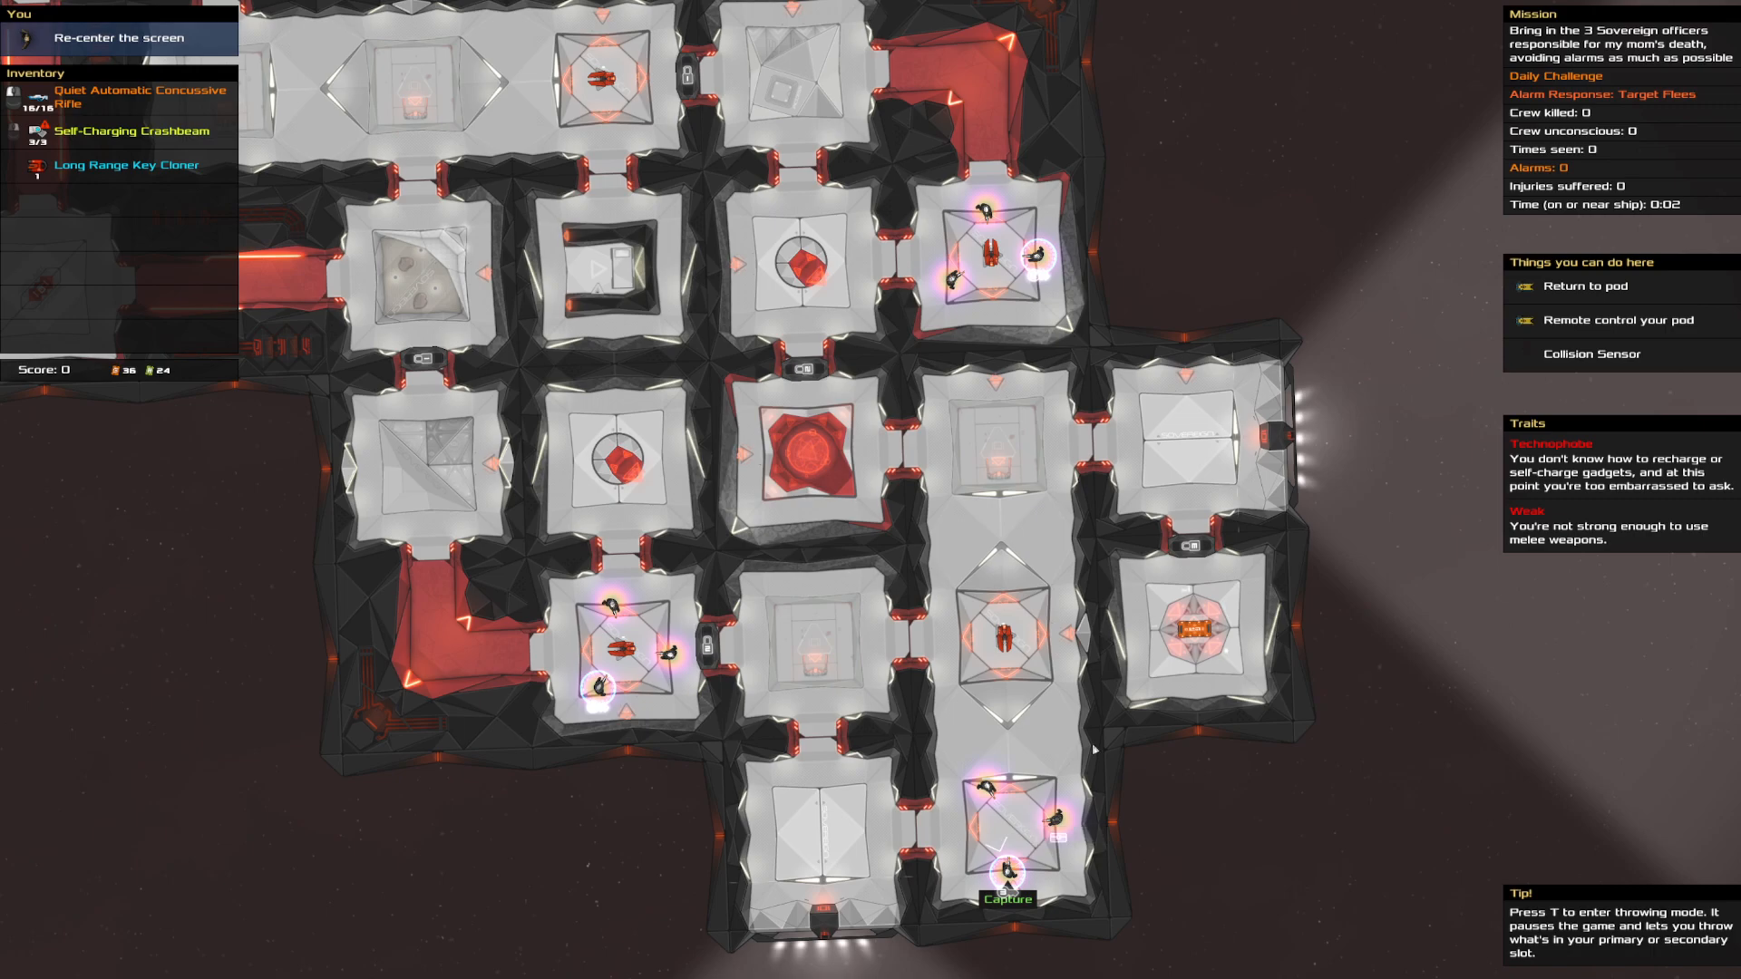
key("t")
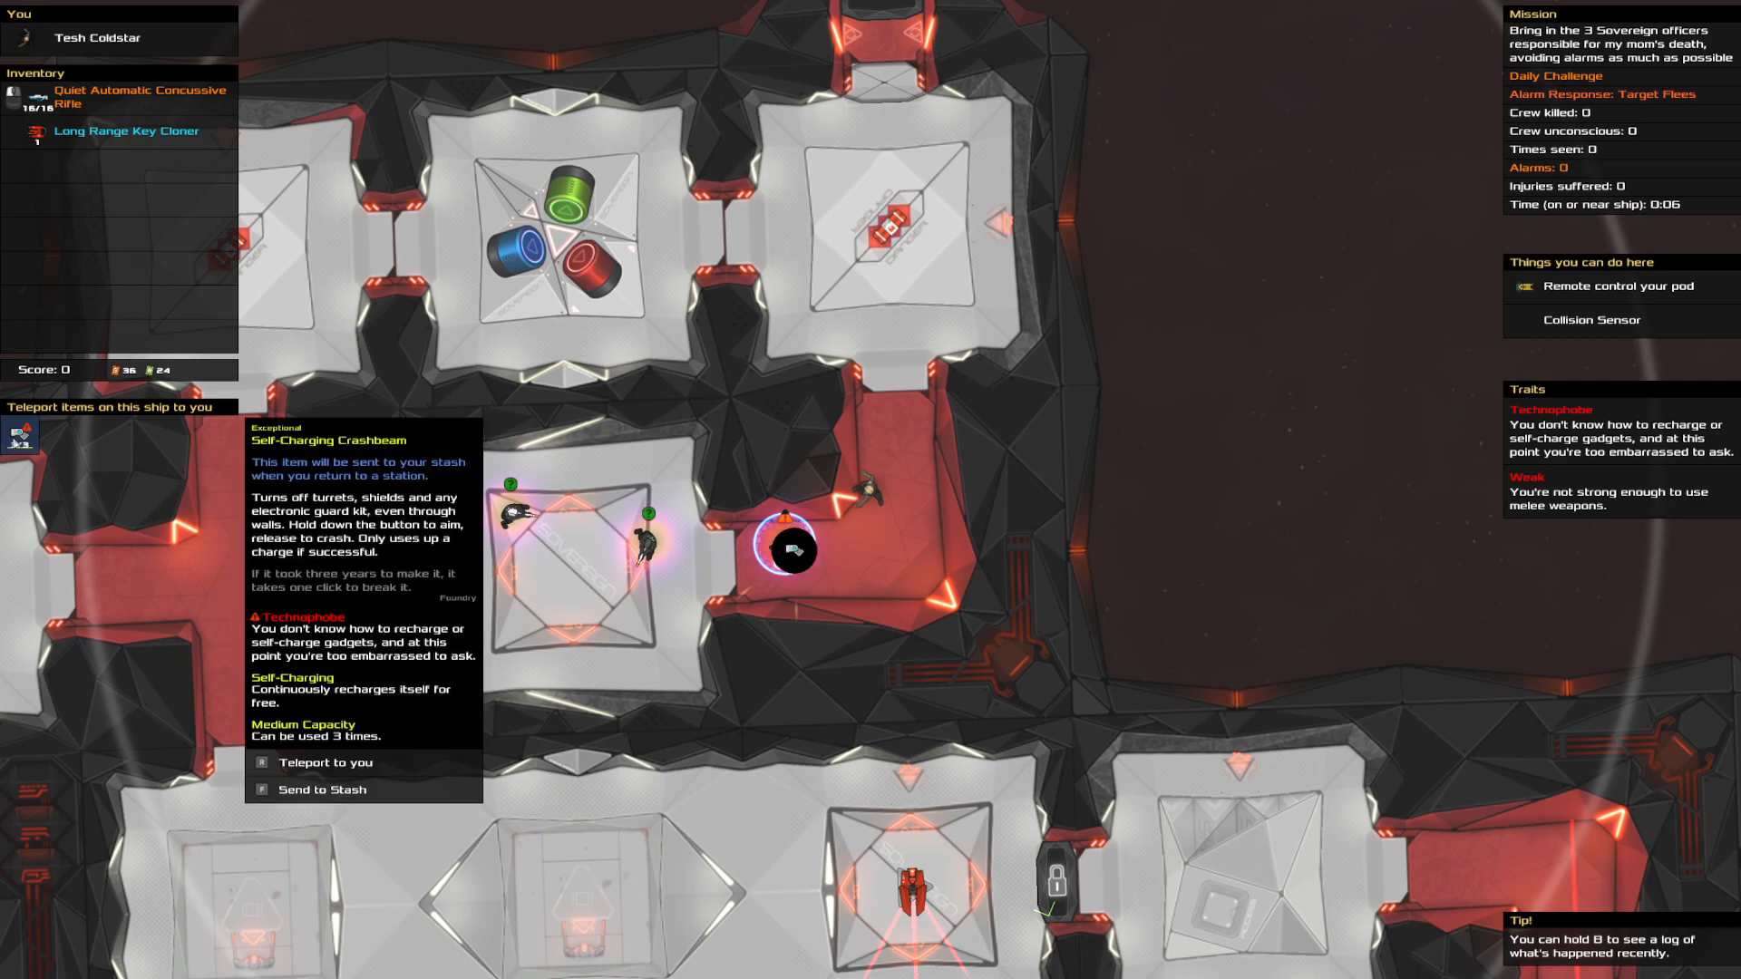
Sneak Tesh through the corridors past guard sight lines, keeping alarms at zero
left_click(326, 762)
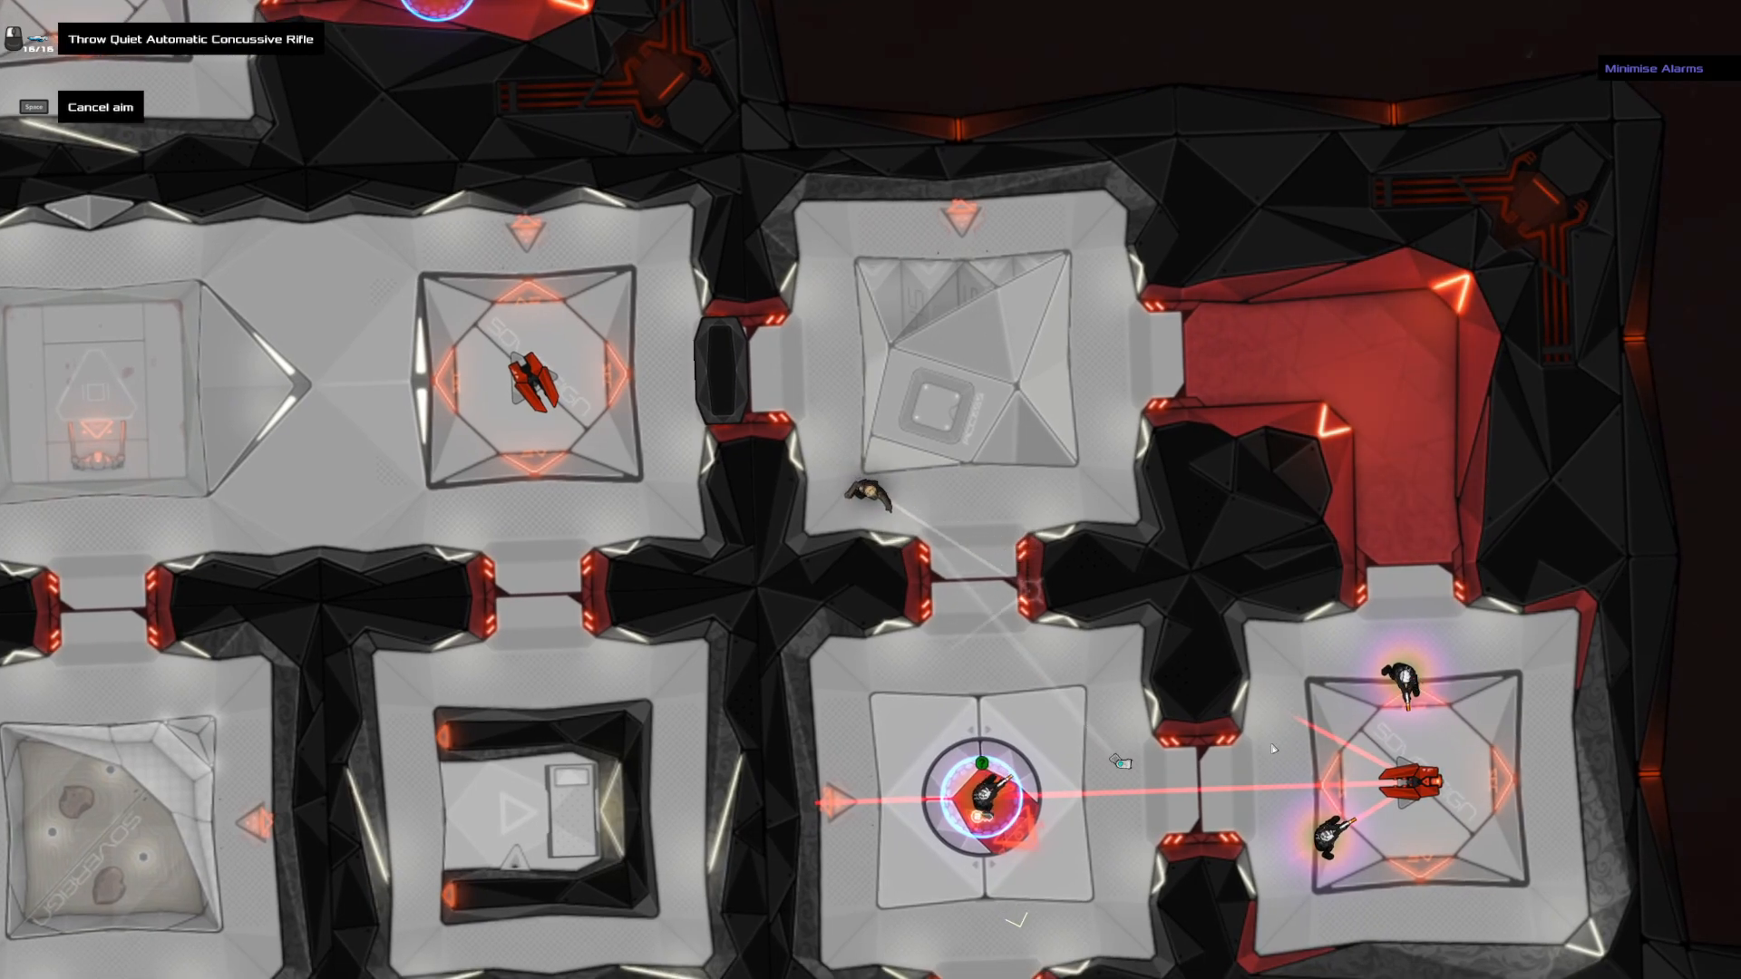
mouse_move(1202, 801)
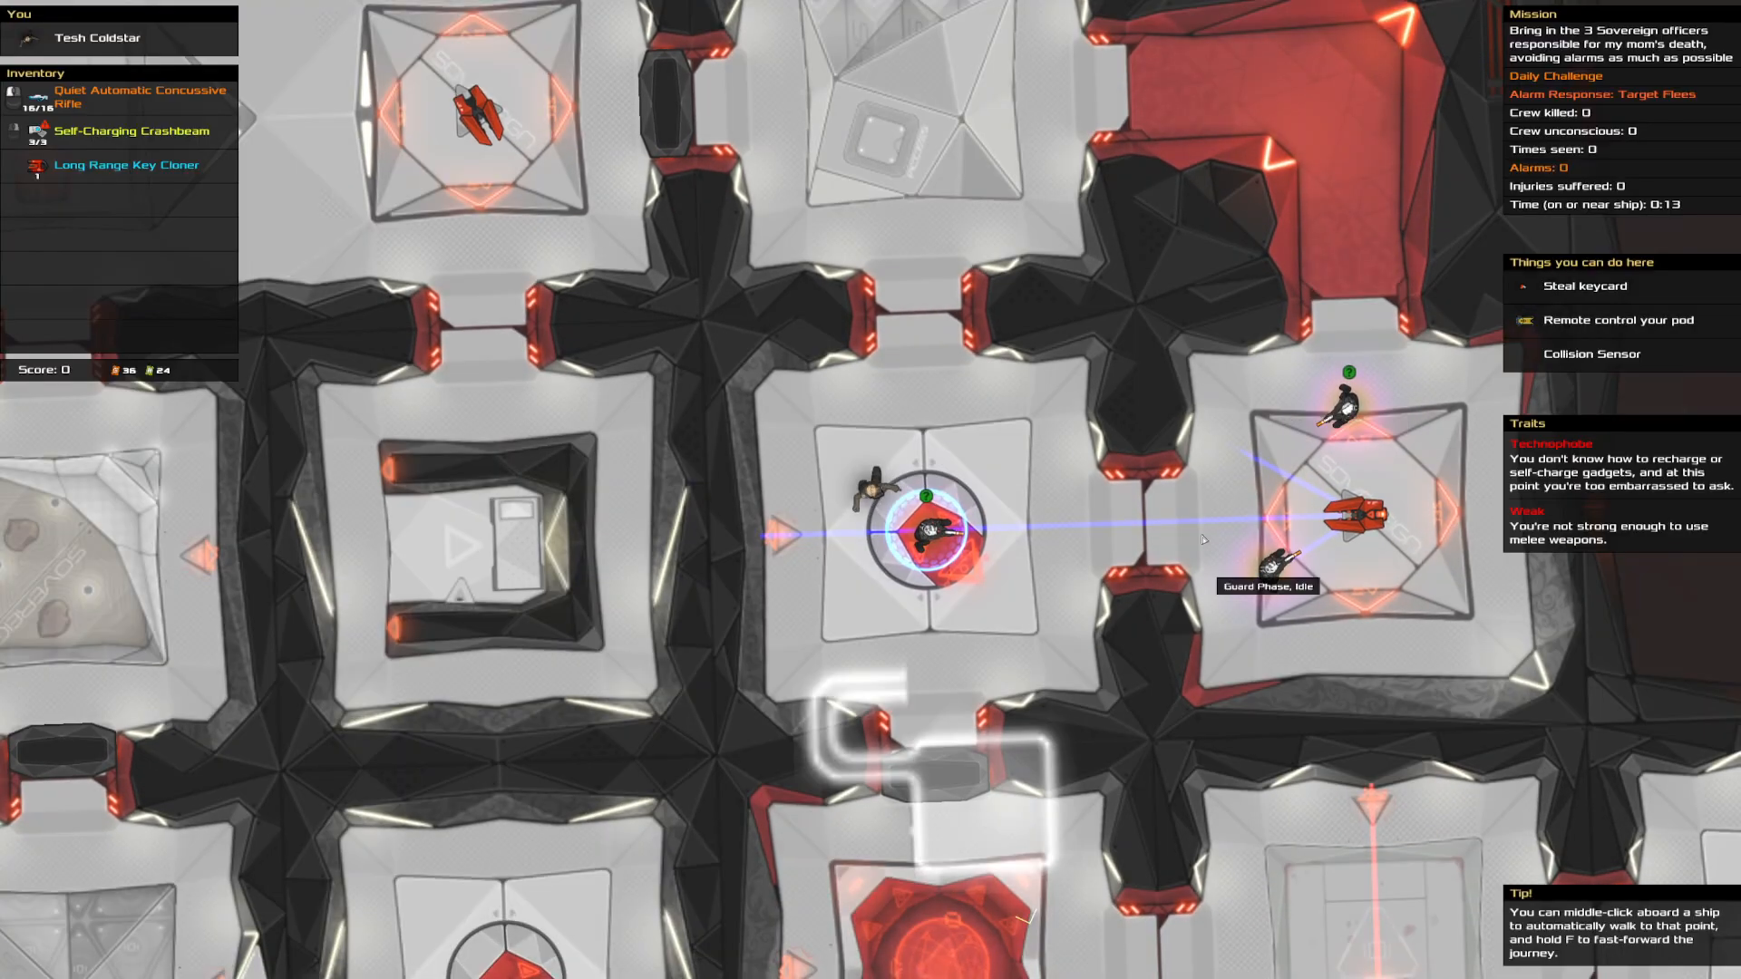
mouse_move(1089, 490)
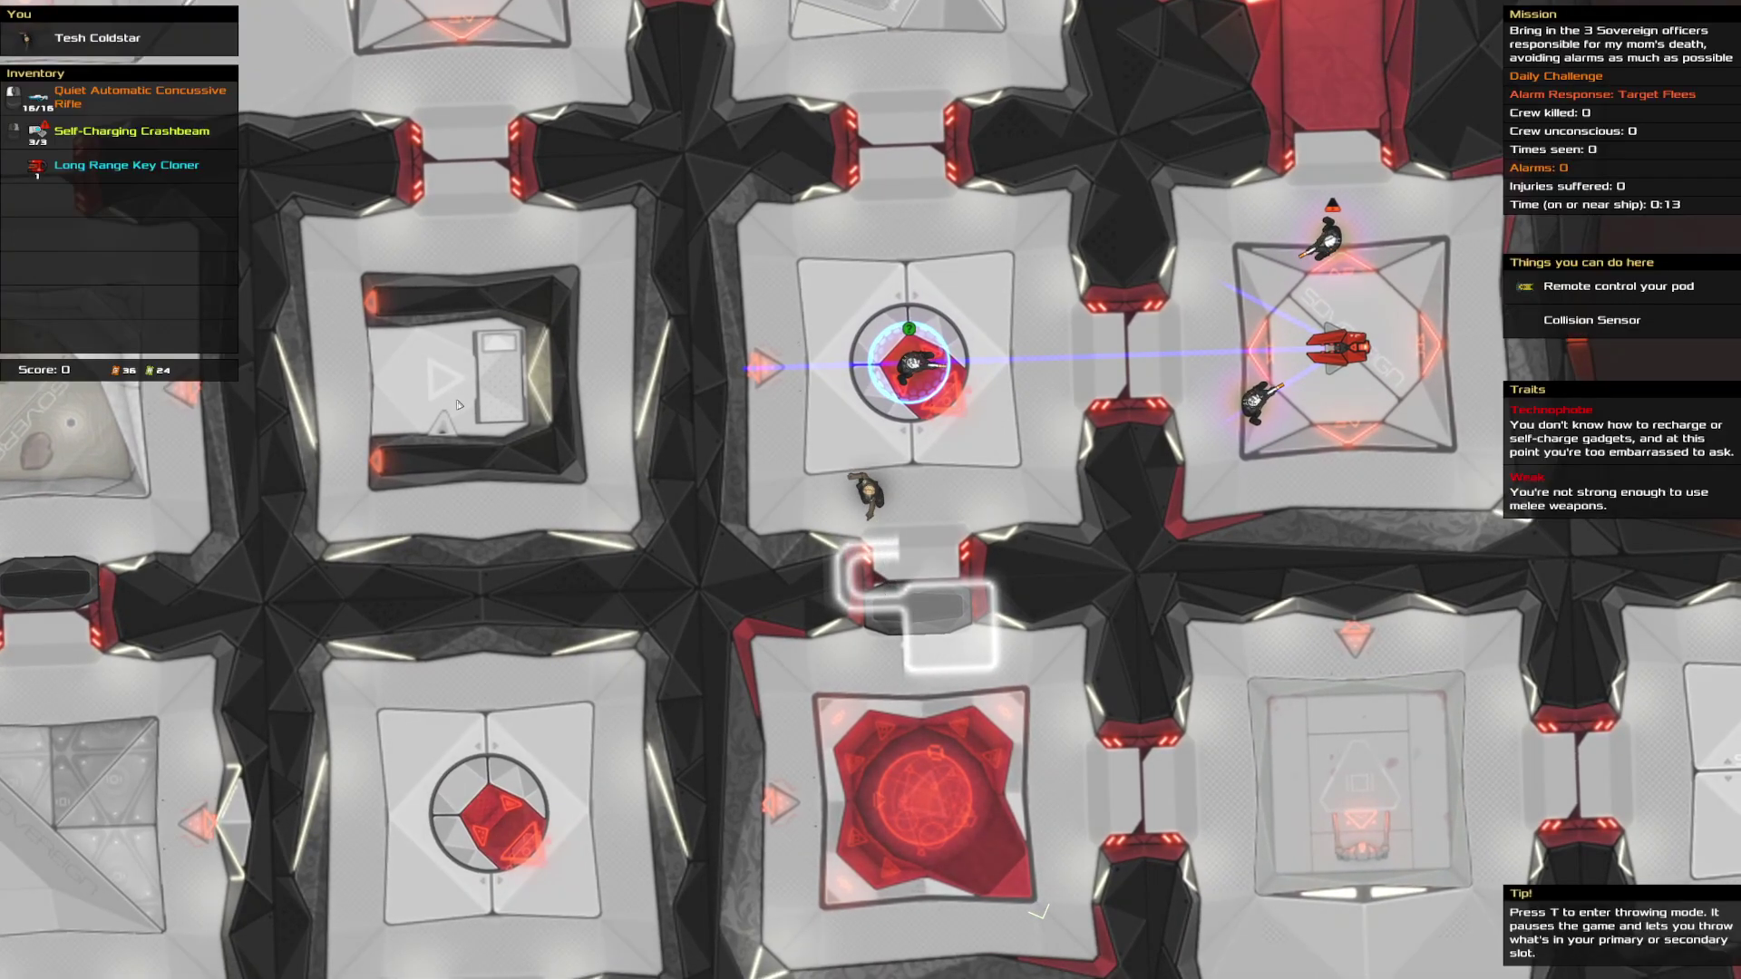
key("t")
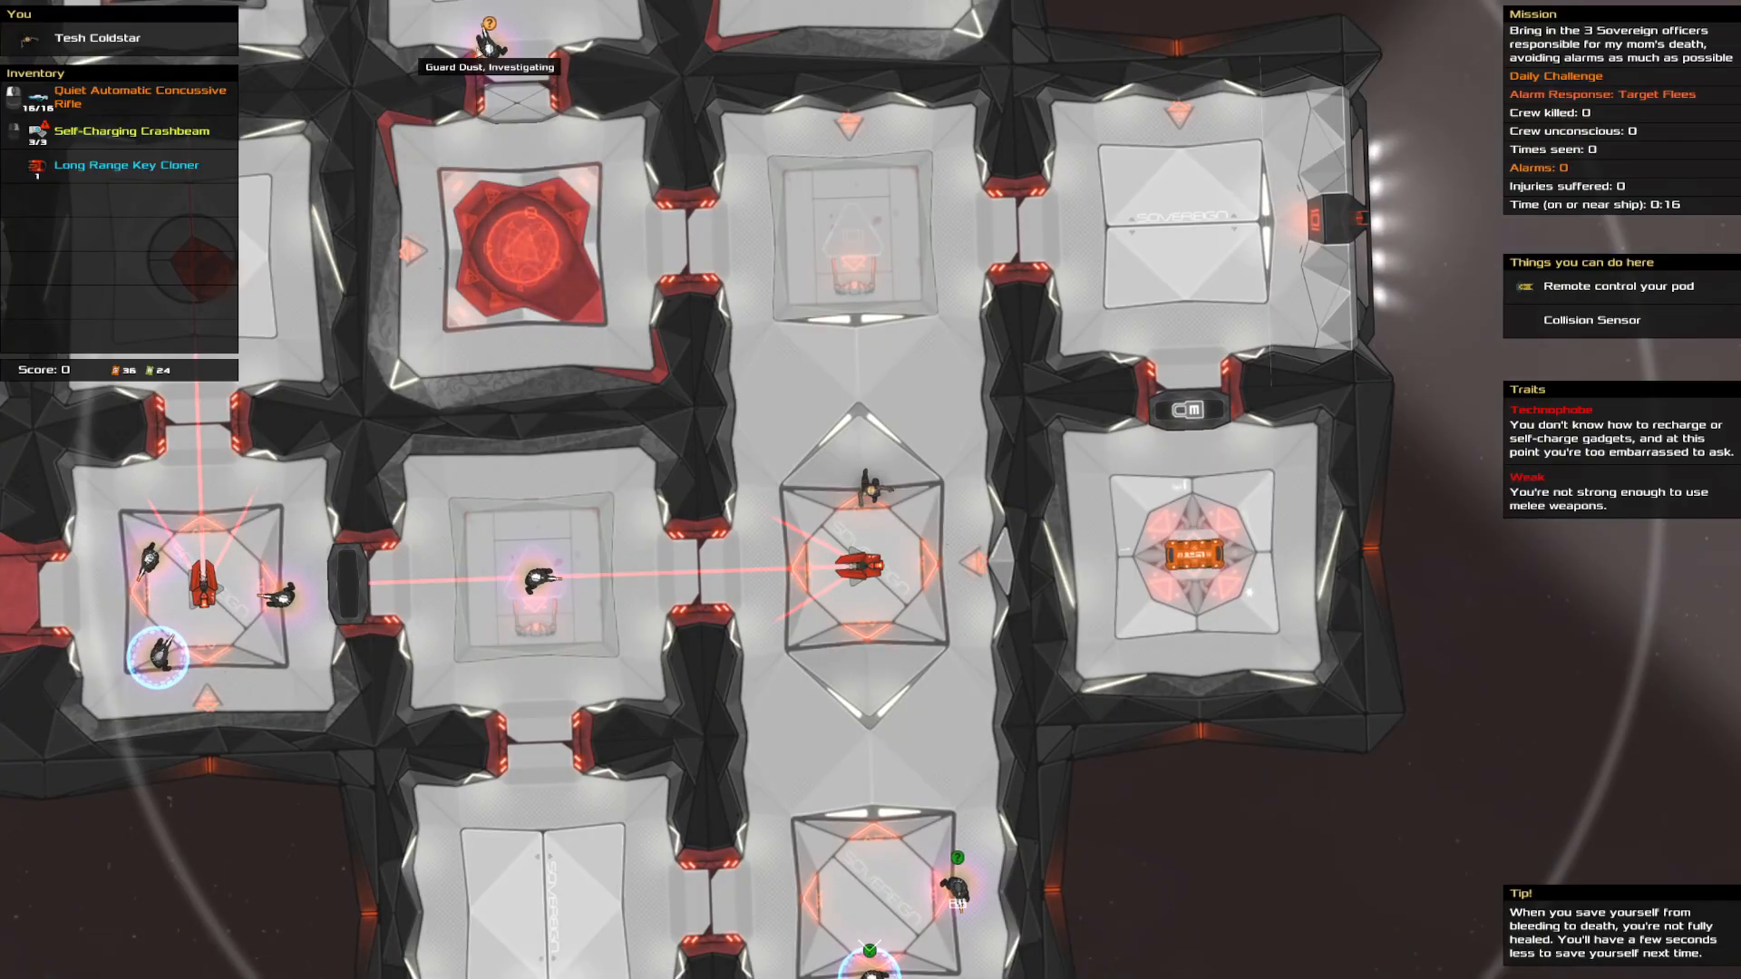
mouse_move(1267, 359)
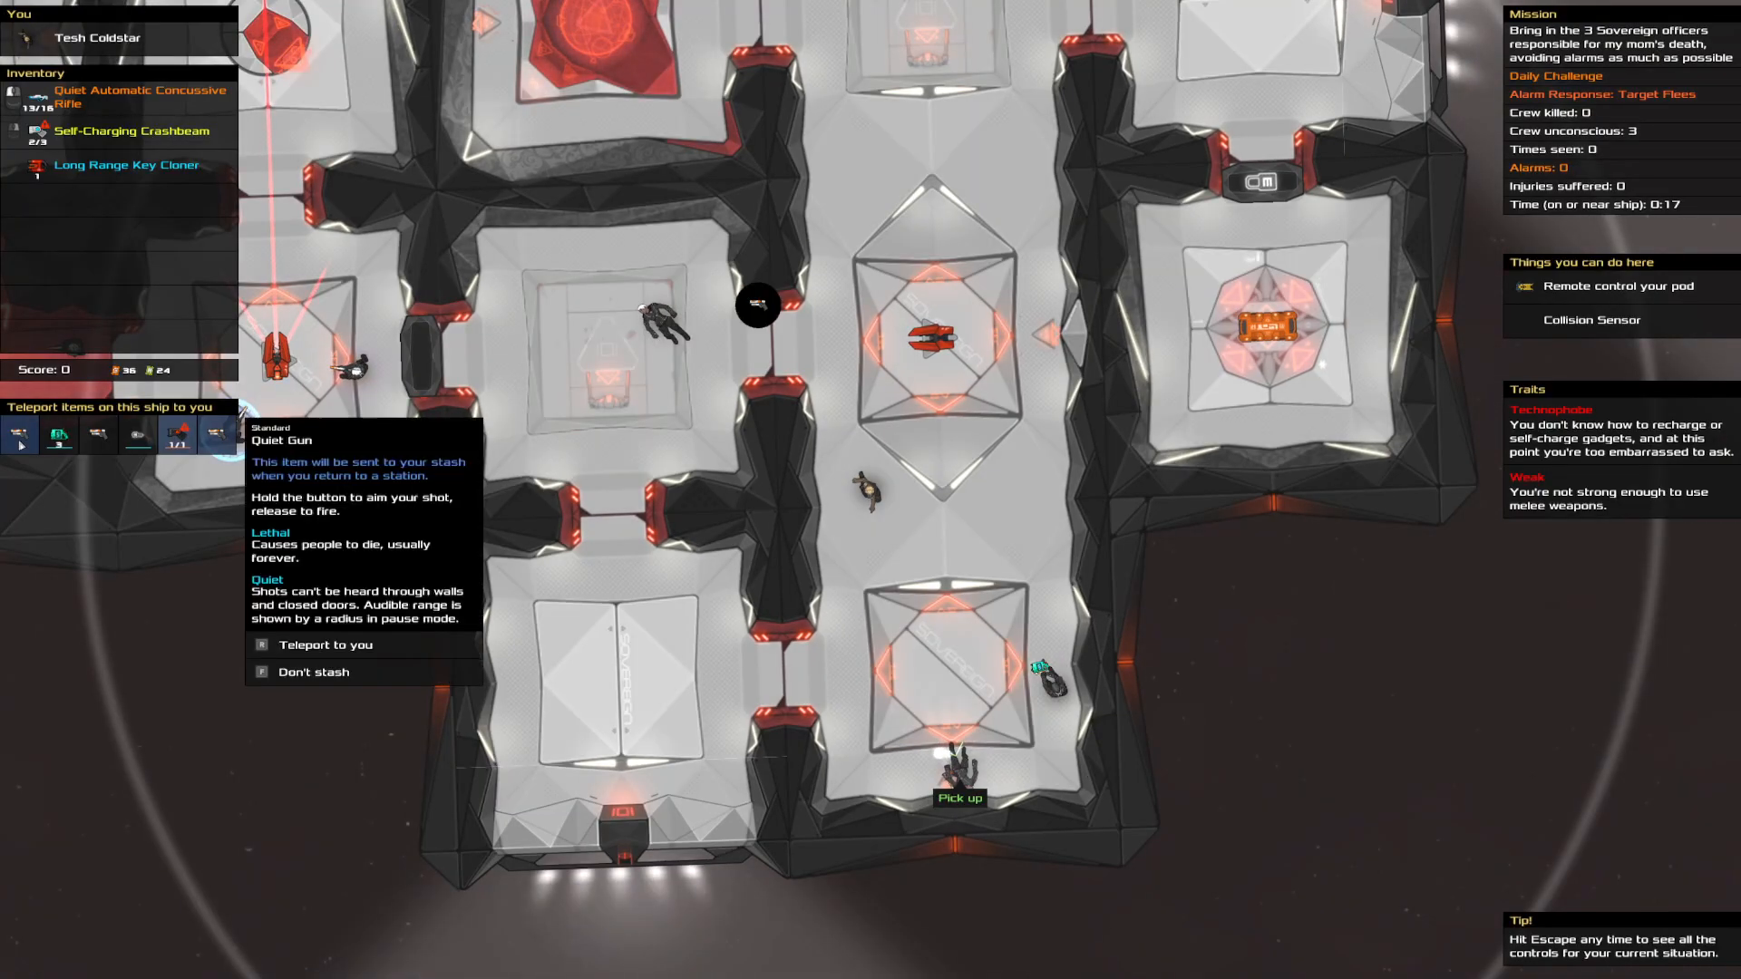
Pick up the dropped Quiet Gun and look through the collected inventory items
left_click(326, 644)
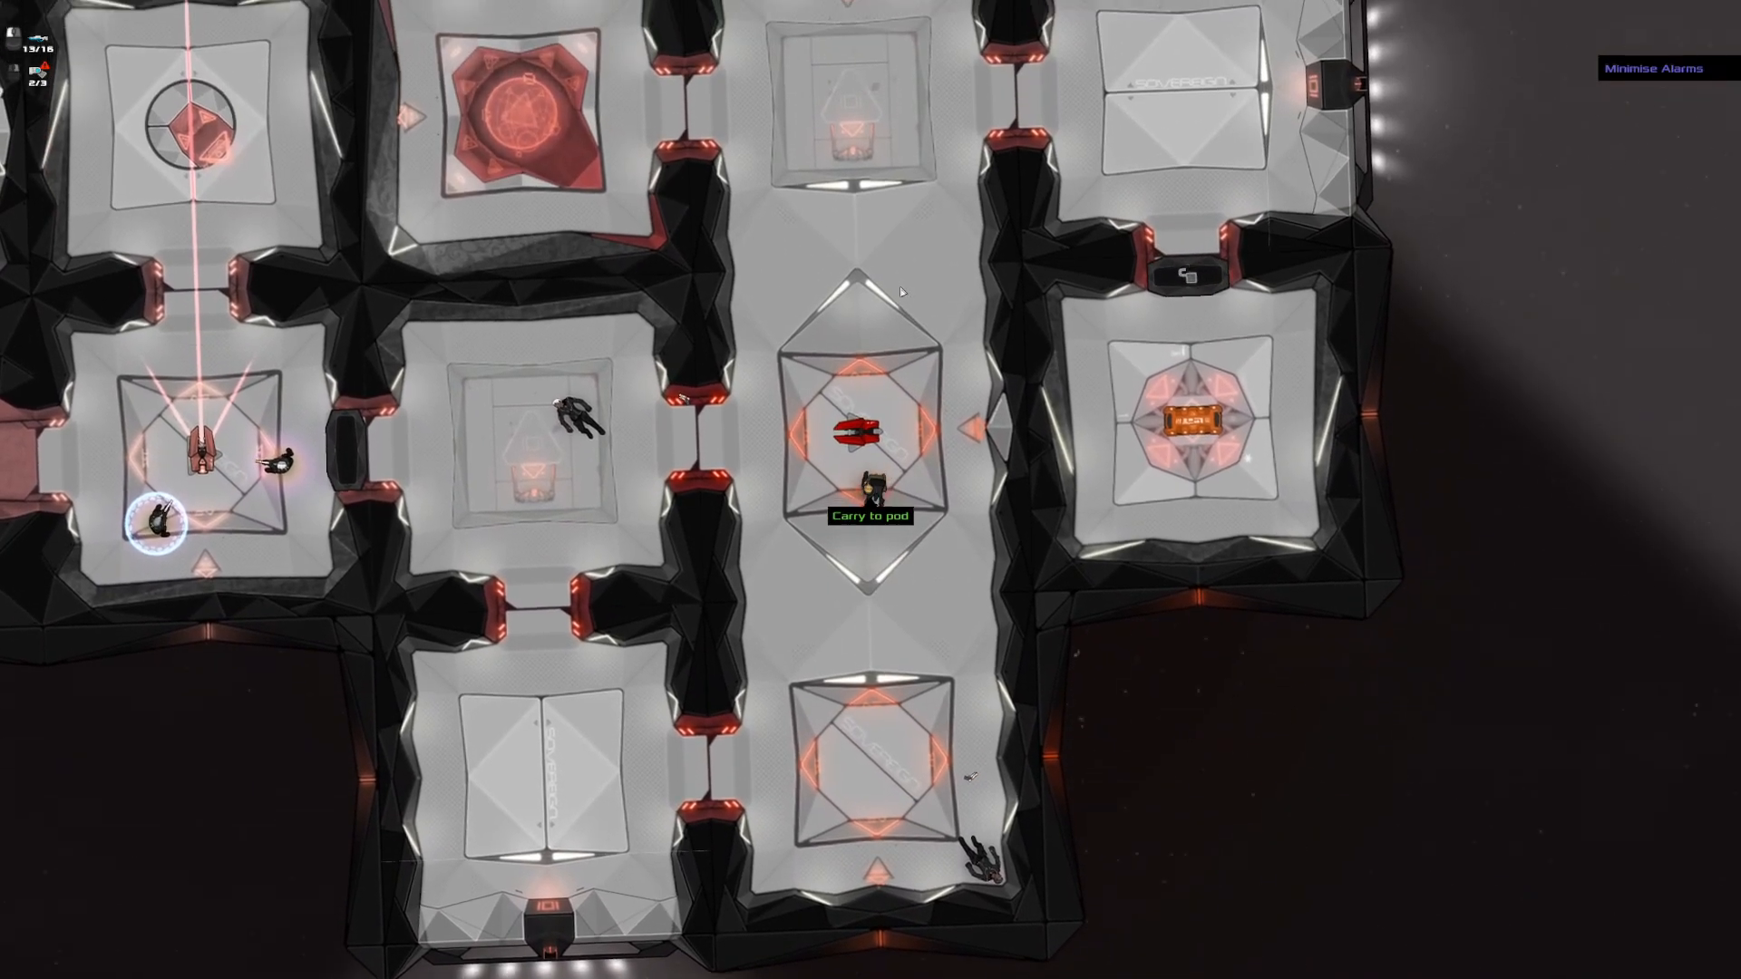
scroll("down", 3)
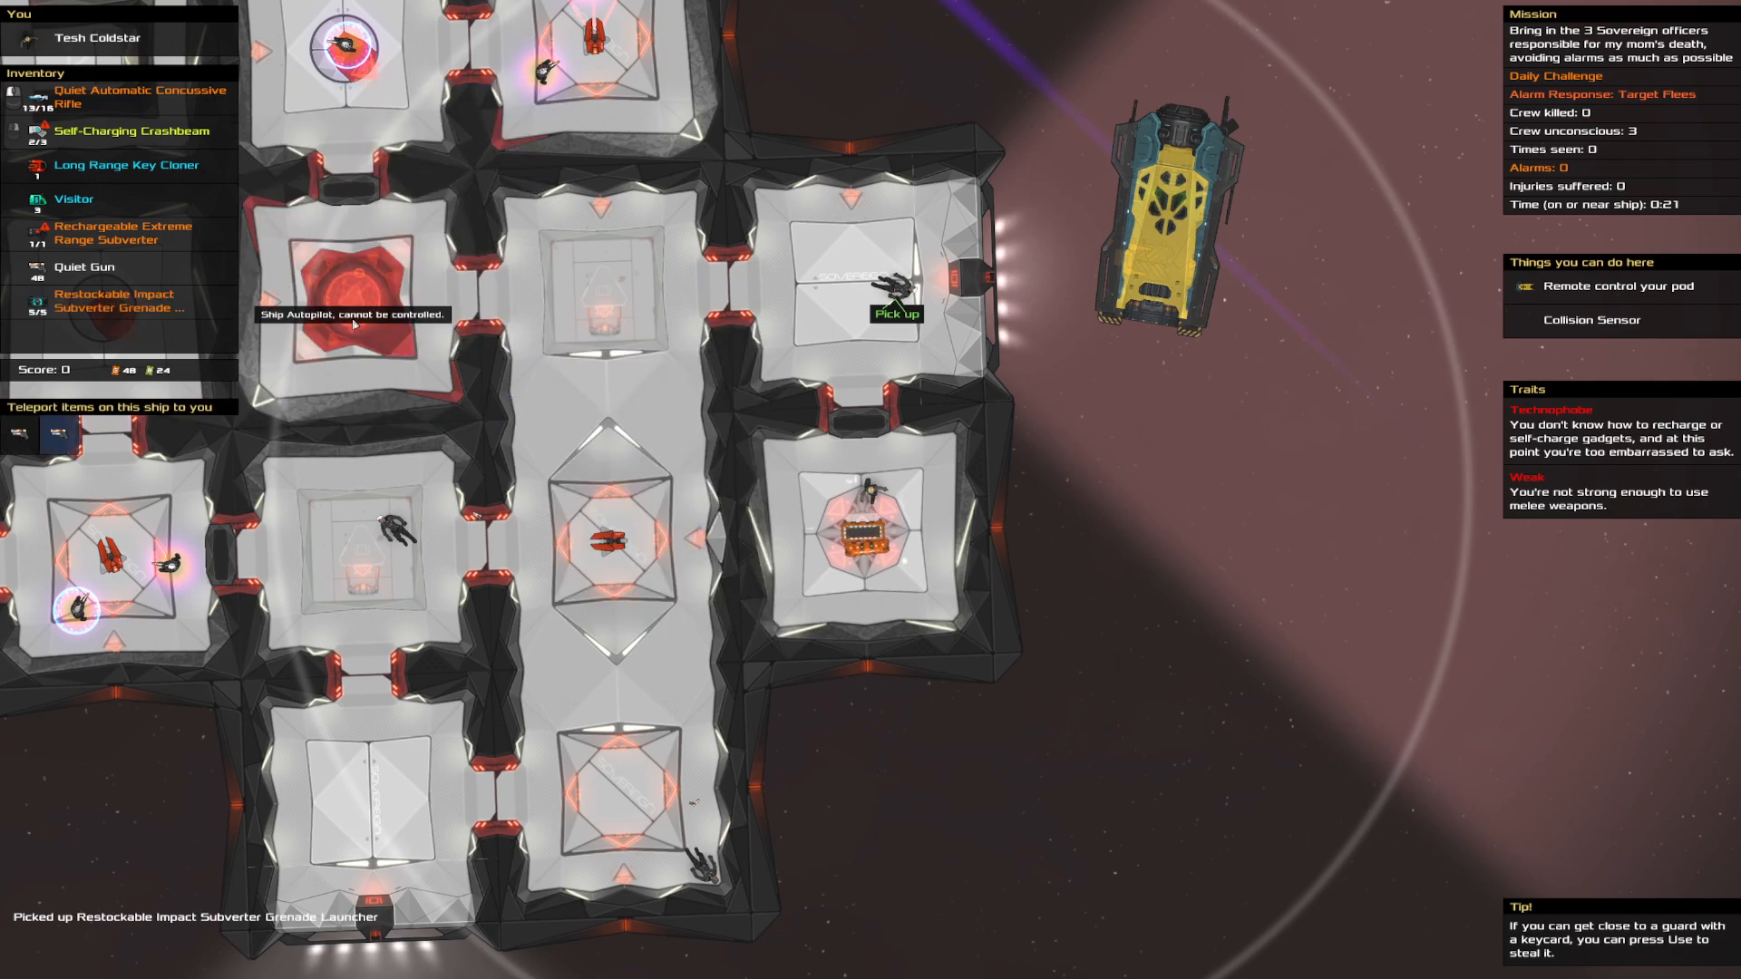
Carry the officer to the pod and fly back to the station's score-100 summary
left_click(111, 301)
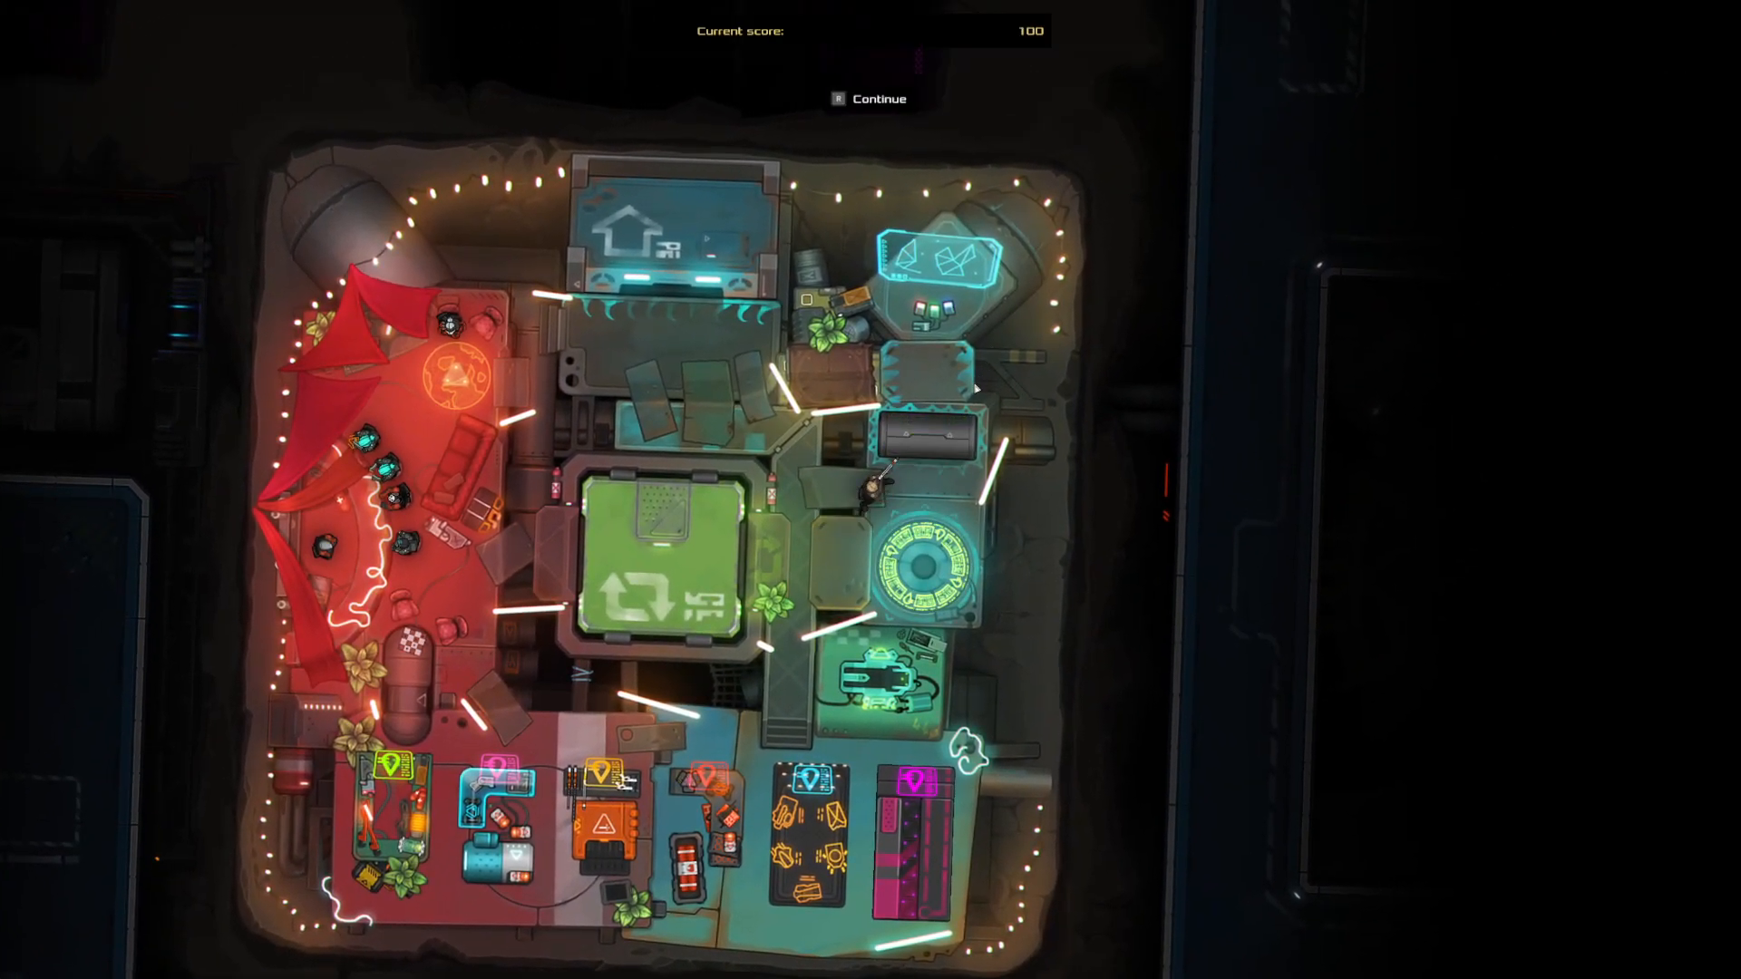
Dismiss the score summary, leave the galaxy map, and take a new station mission
left_click(869, 99)
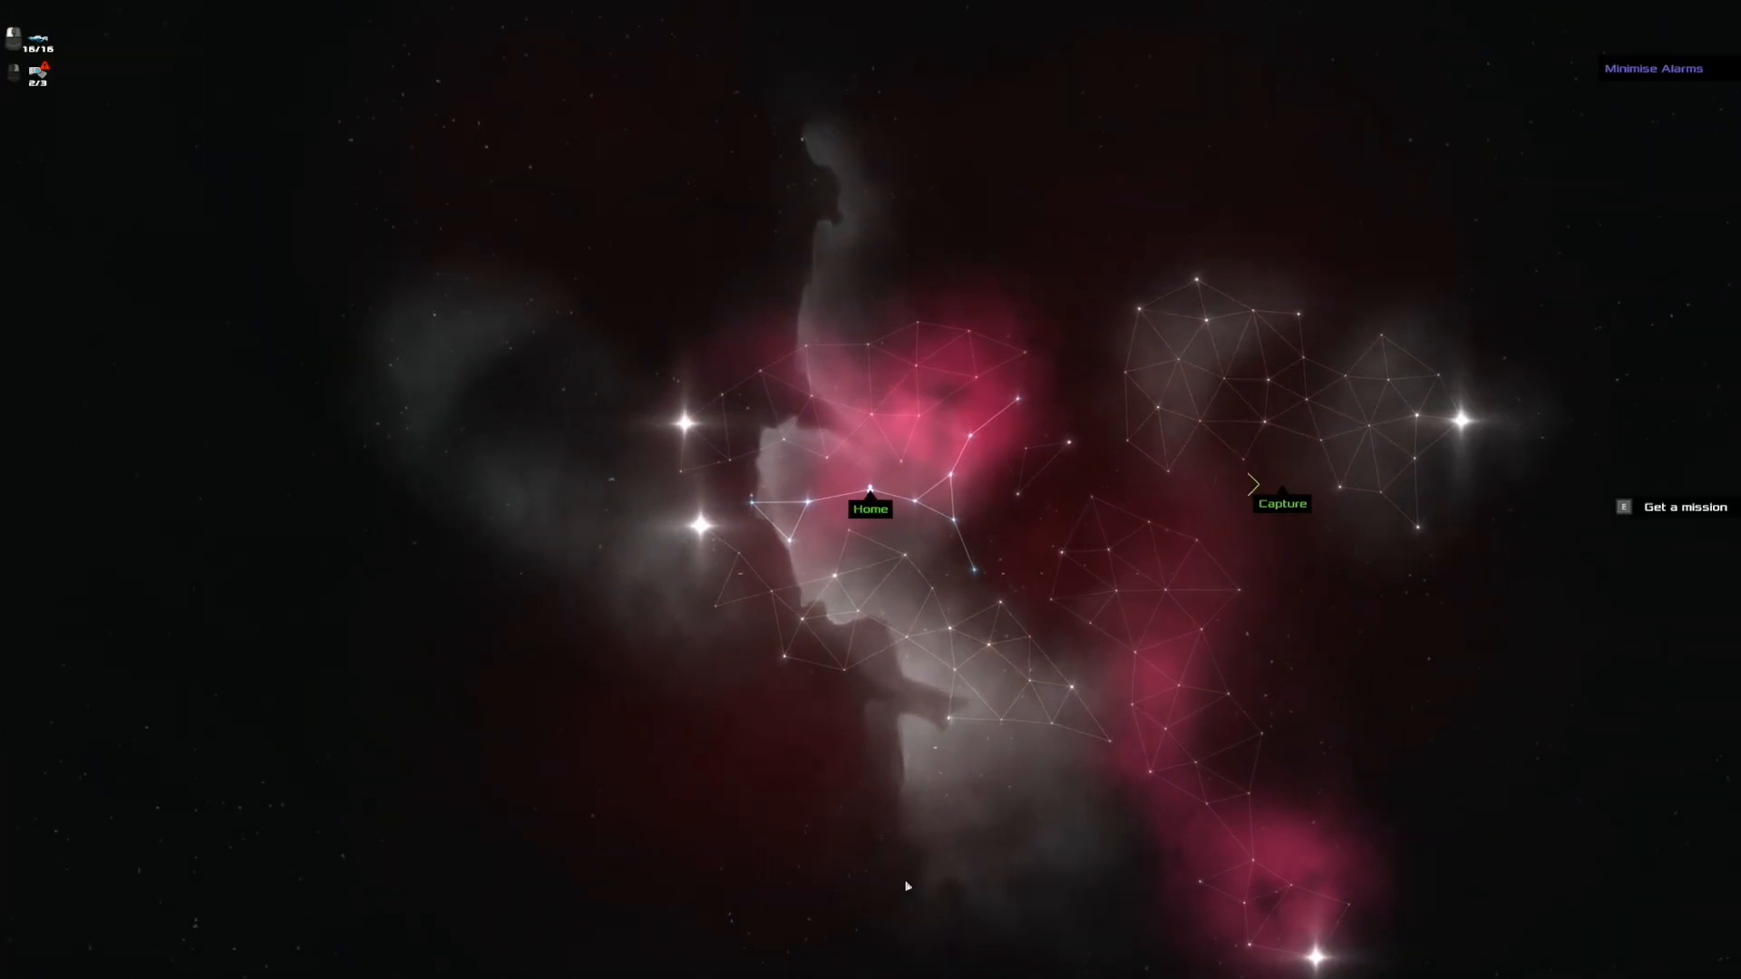
left_click(869, 509)
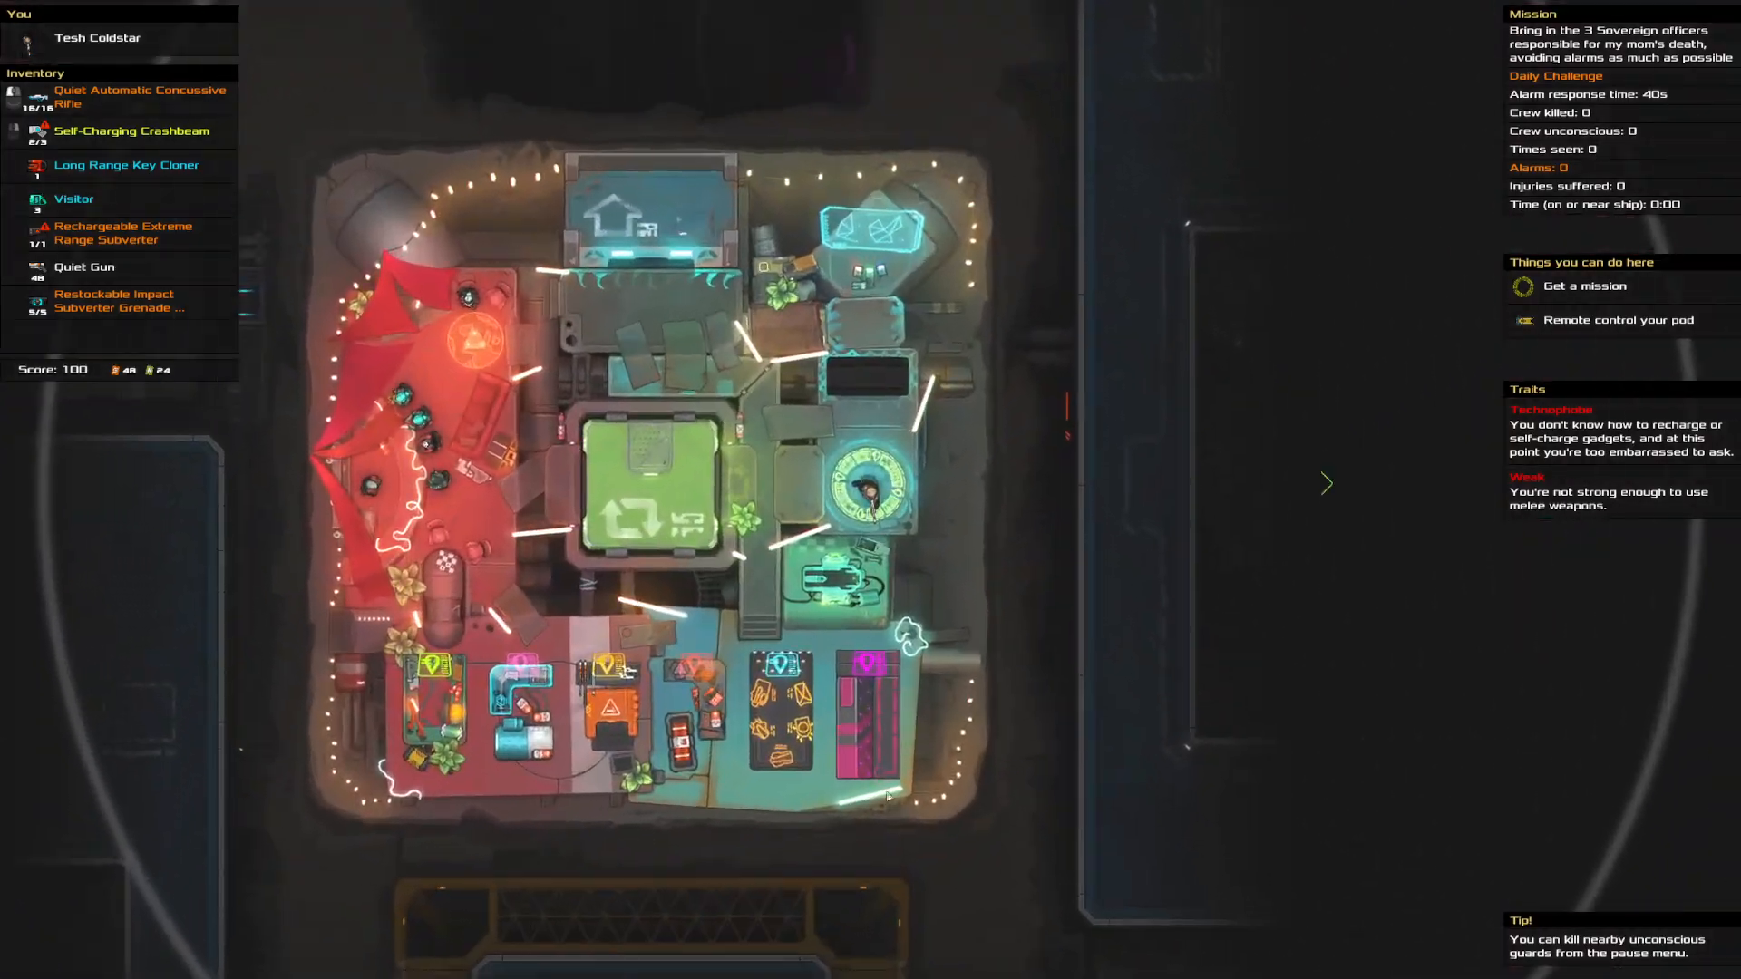
left_click(84, 267)
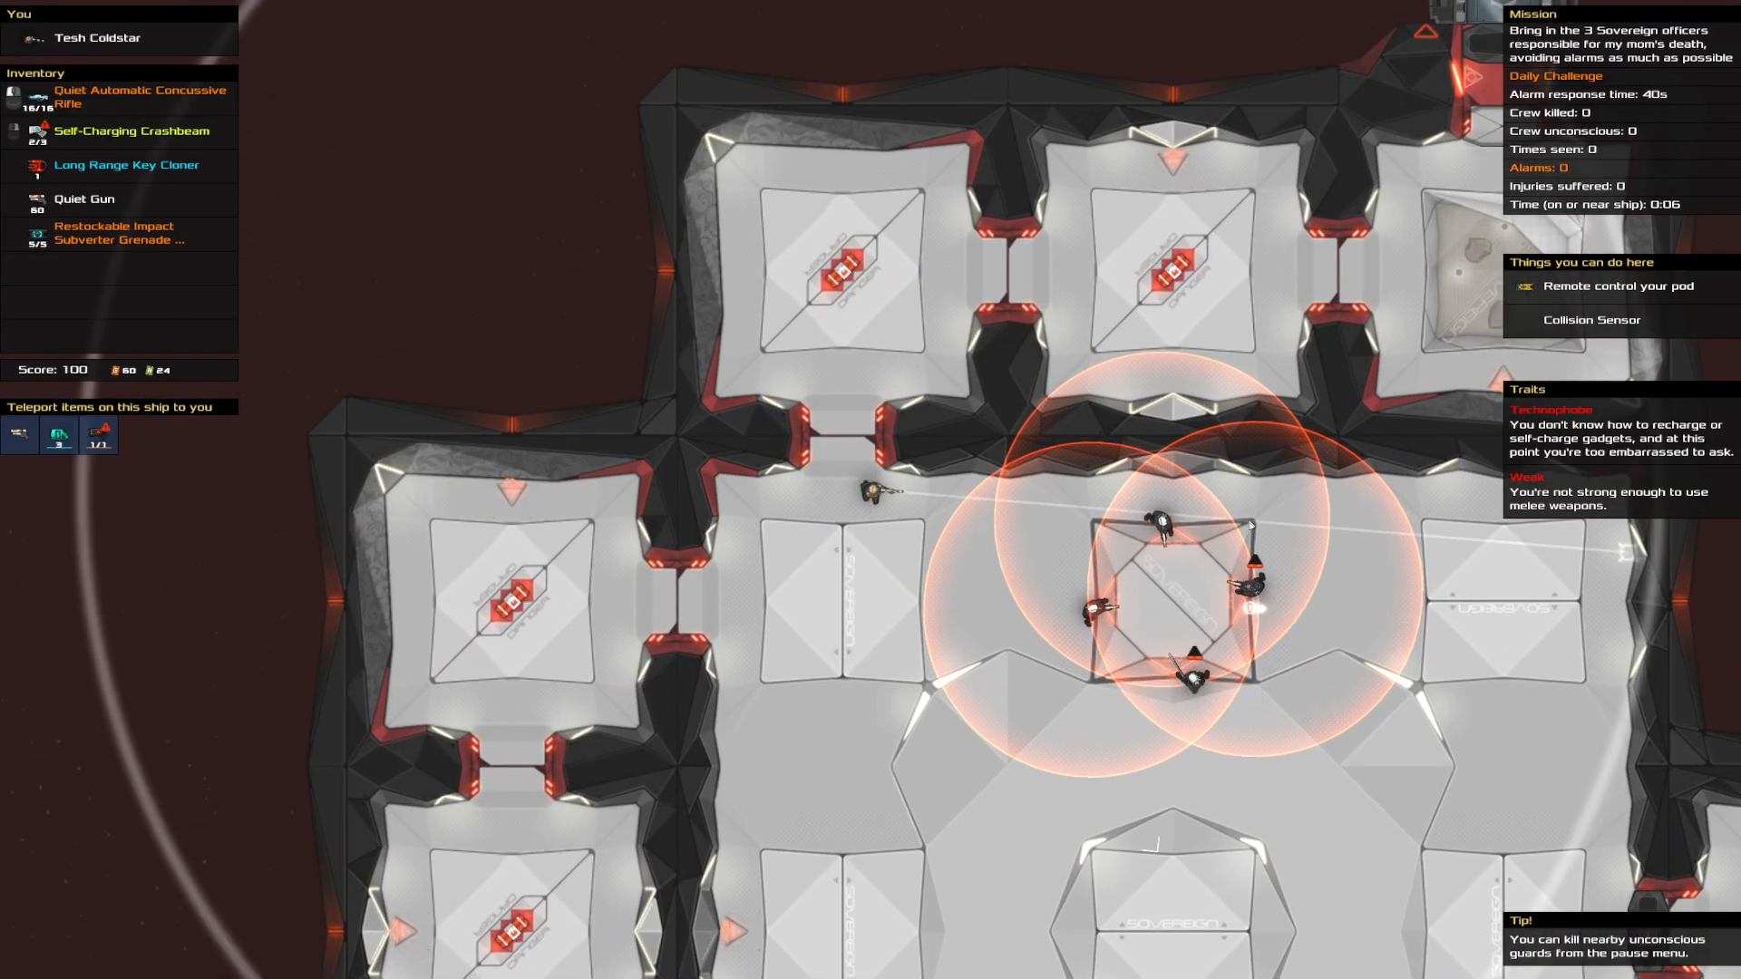
mouse_move(1252, 529)
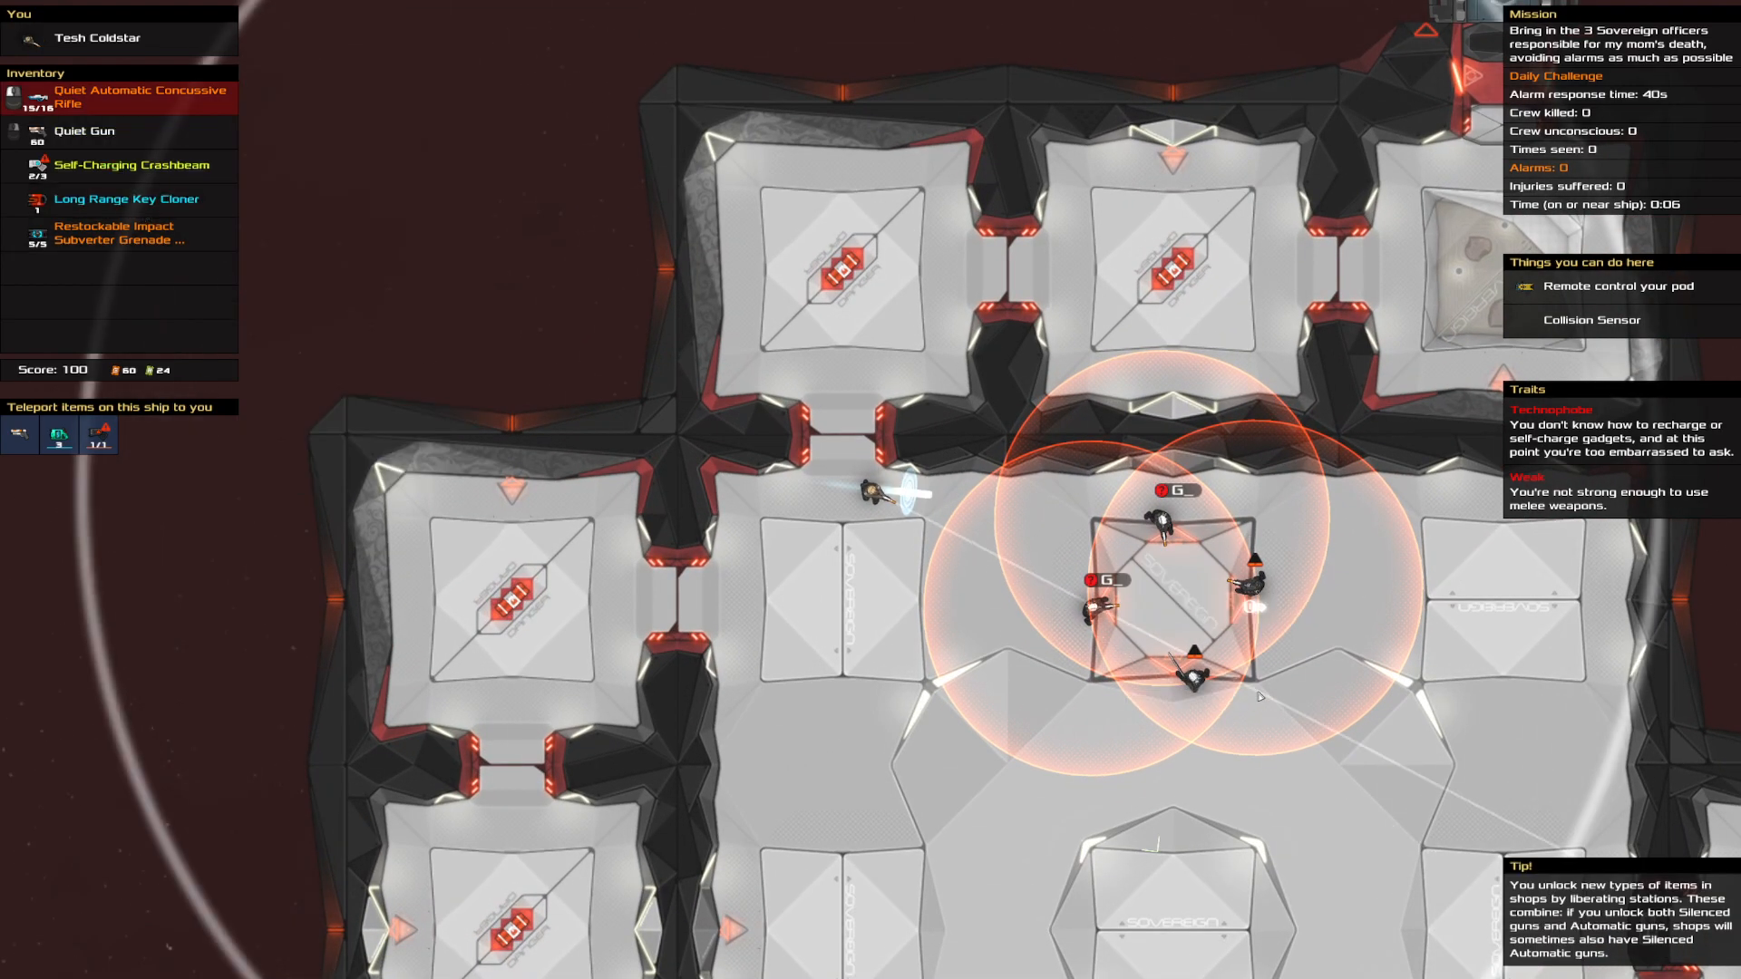
Knock out a central-room guard and keep the Rechargeable High Capacity Stealth Shield
left_click(84, 130)
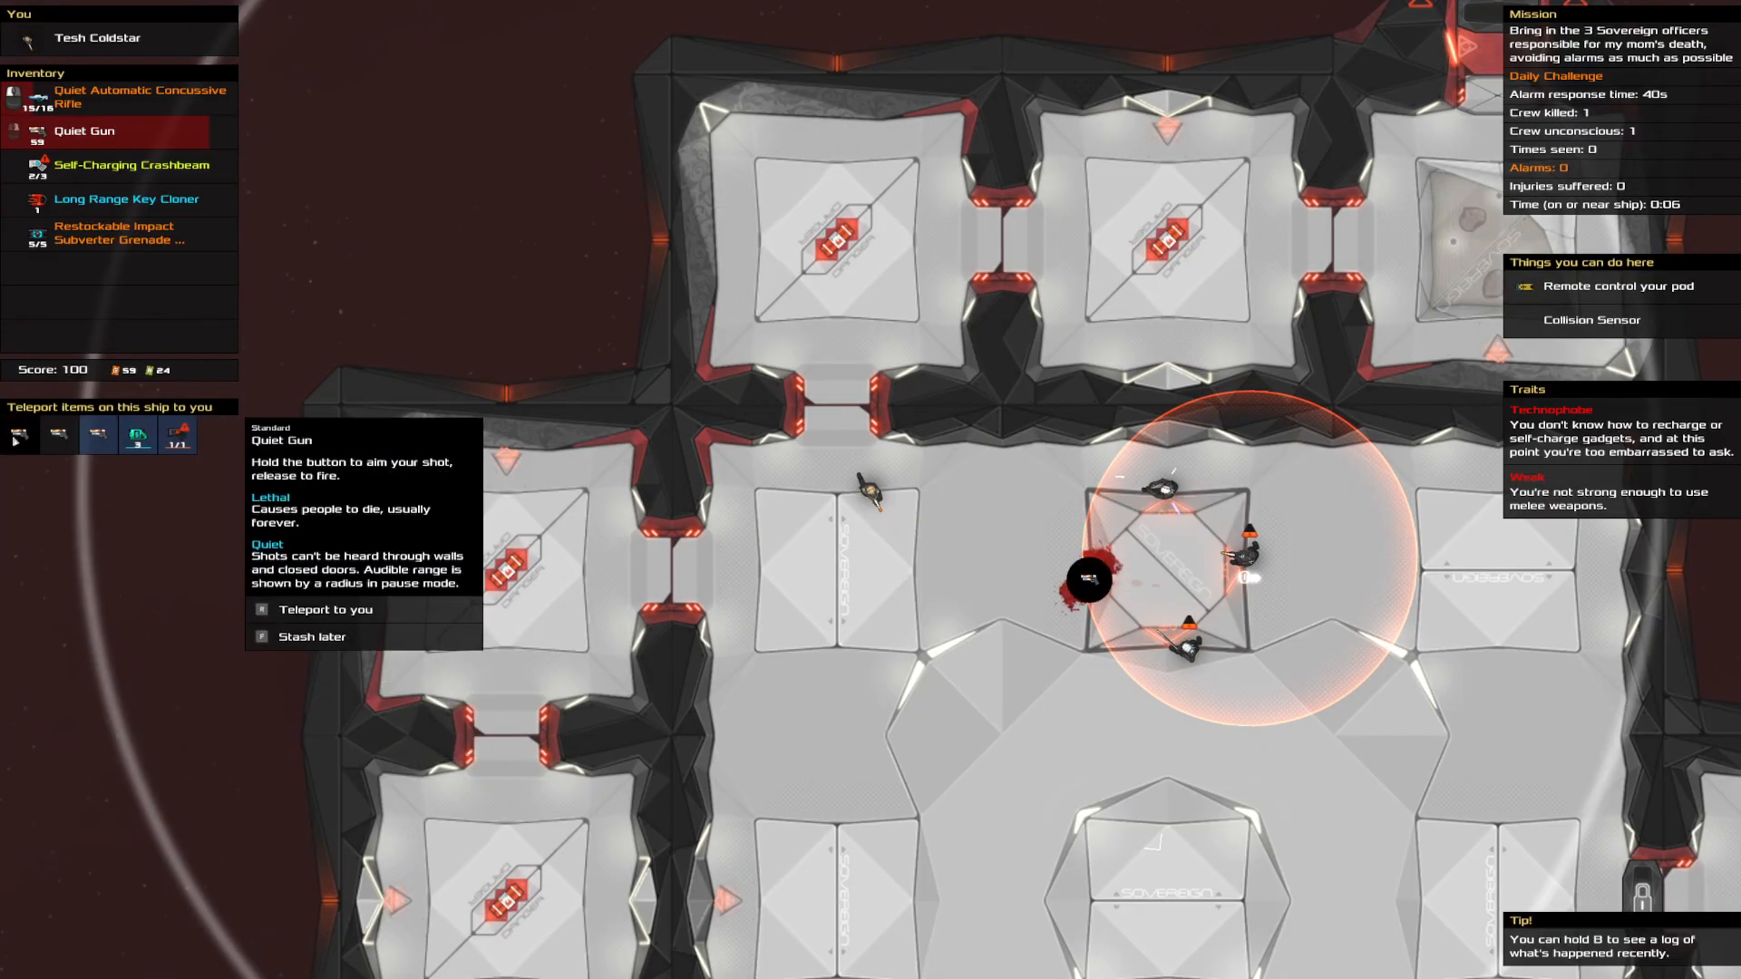
left_click(326, 608)
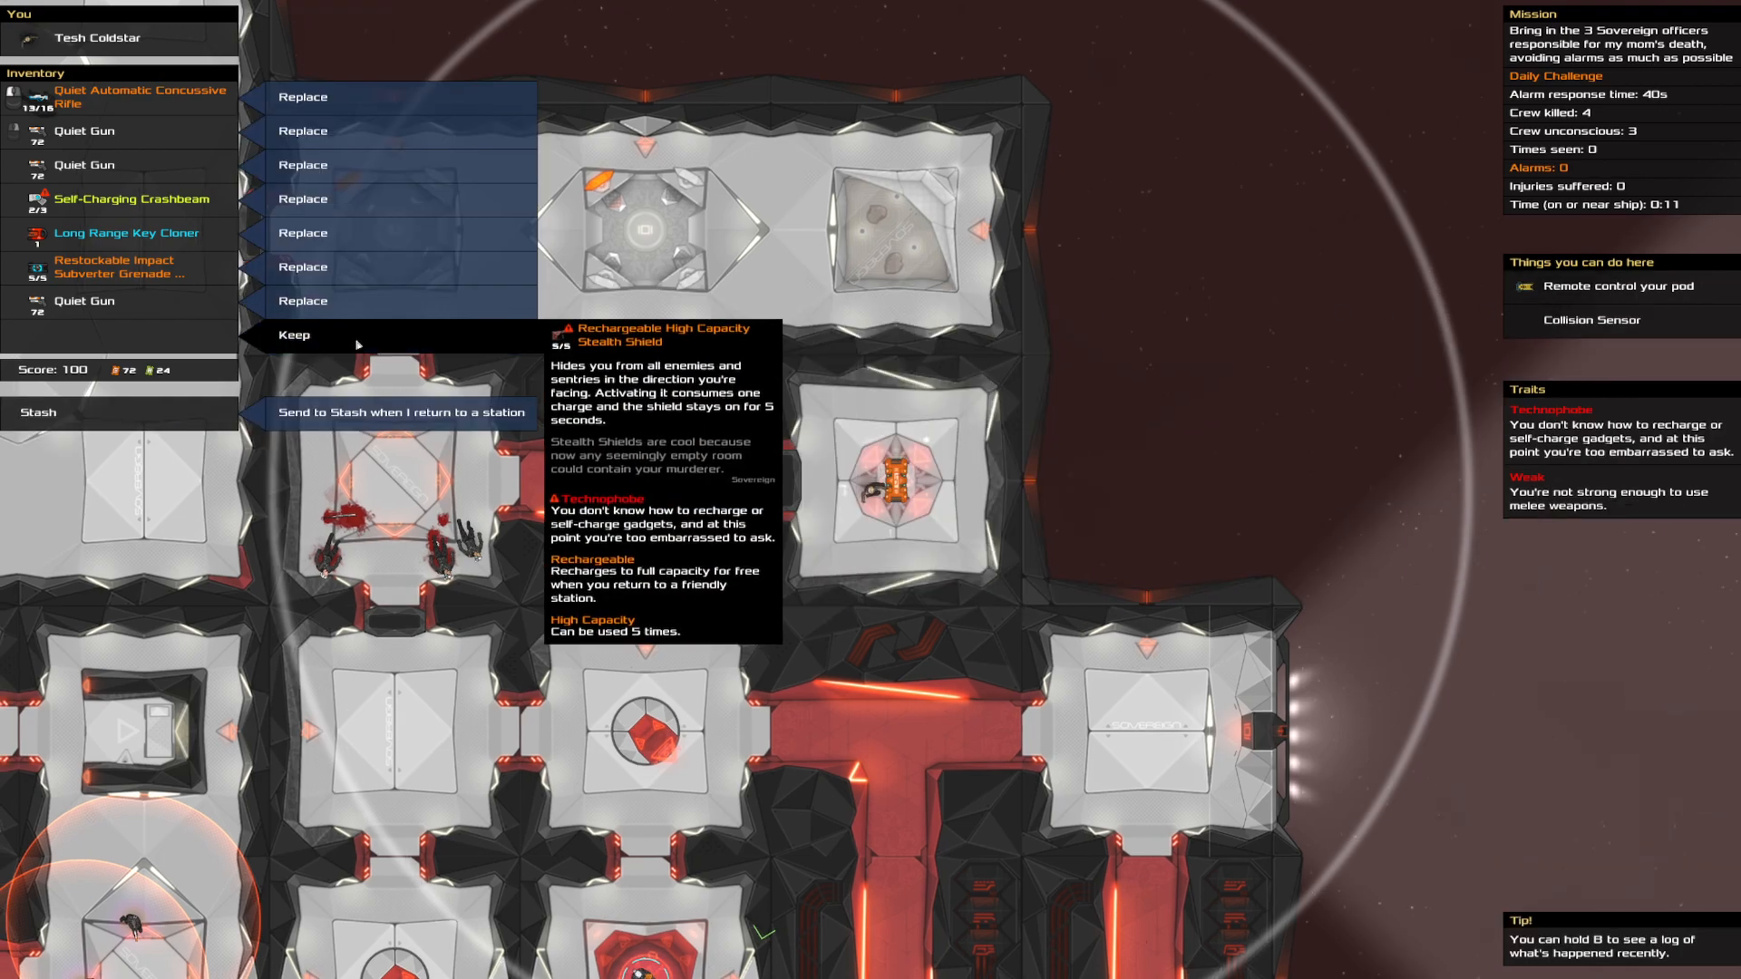
left_click(293, 335)
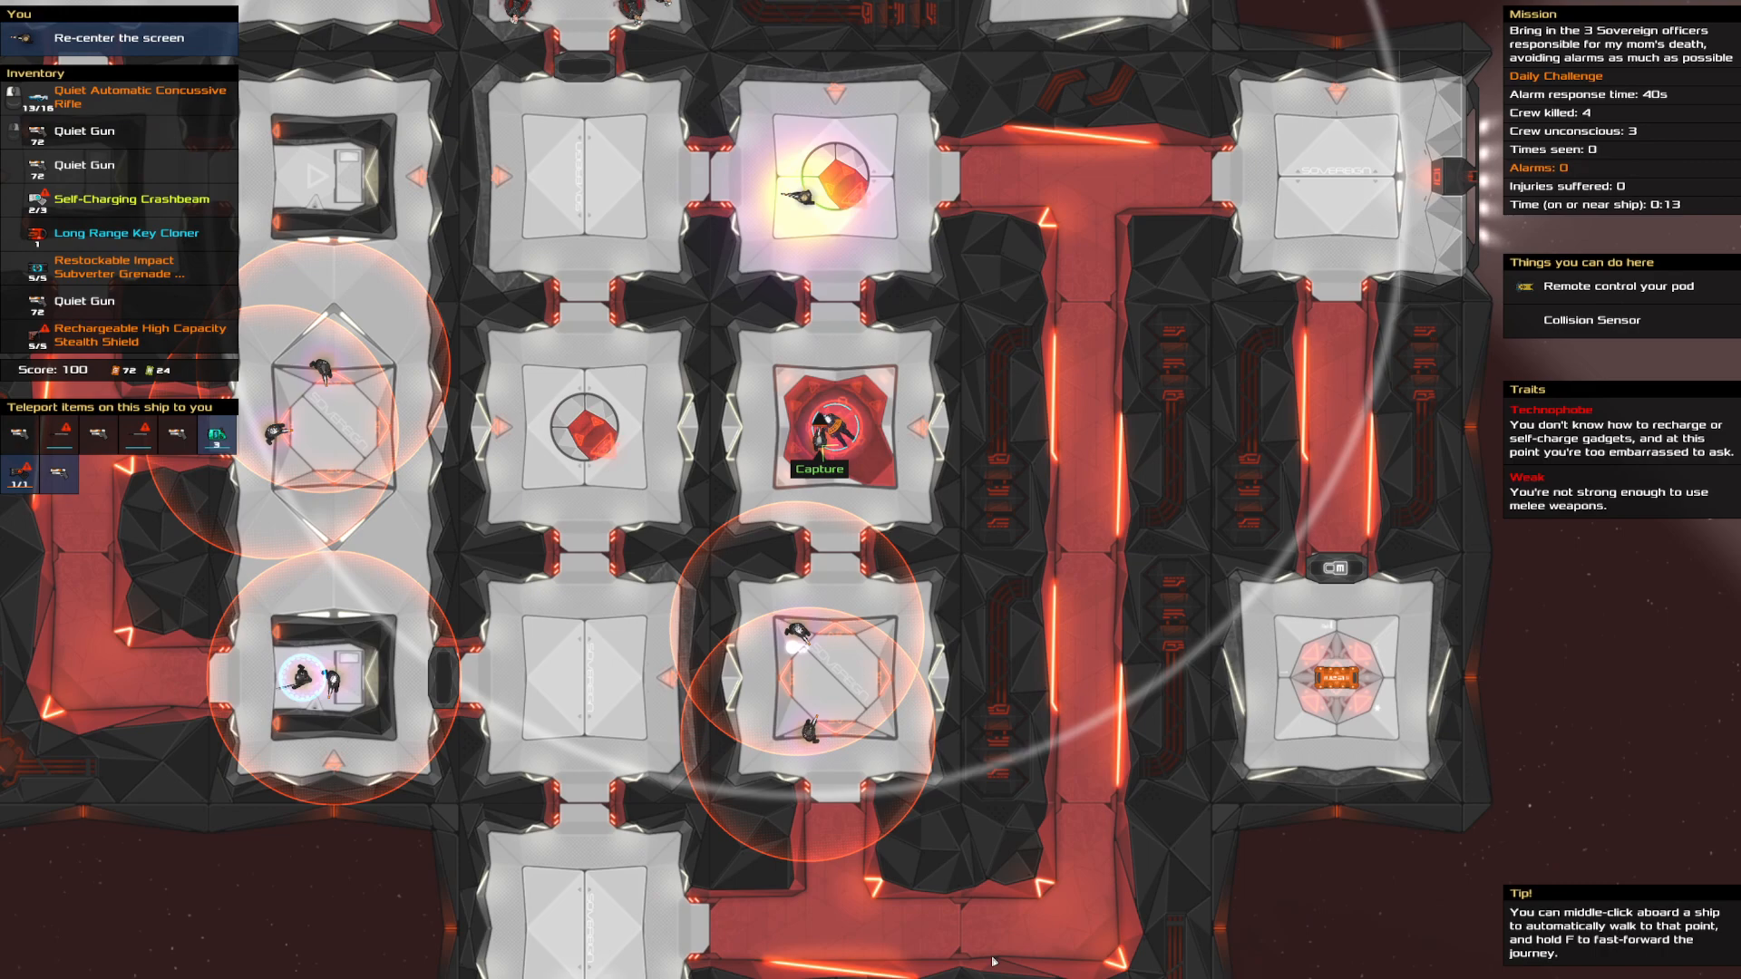
mouse_move(827, 427)
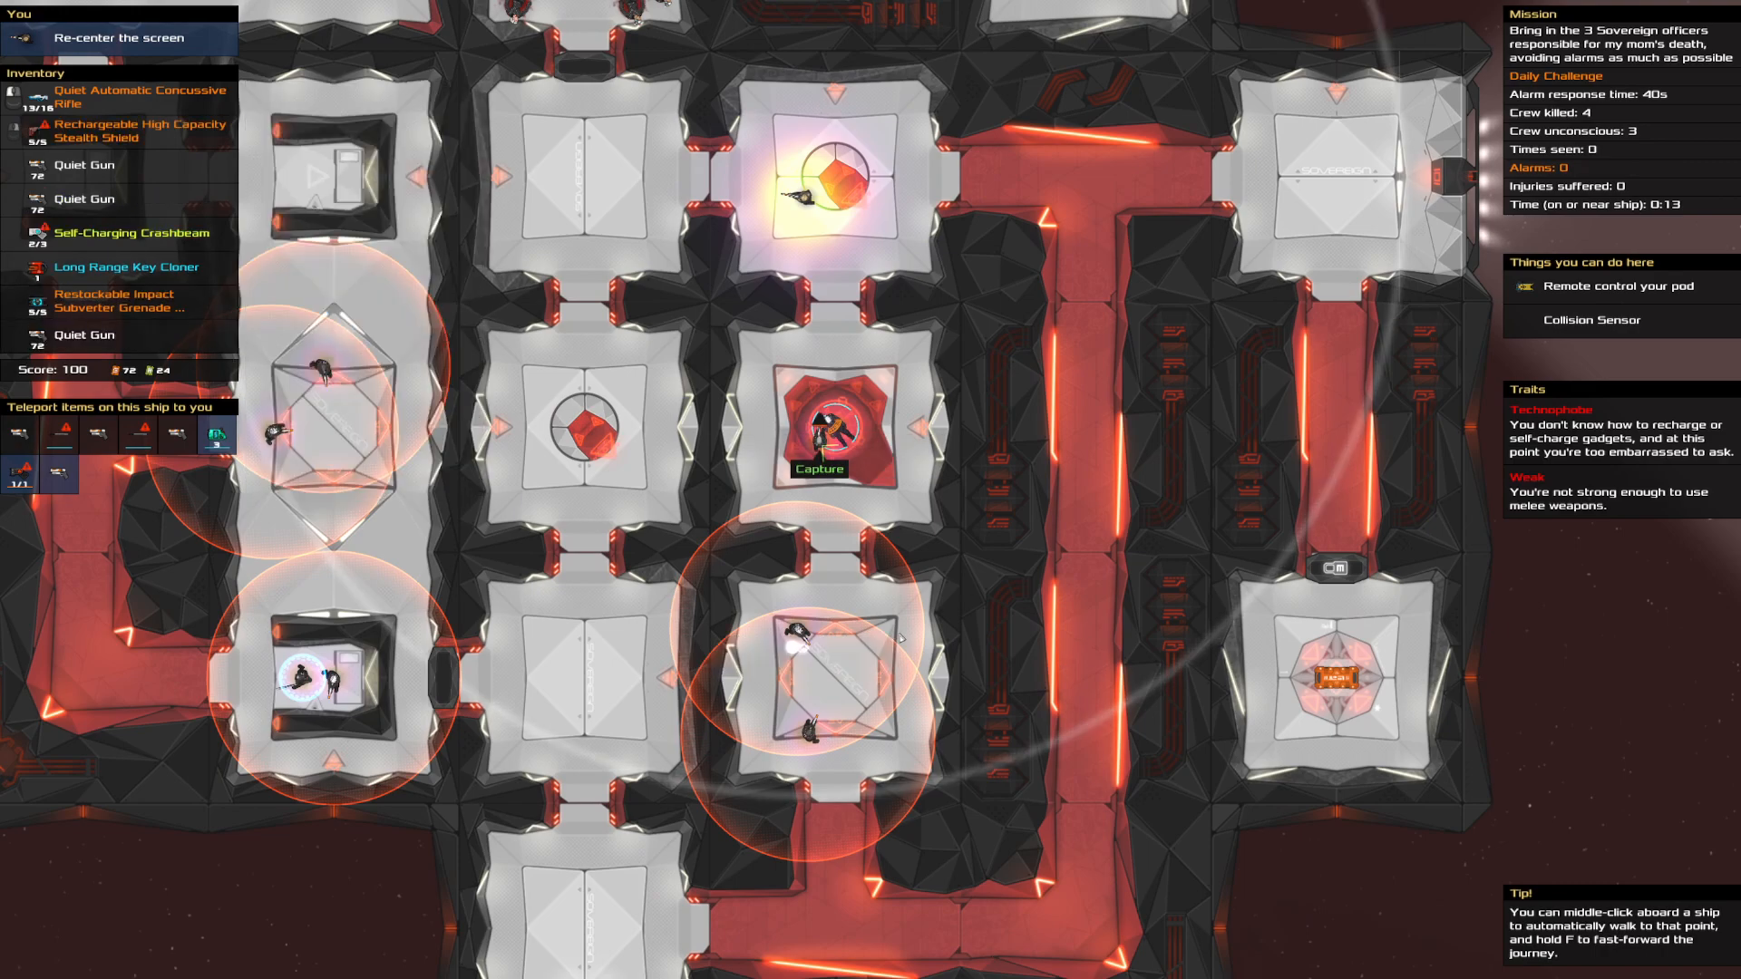
mouse_move(797, 597)
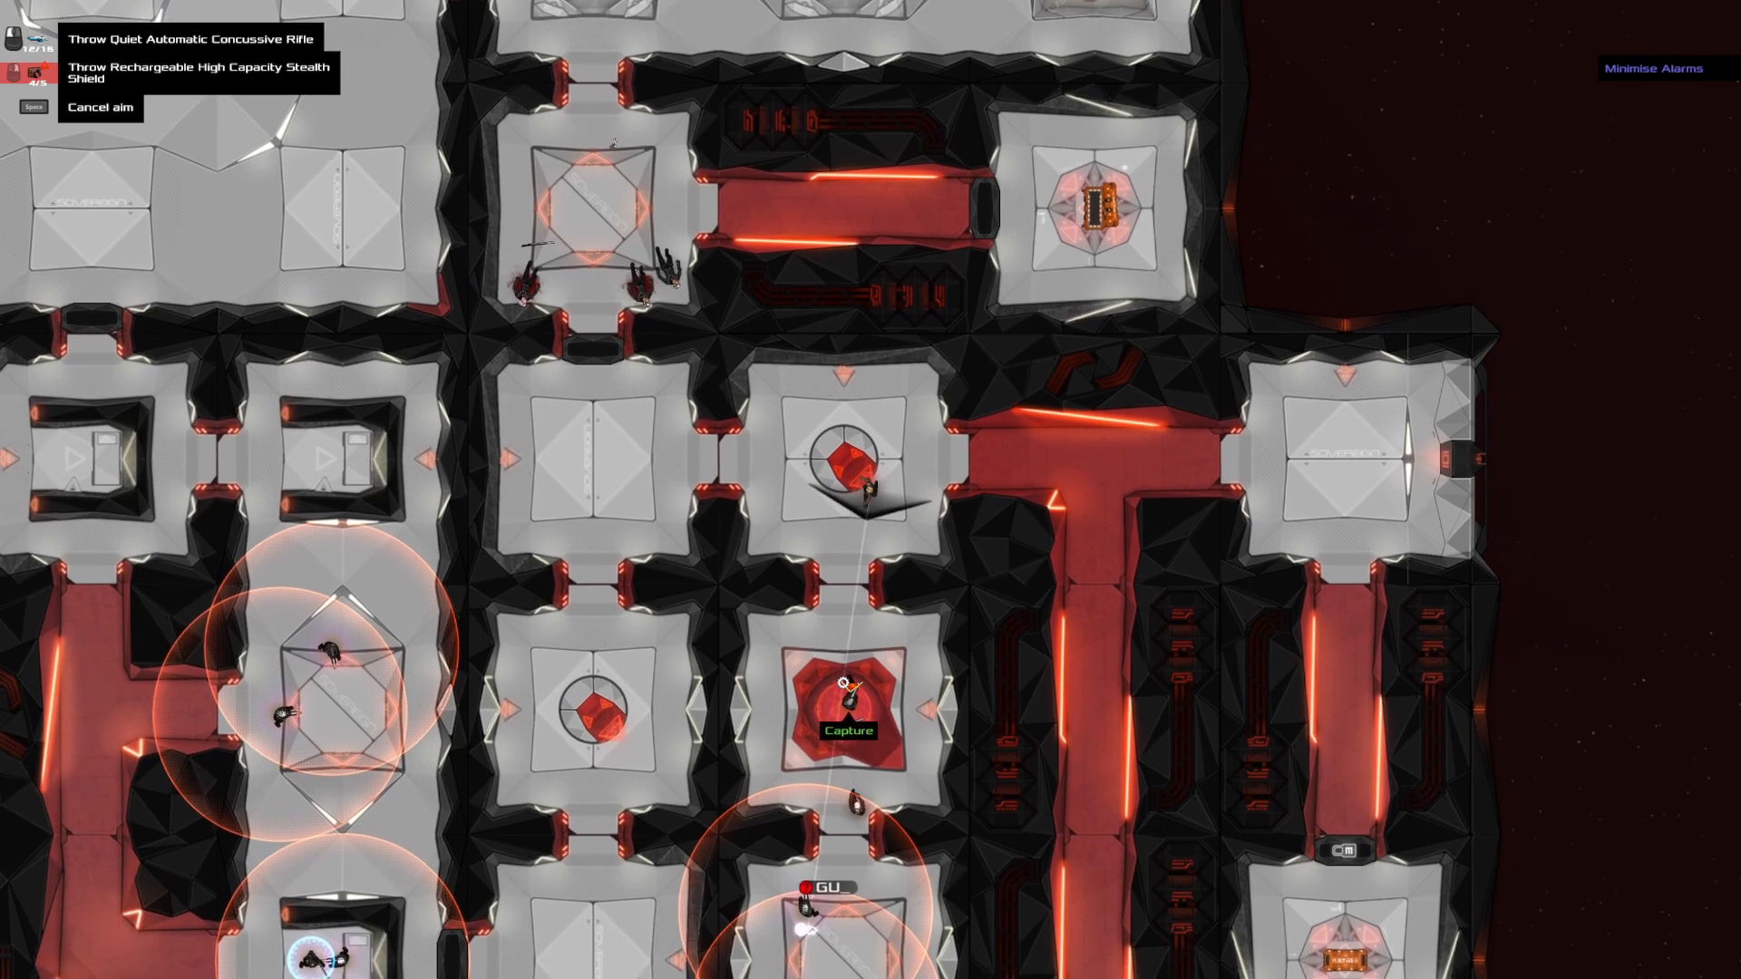
Carry off the unconscious Corona Flavien and bring him home to medical
scroll("down", 3)
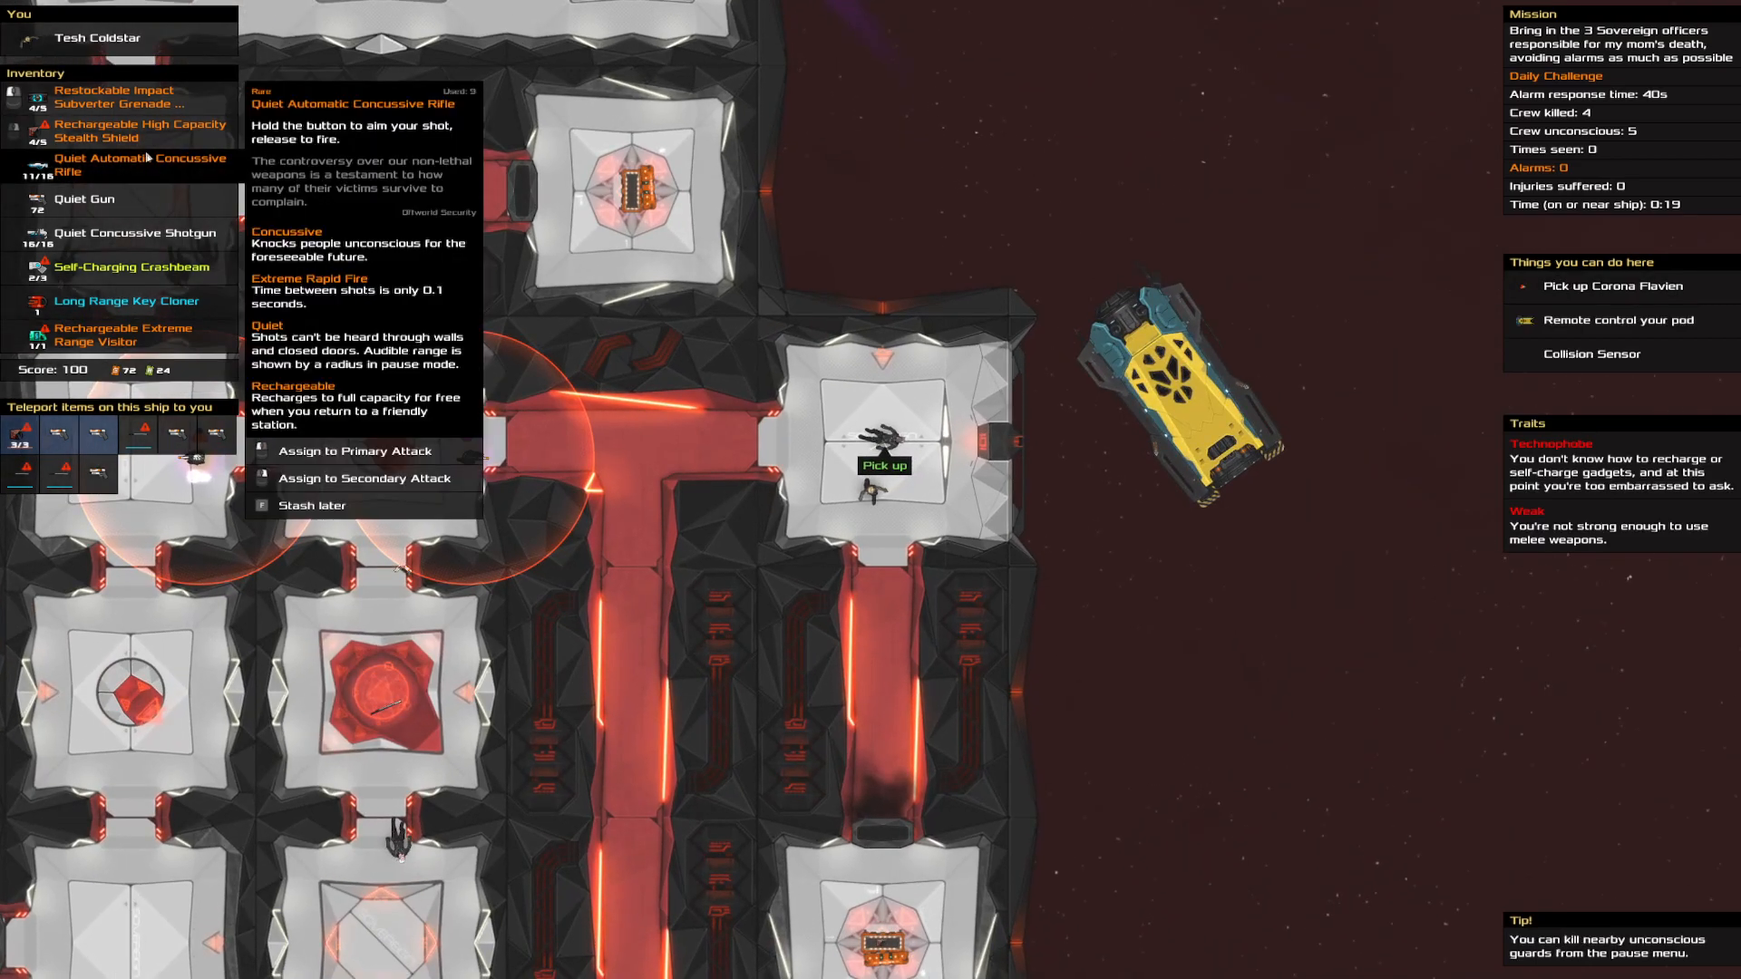
left_click(356, 451)
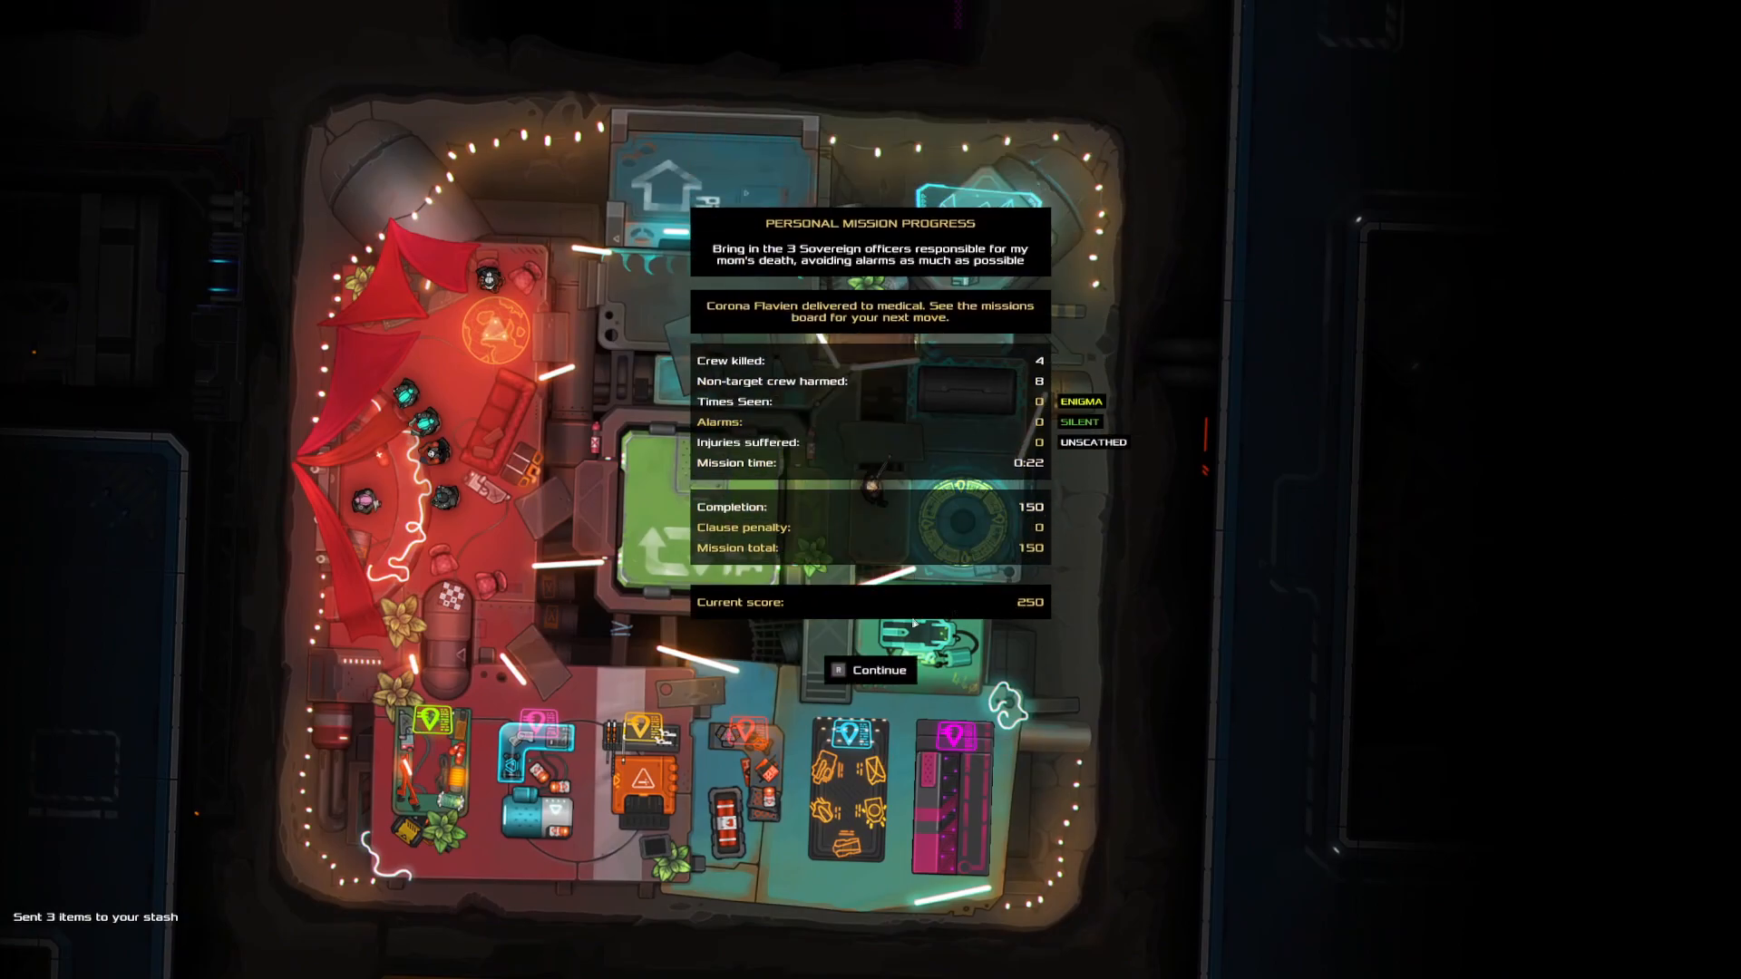
Dismiss the progress summary, review Corona Chatelier's mission details, and accept mission 3
left_click(869, 669)
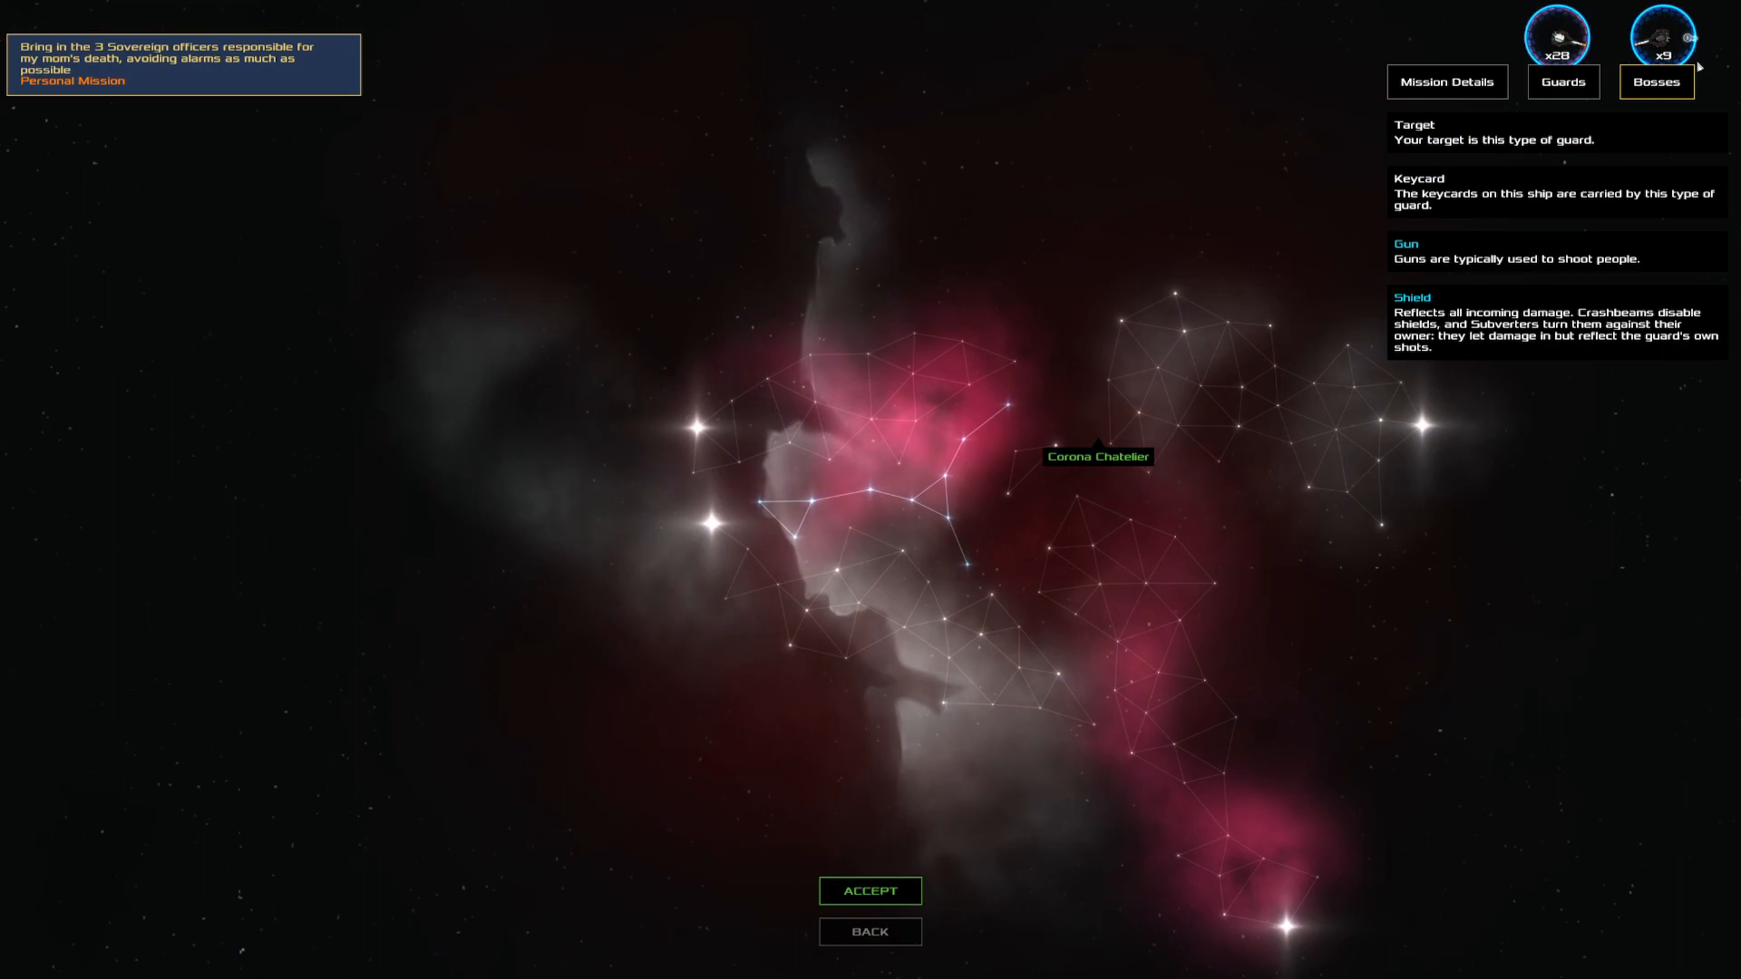
left_click(1447, 83)
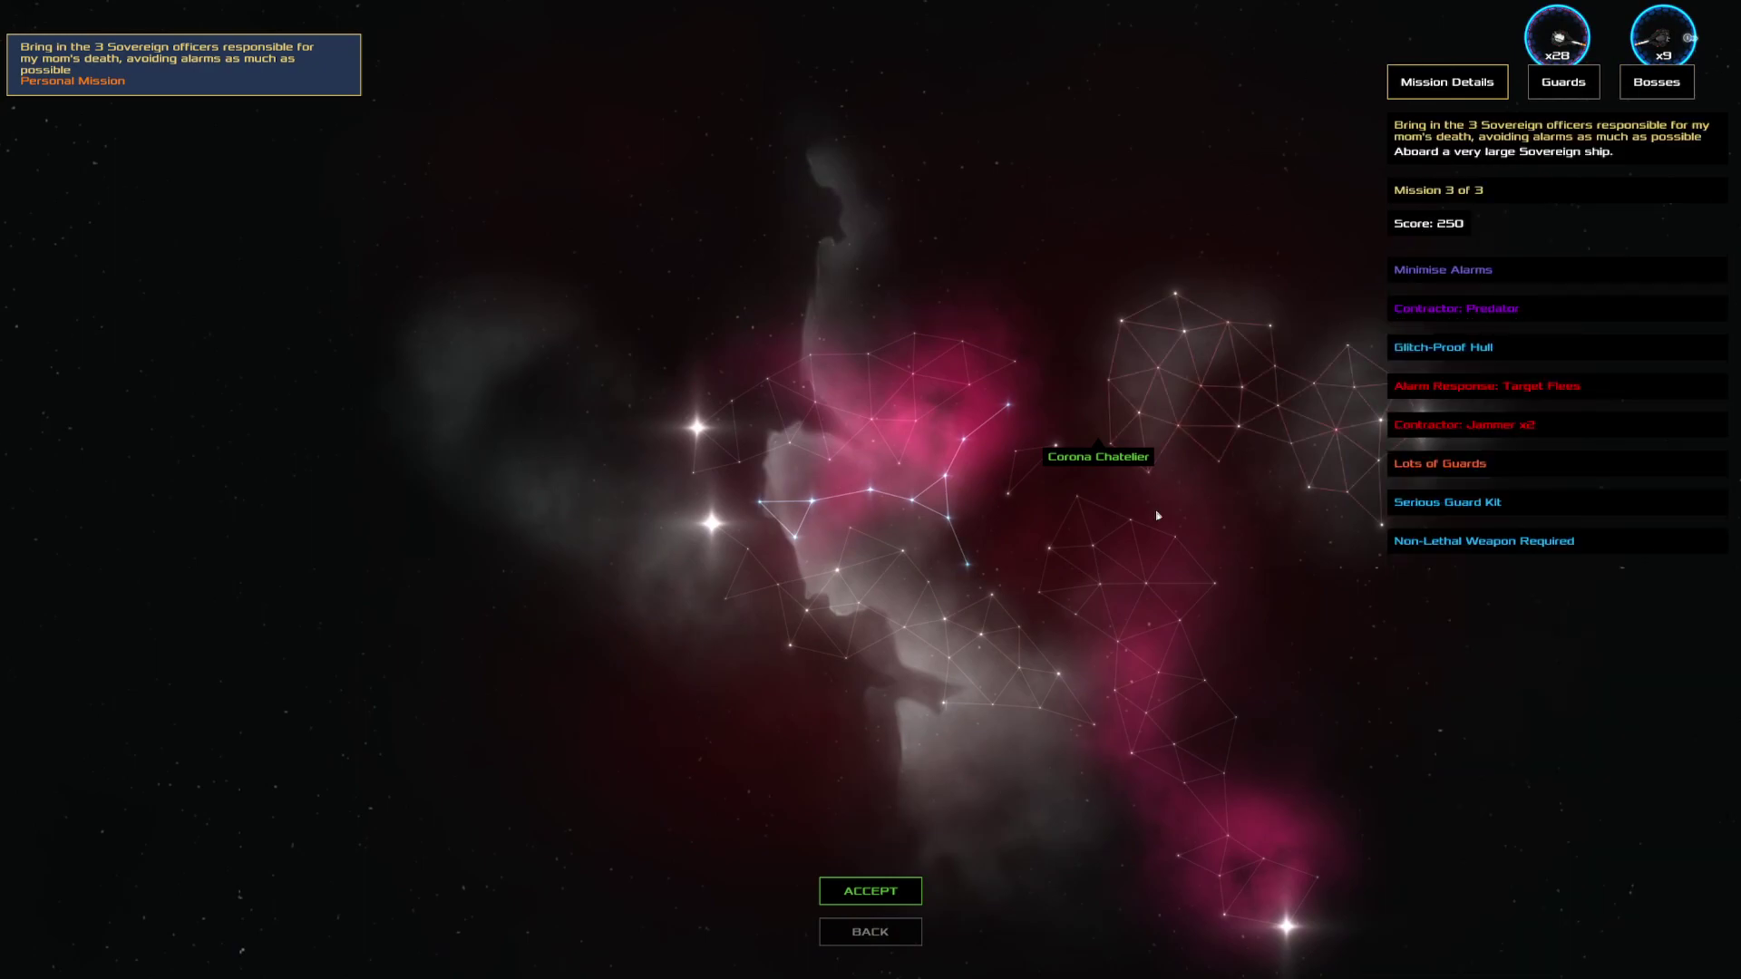
left_click(871, 890)
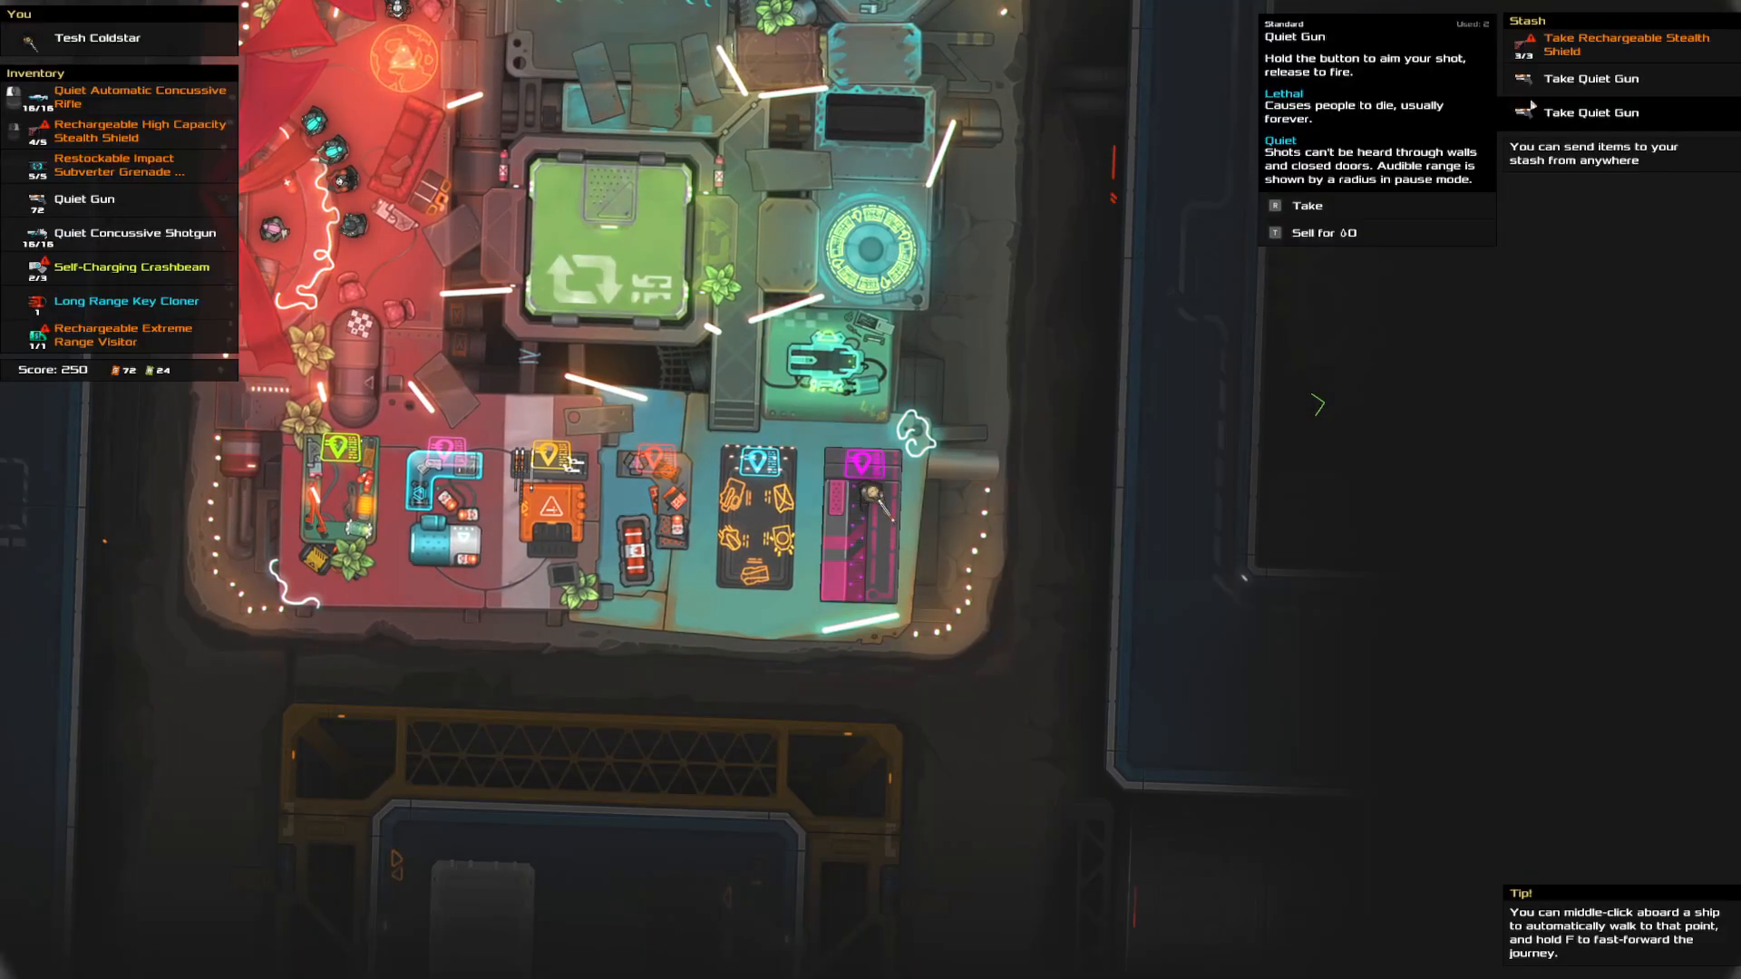
mouse_move(481, 267)
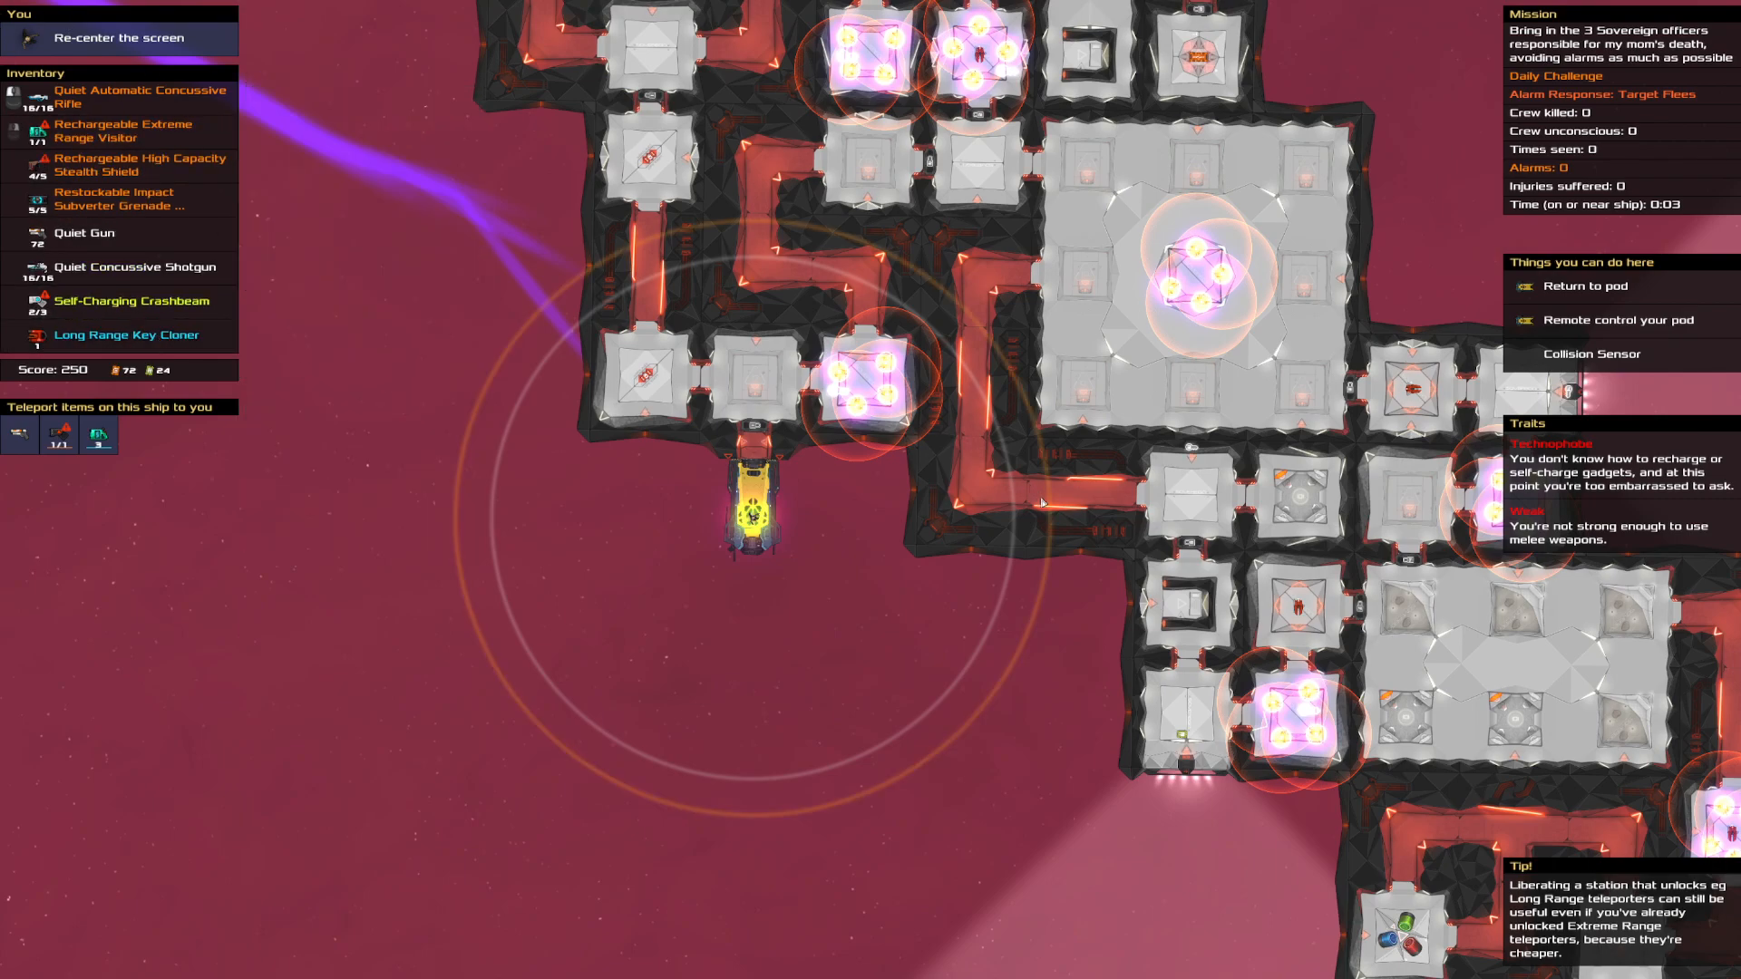
mouse_move(755, 549)
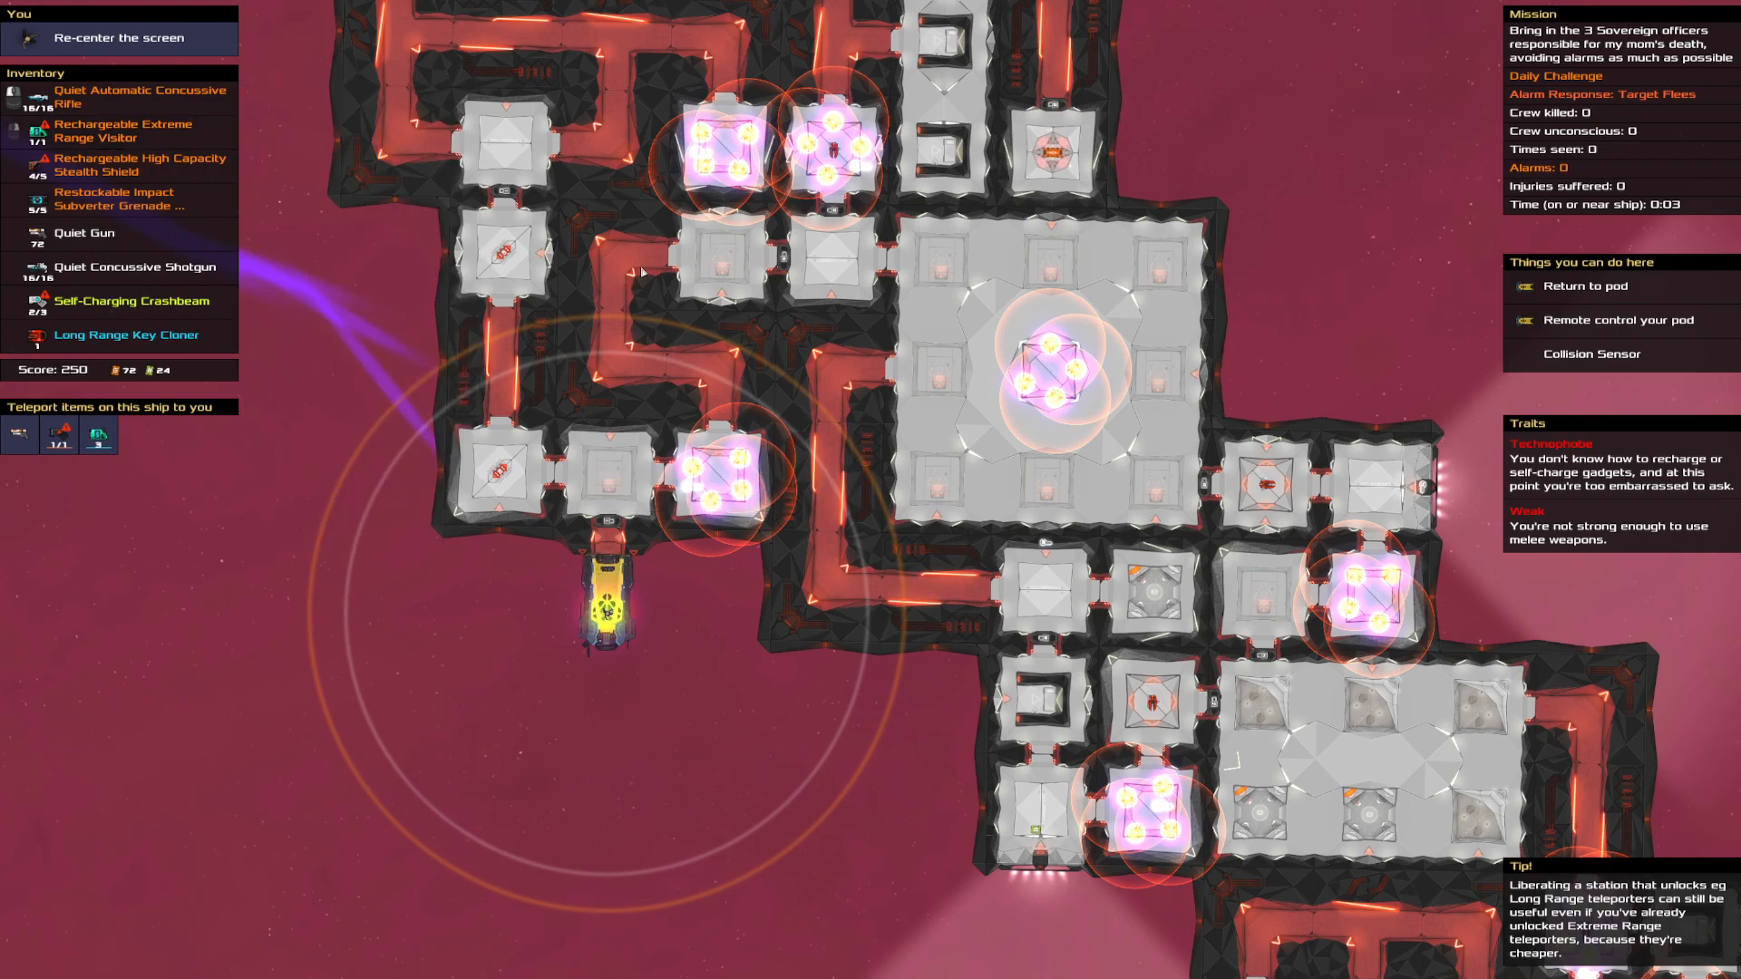
mouse_move(565, 622)
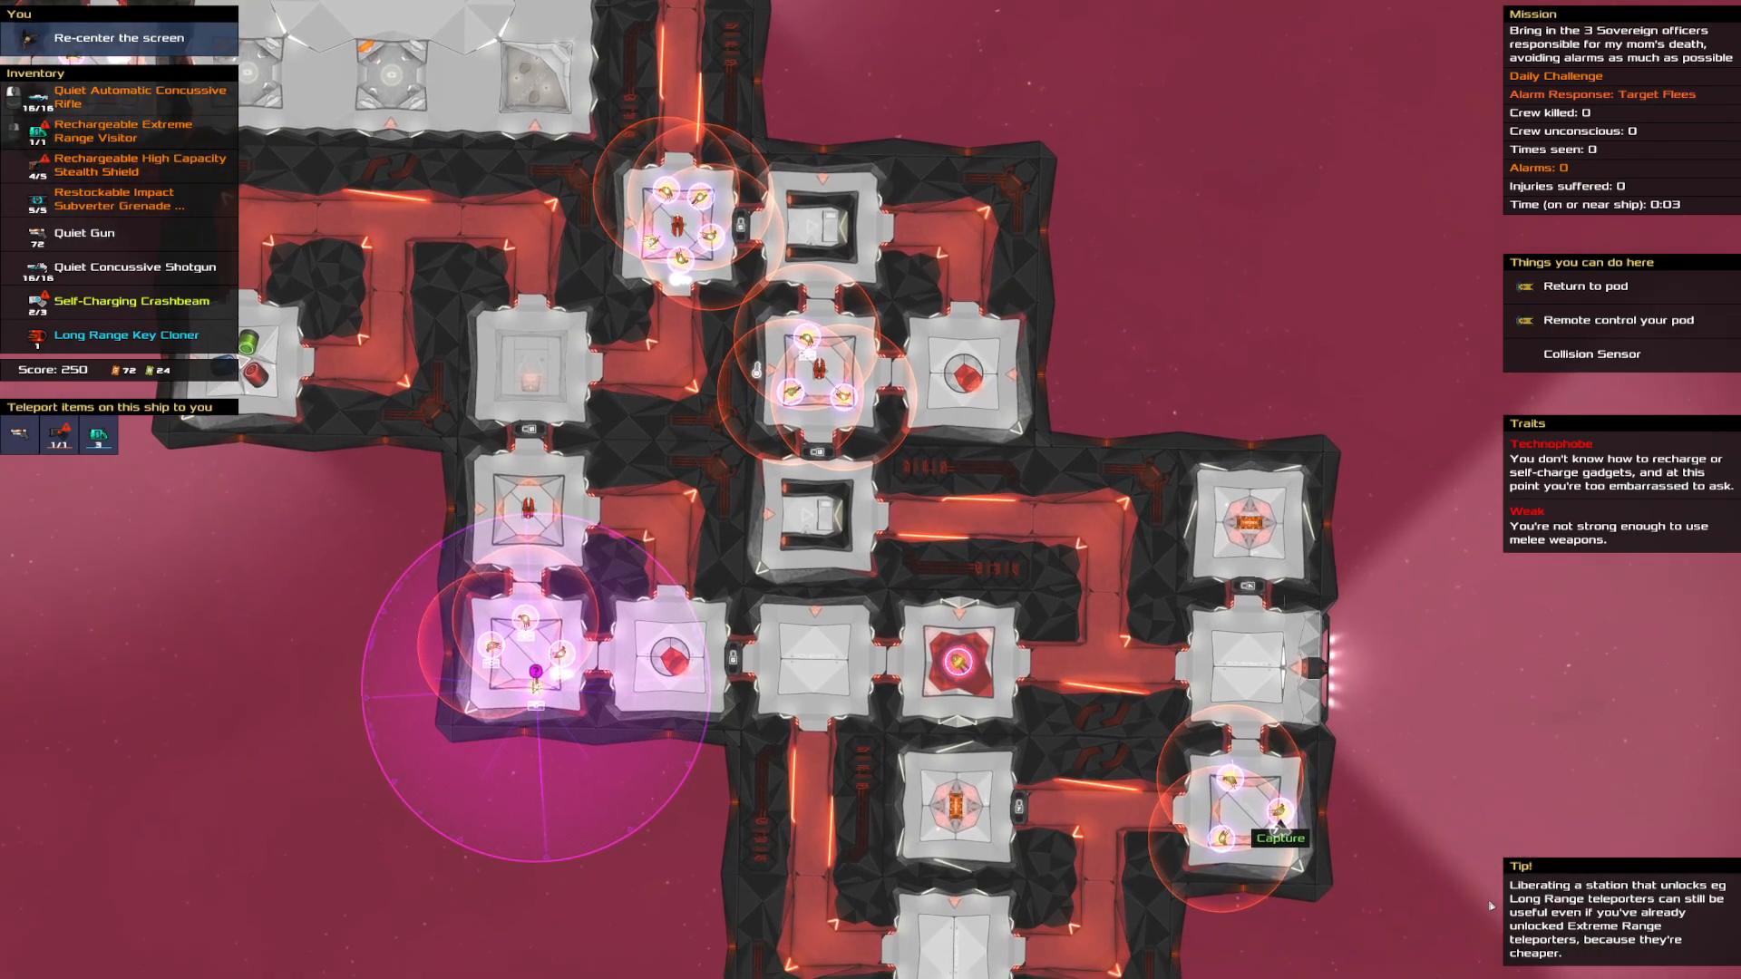
mouse_move(924, 520)
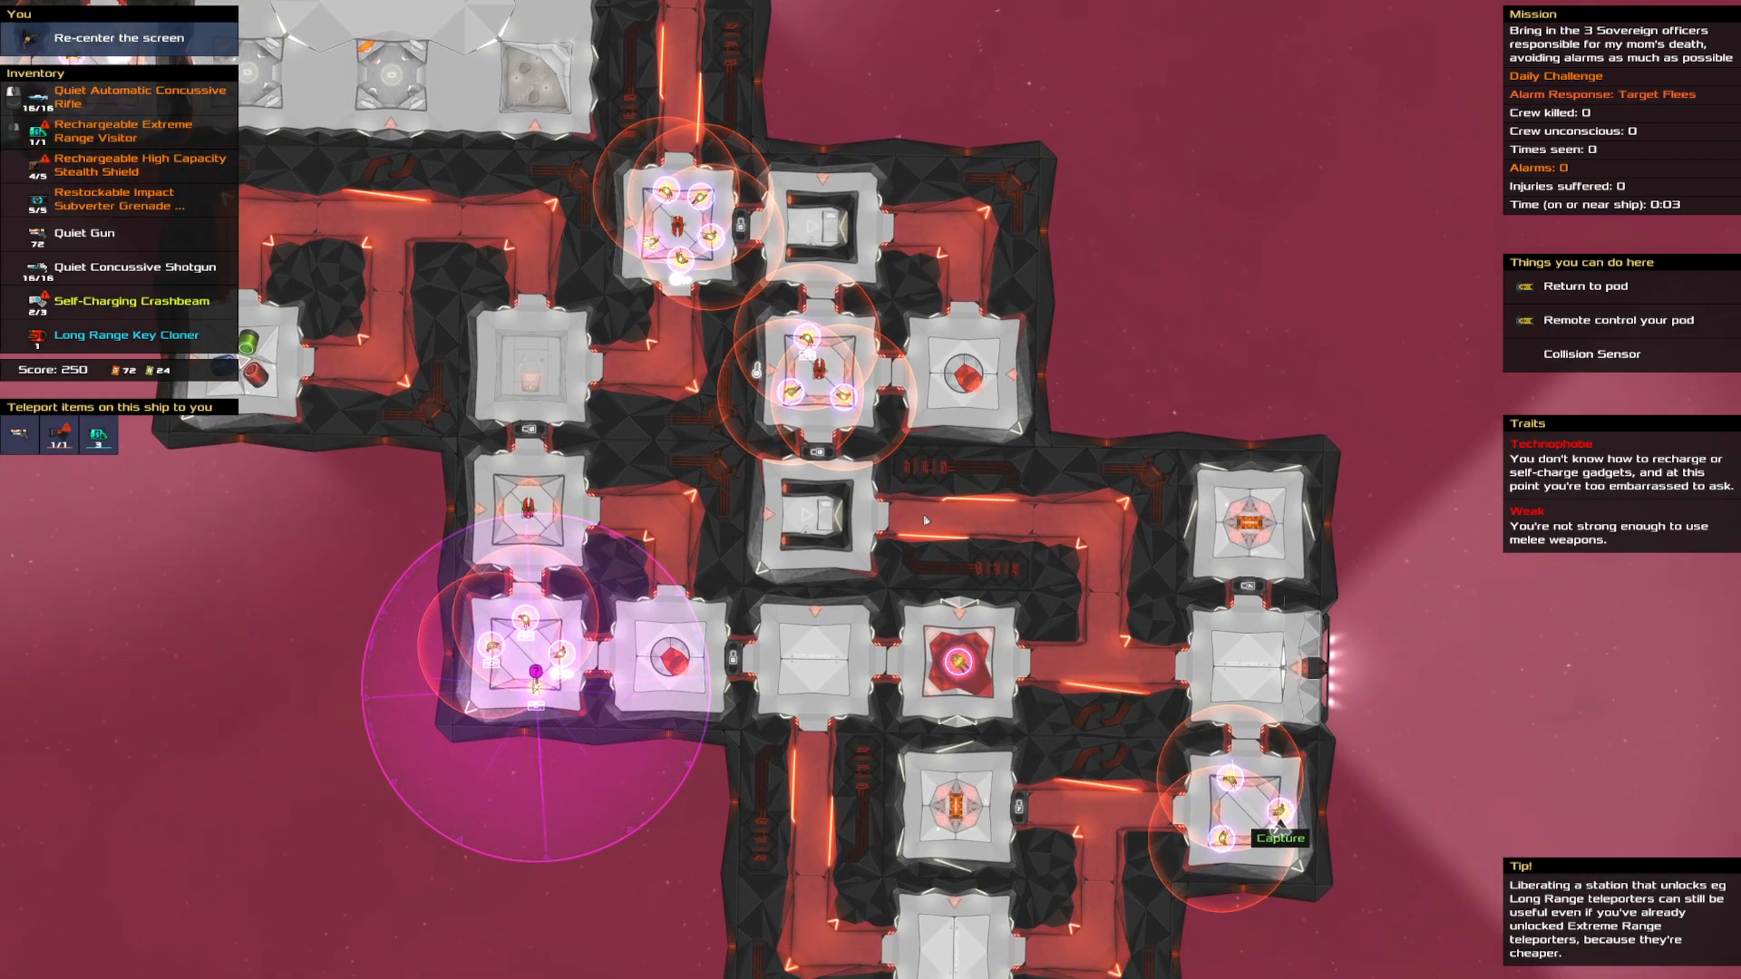
mouse_move(682, 227)
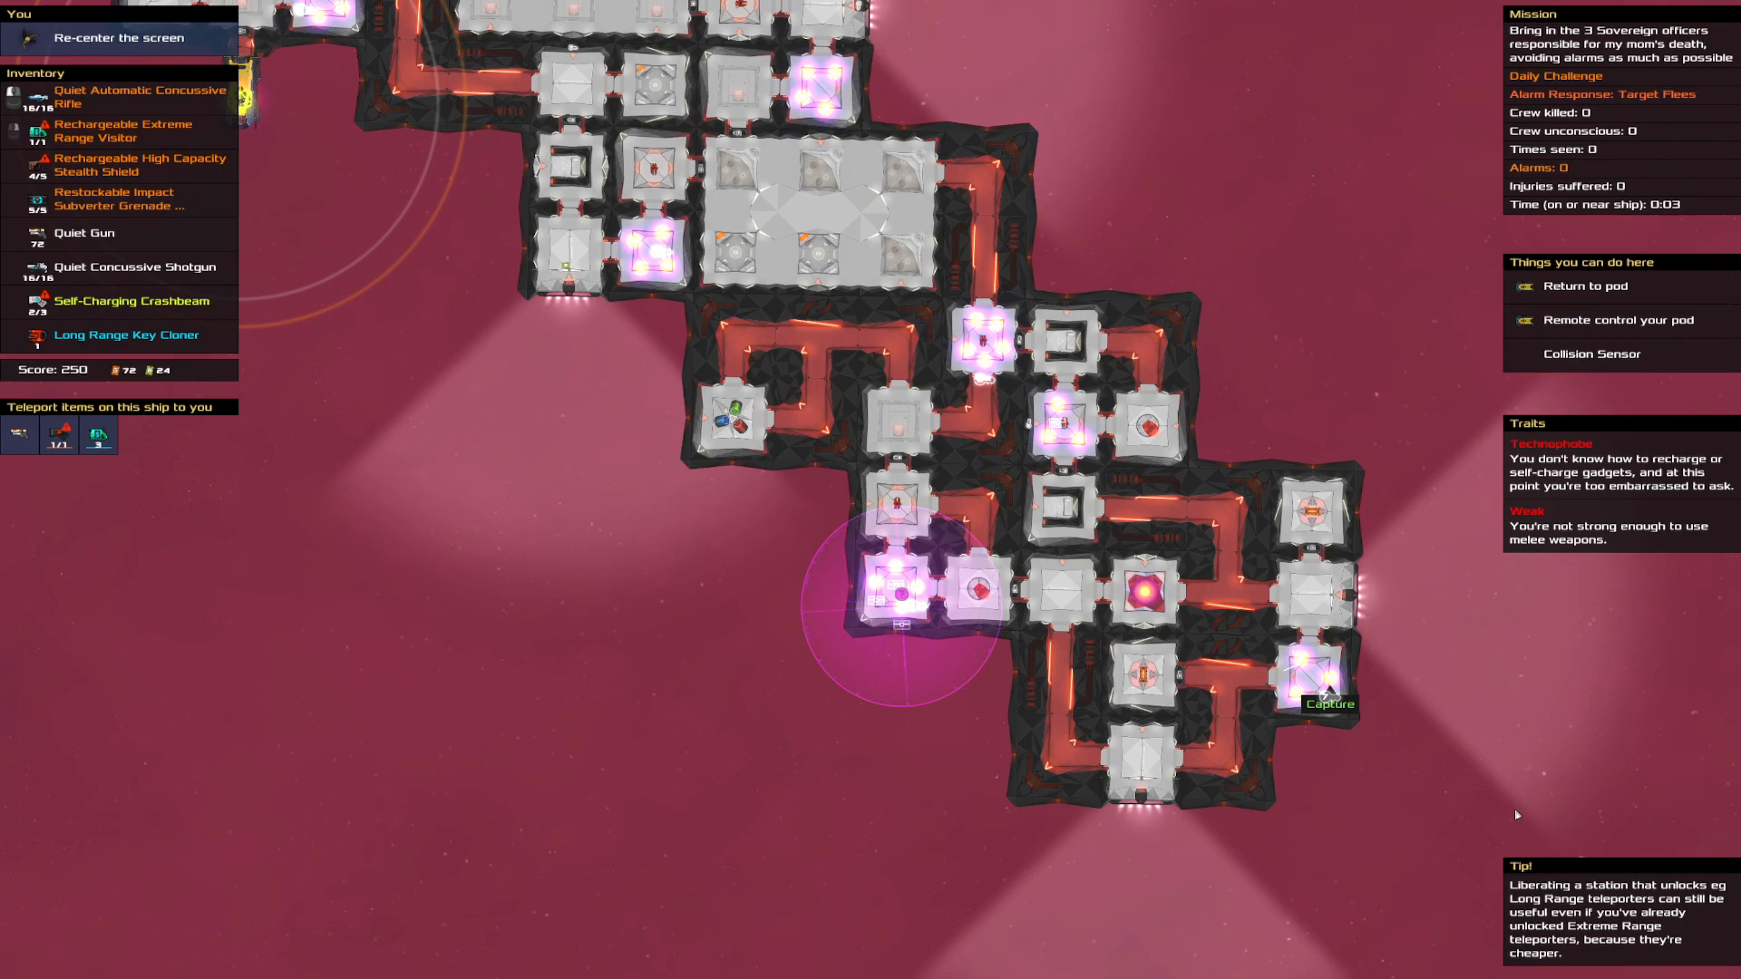
mouse_move(1028, 441)
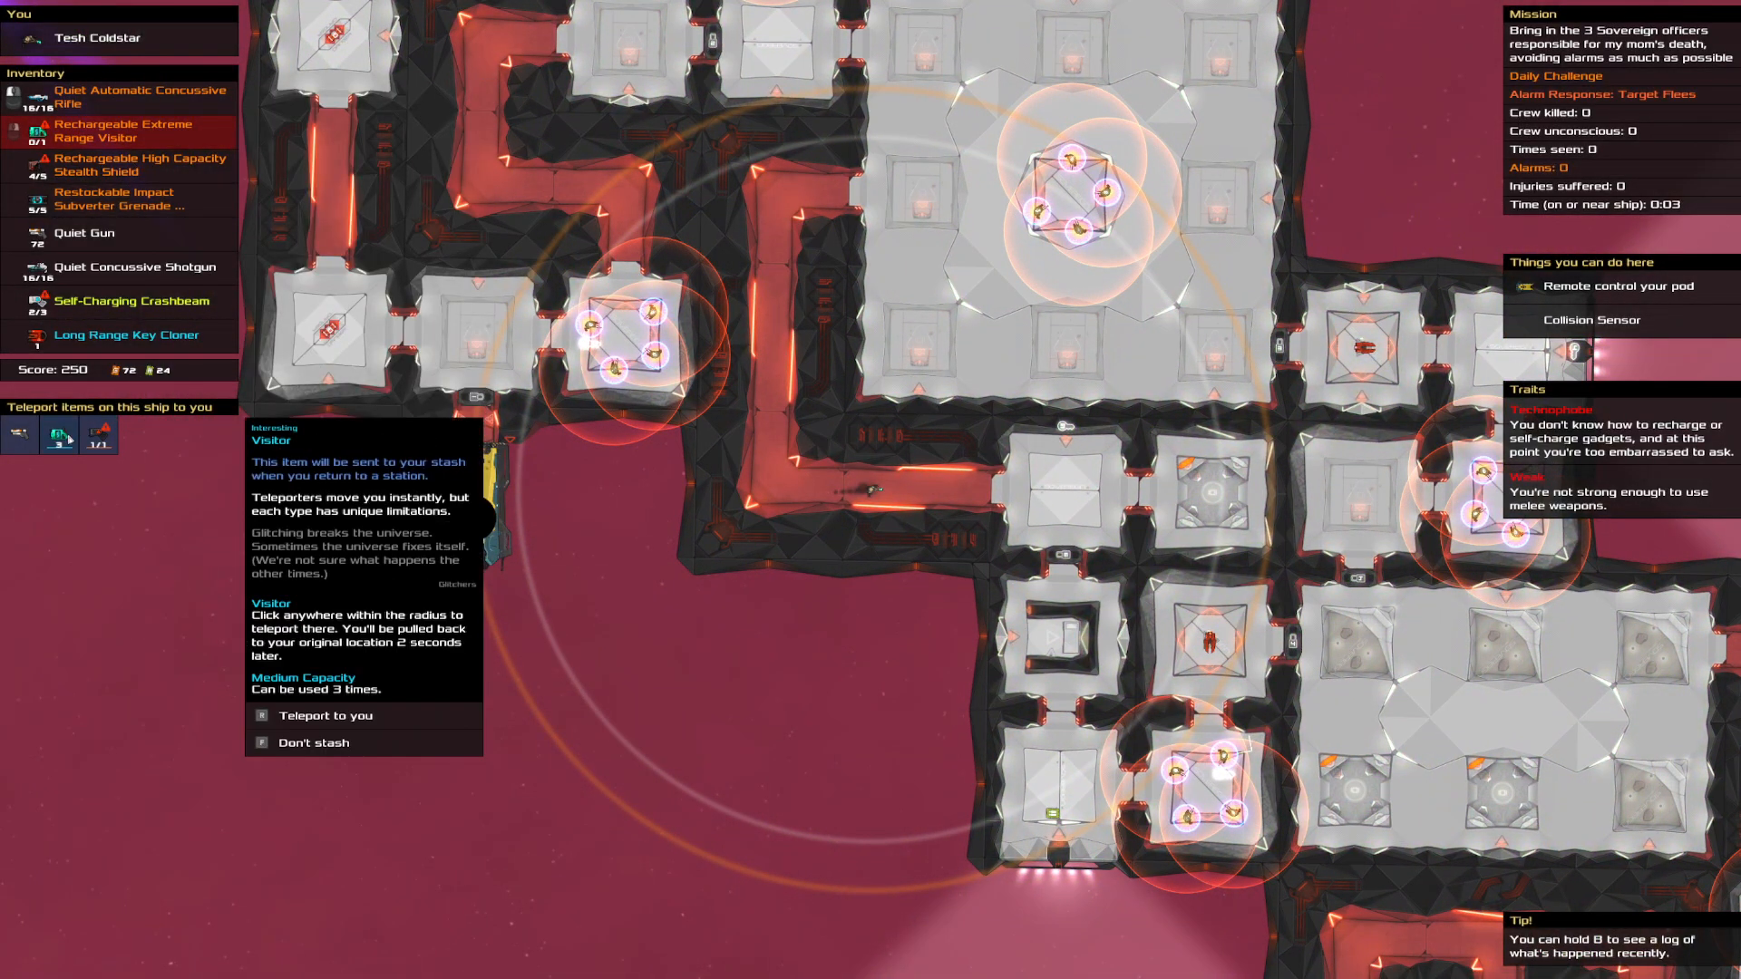
Teleport from the pod aboard the Sovereign ship beside the shielded guard rooms
left_click(326, 715)
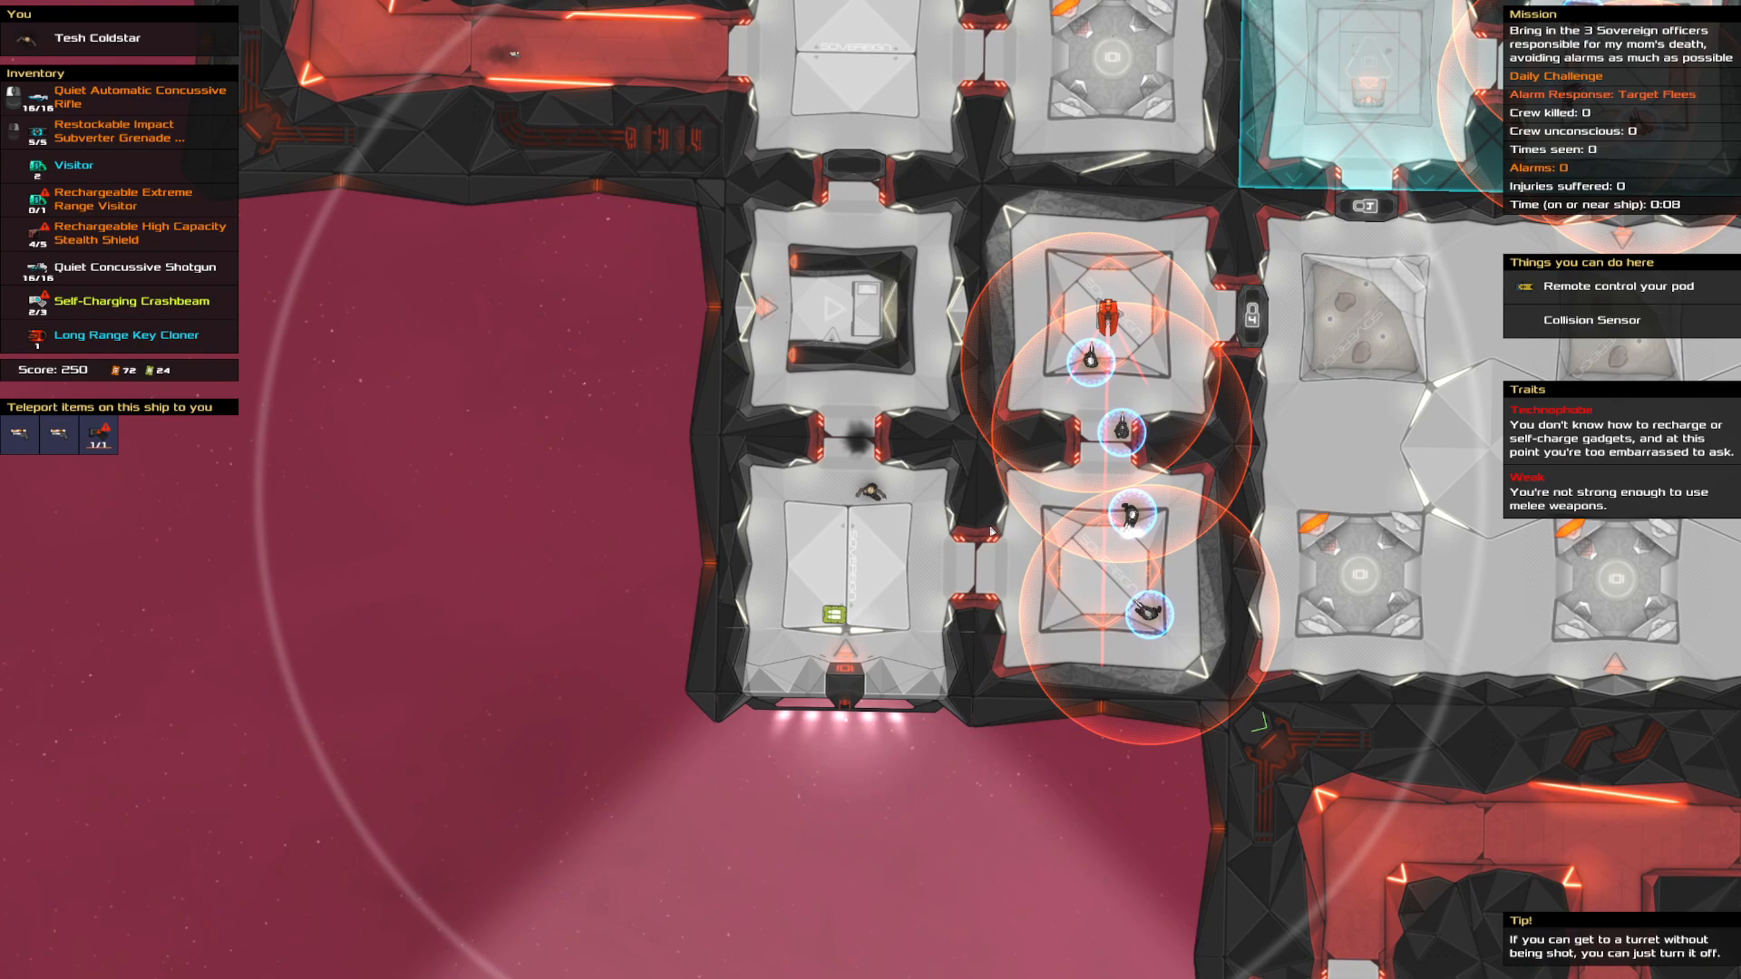
mouse_move(1123, 433)
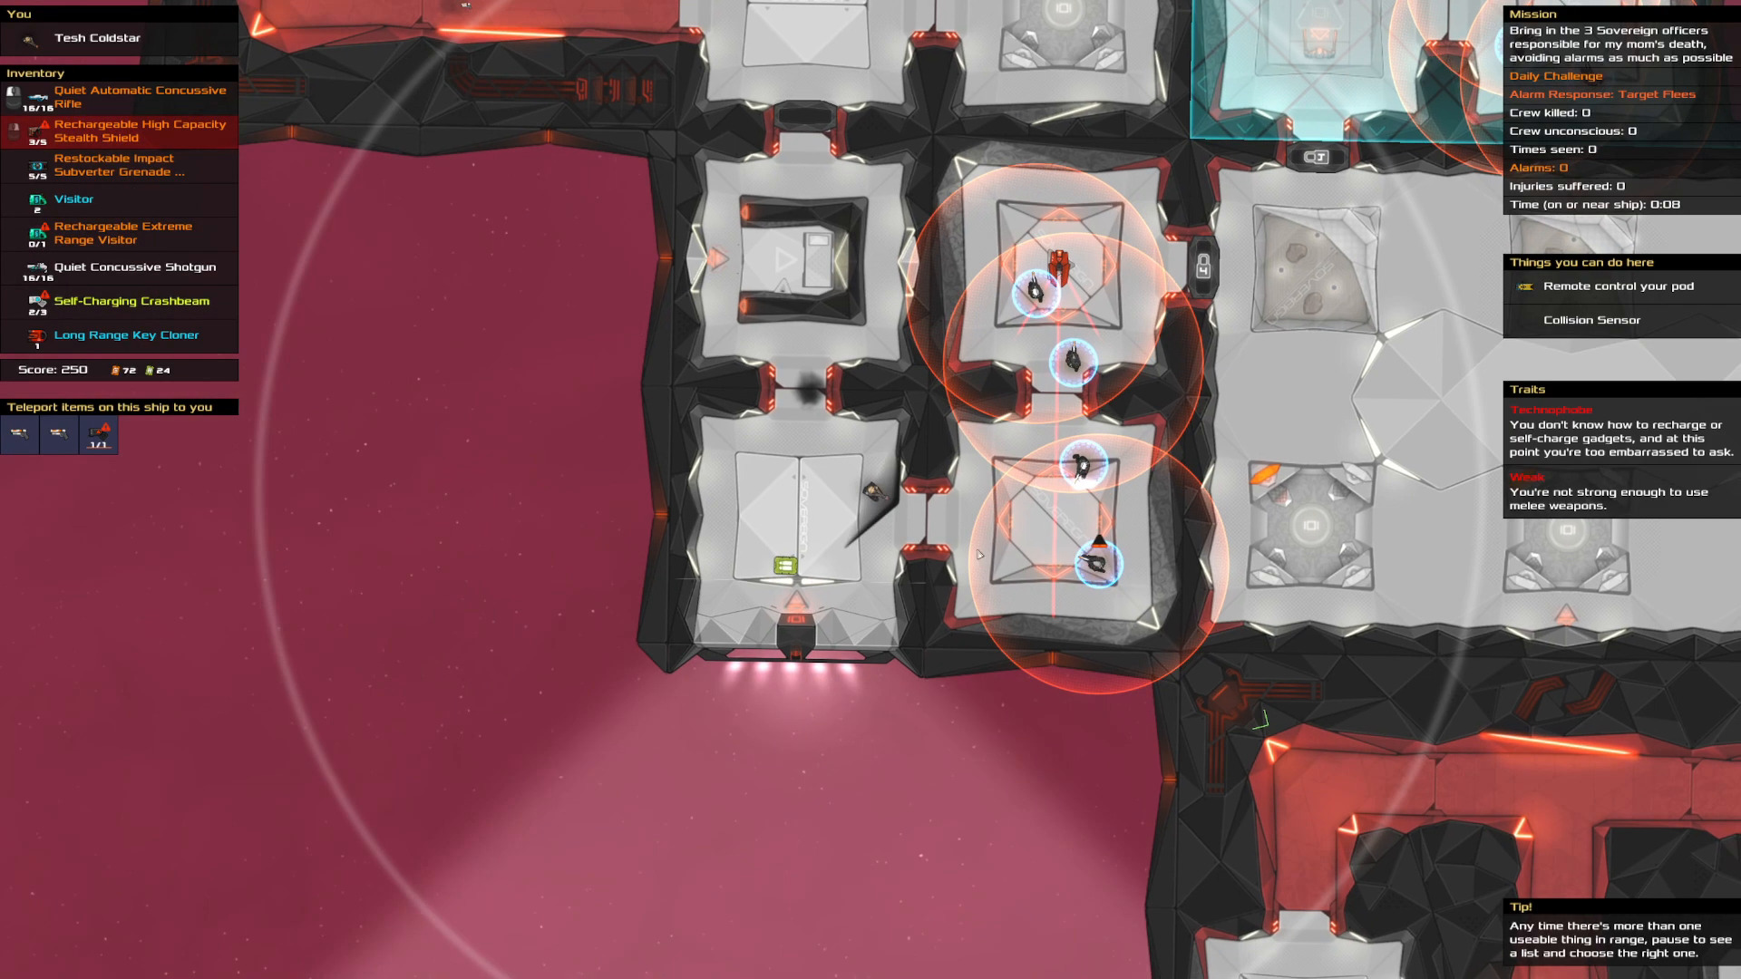
Teleport the Impact Subverter Grenade to Tesh and grab the Extreme Range Subverter
left_click(111, 164)
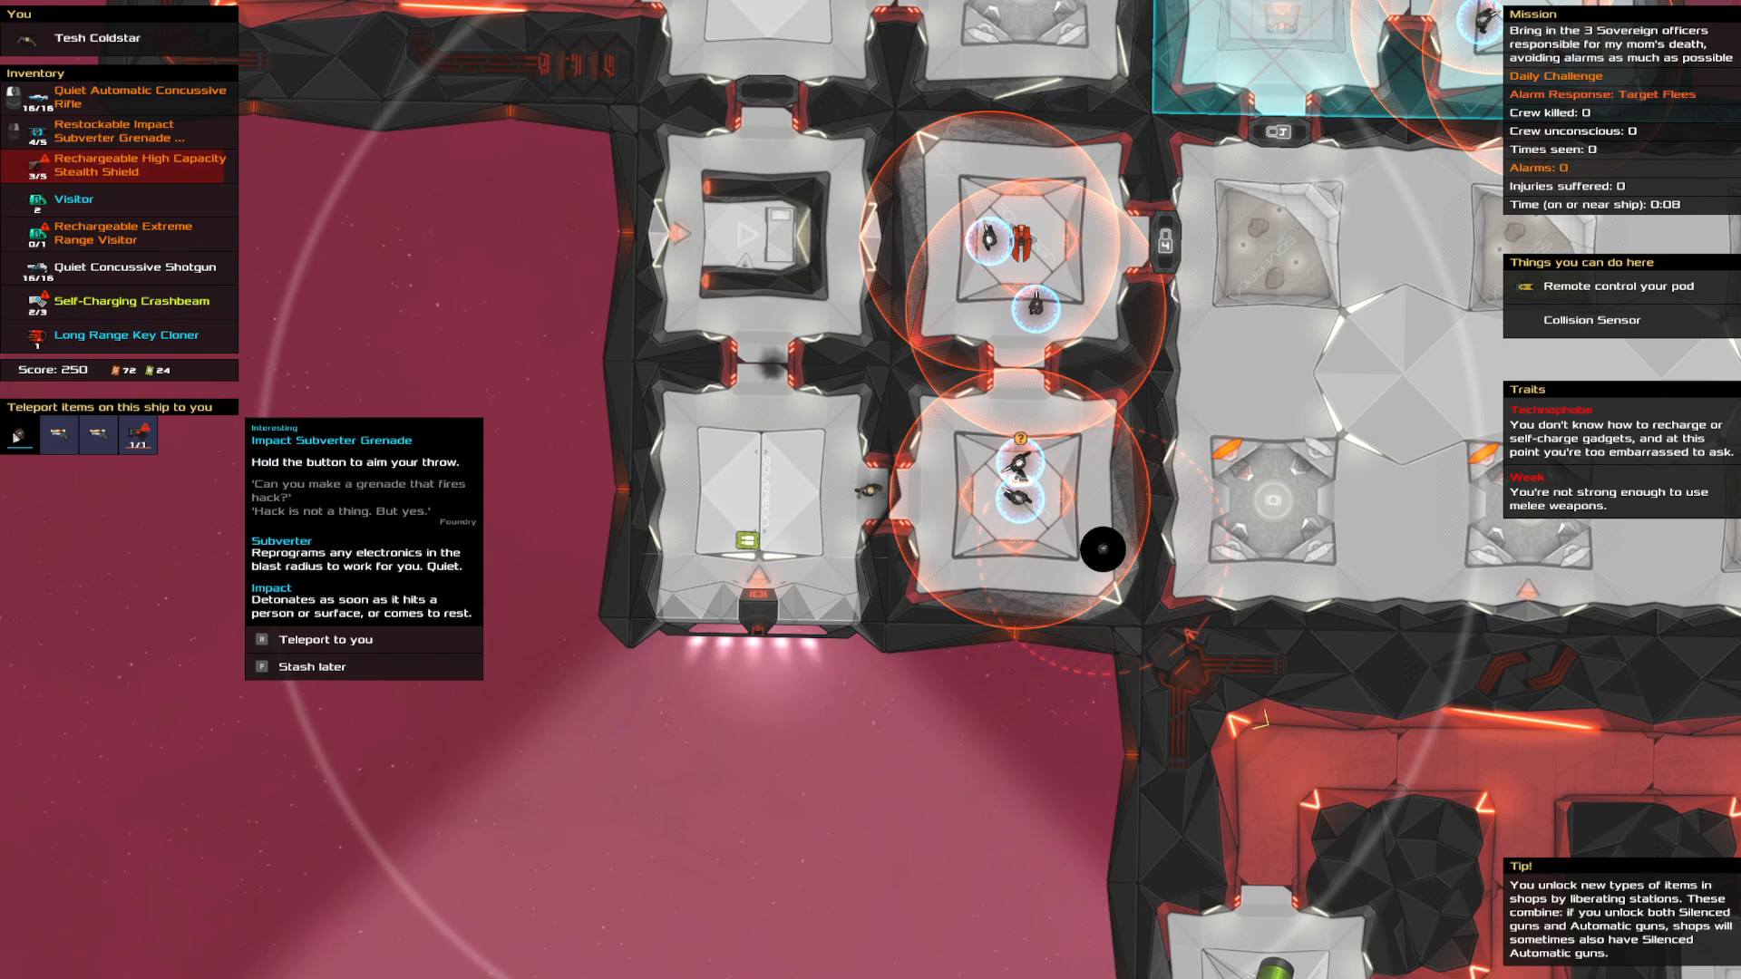
left_click(325, 639)
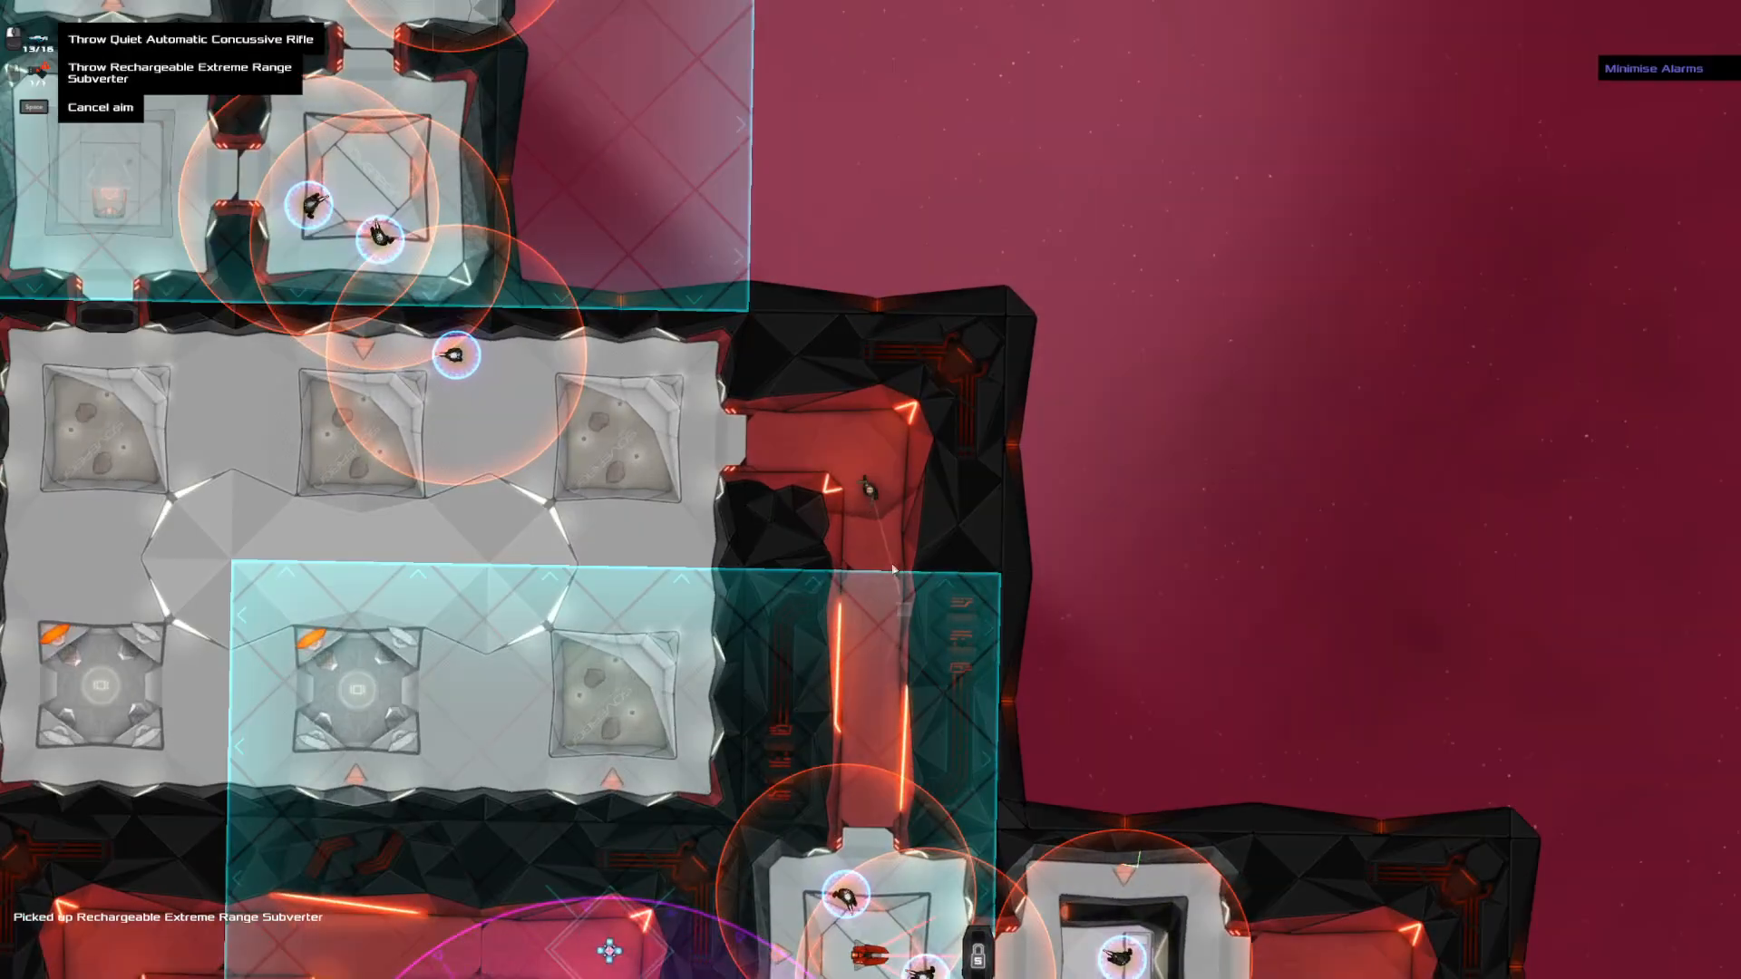
Capture the Sovereign officer, pick up the Long Range Visitor, and carry them to the pod
key("Escape")
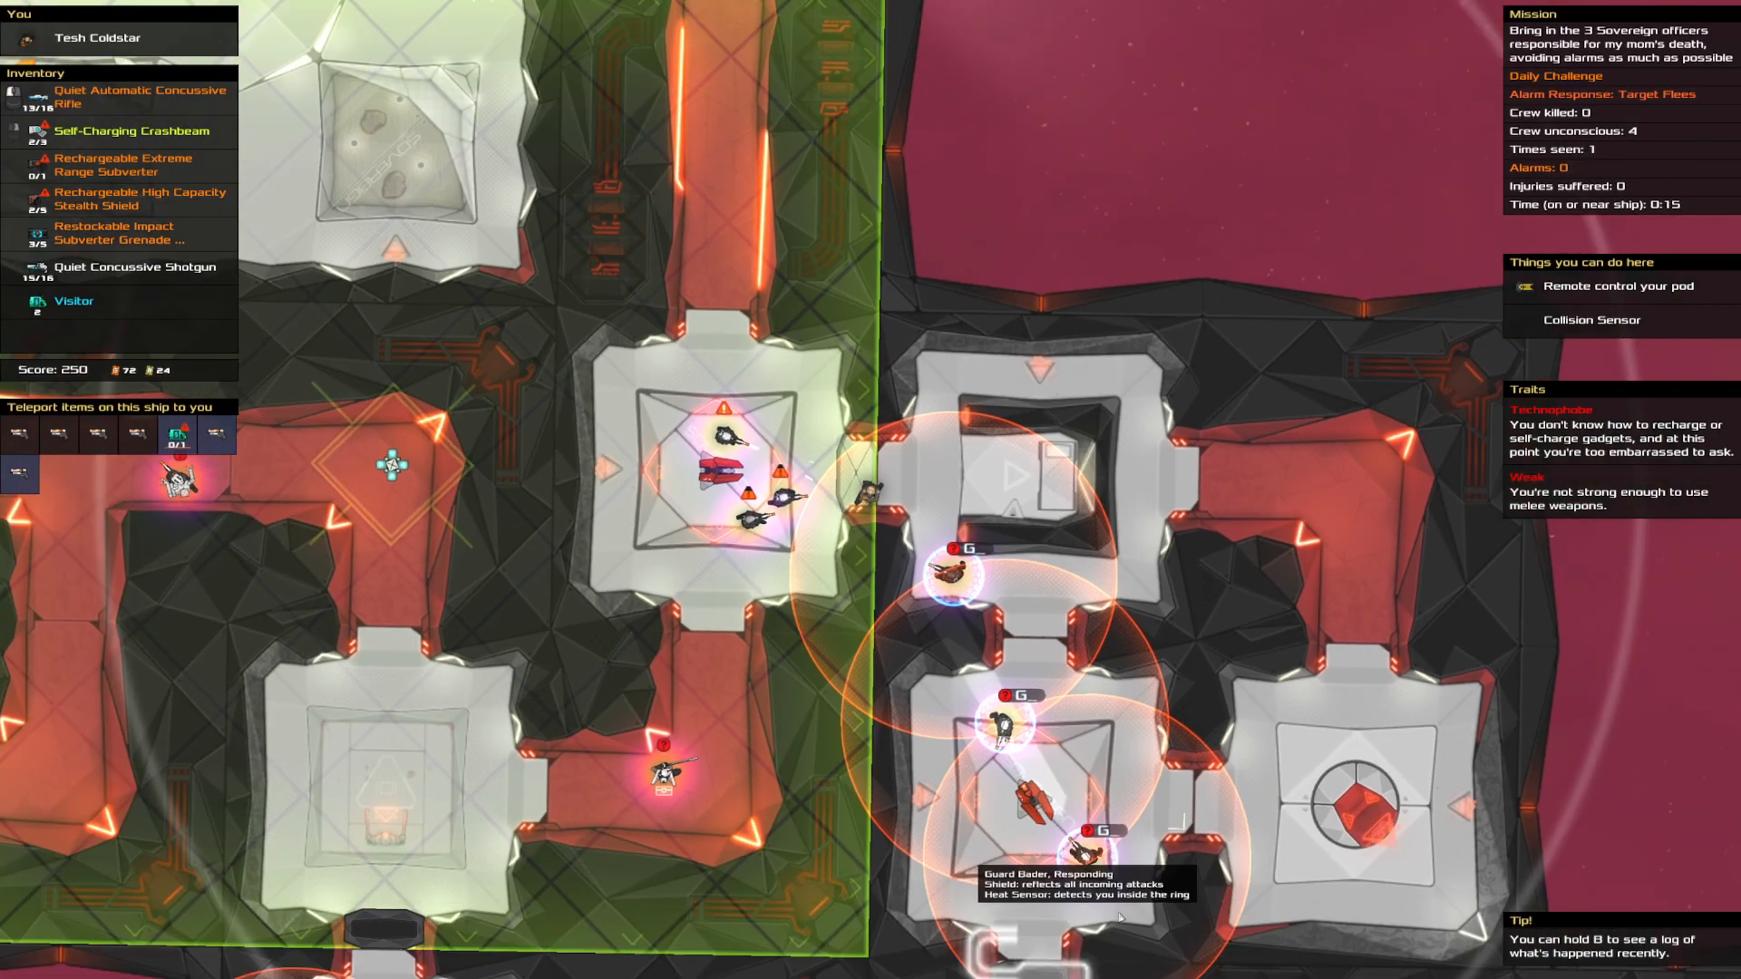
left_click(73, 301)
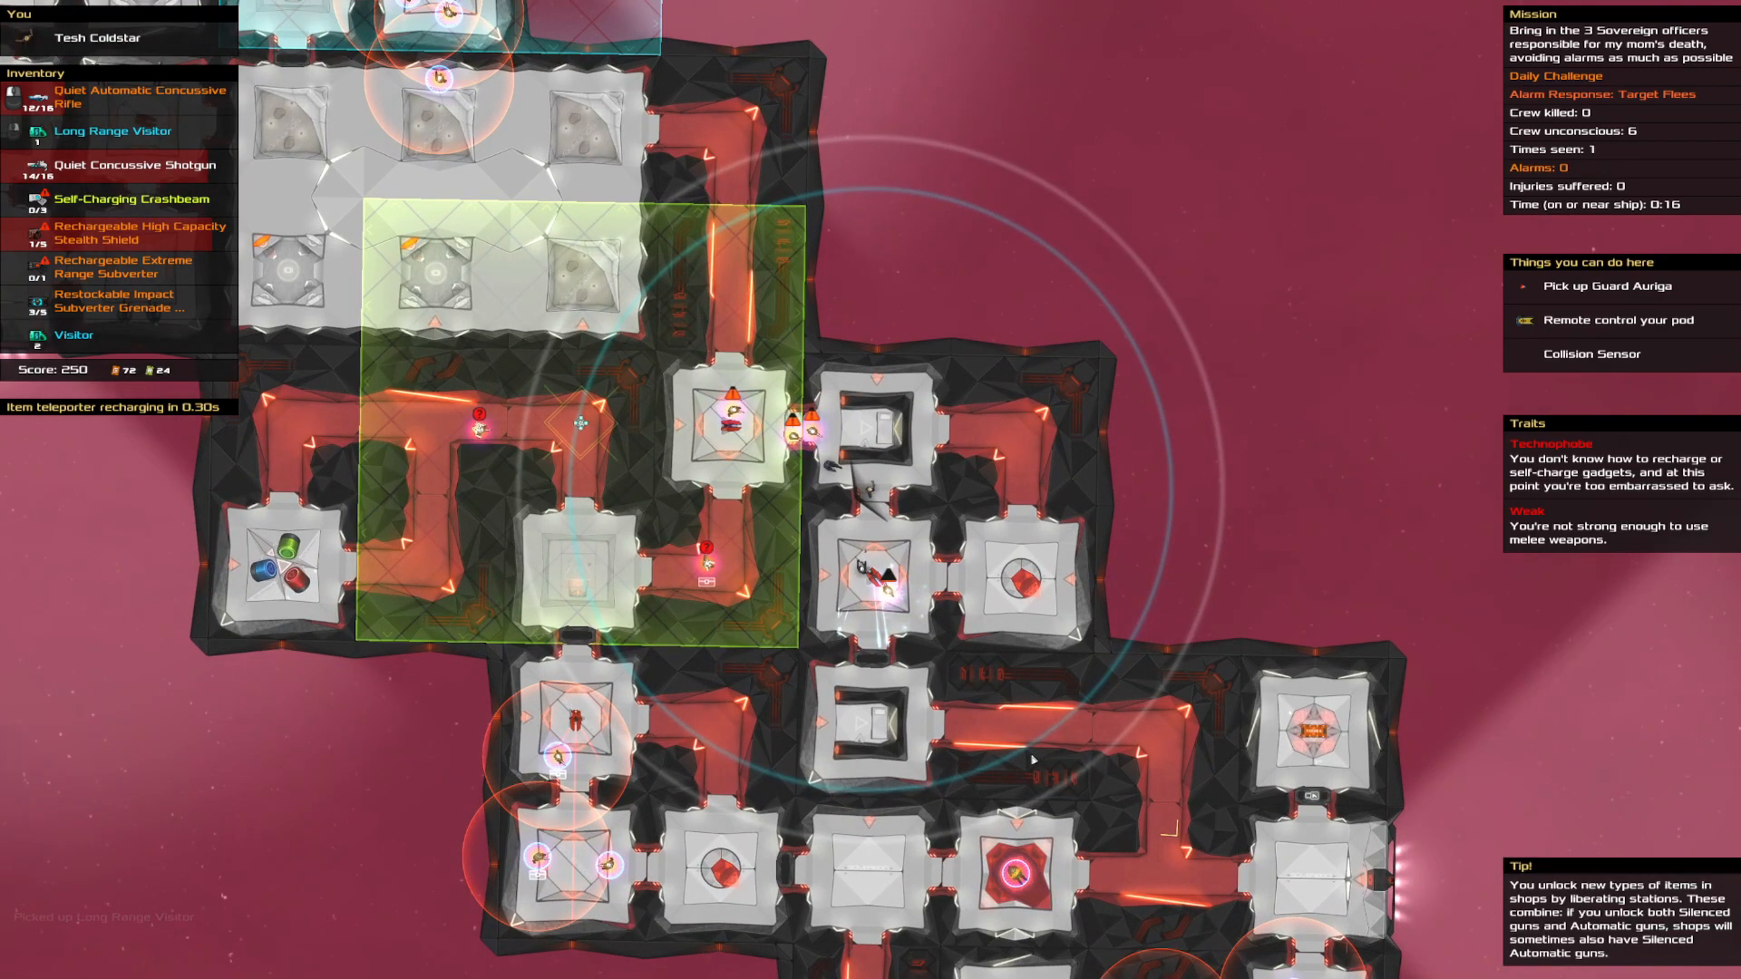
mouse_move(888, 563)
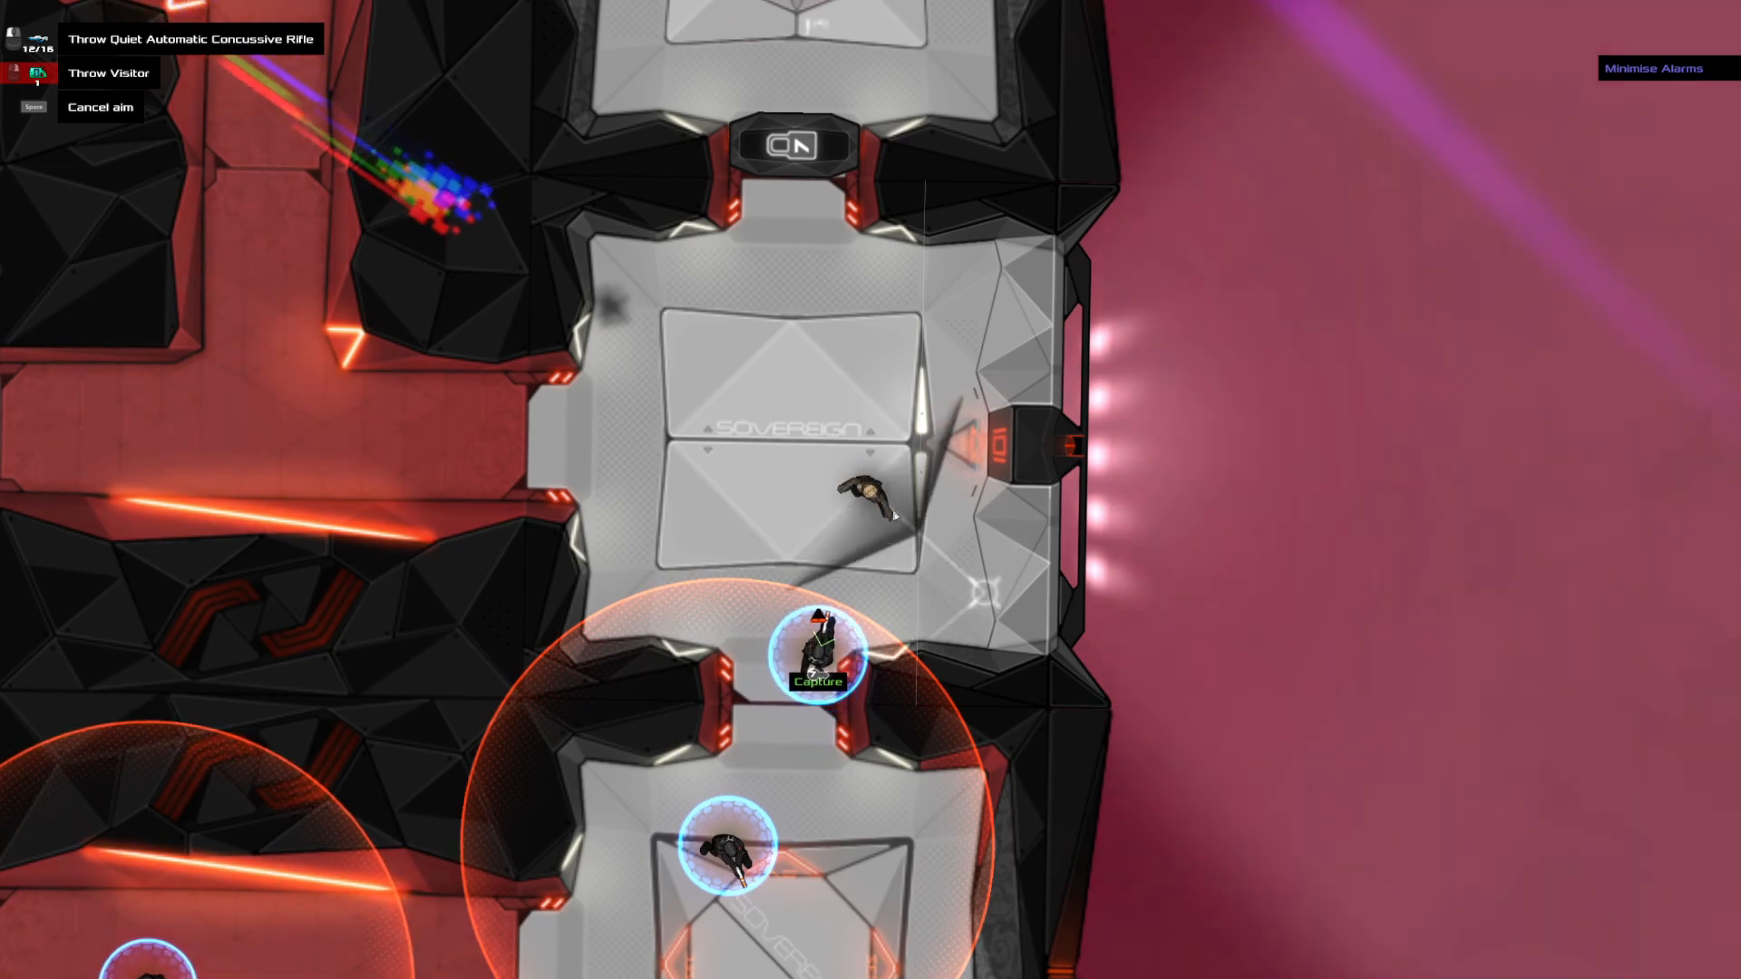
Cancel the throw aim and take remote control of the pod
key("Escape")
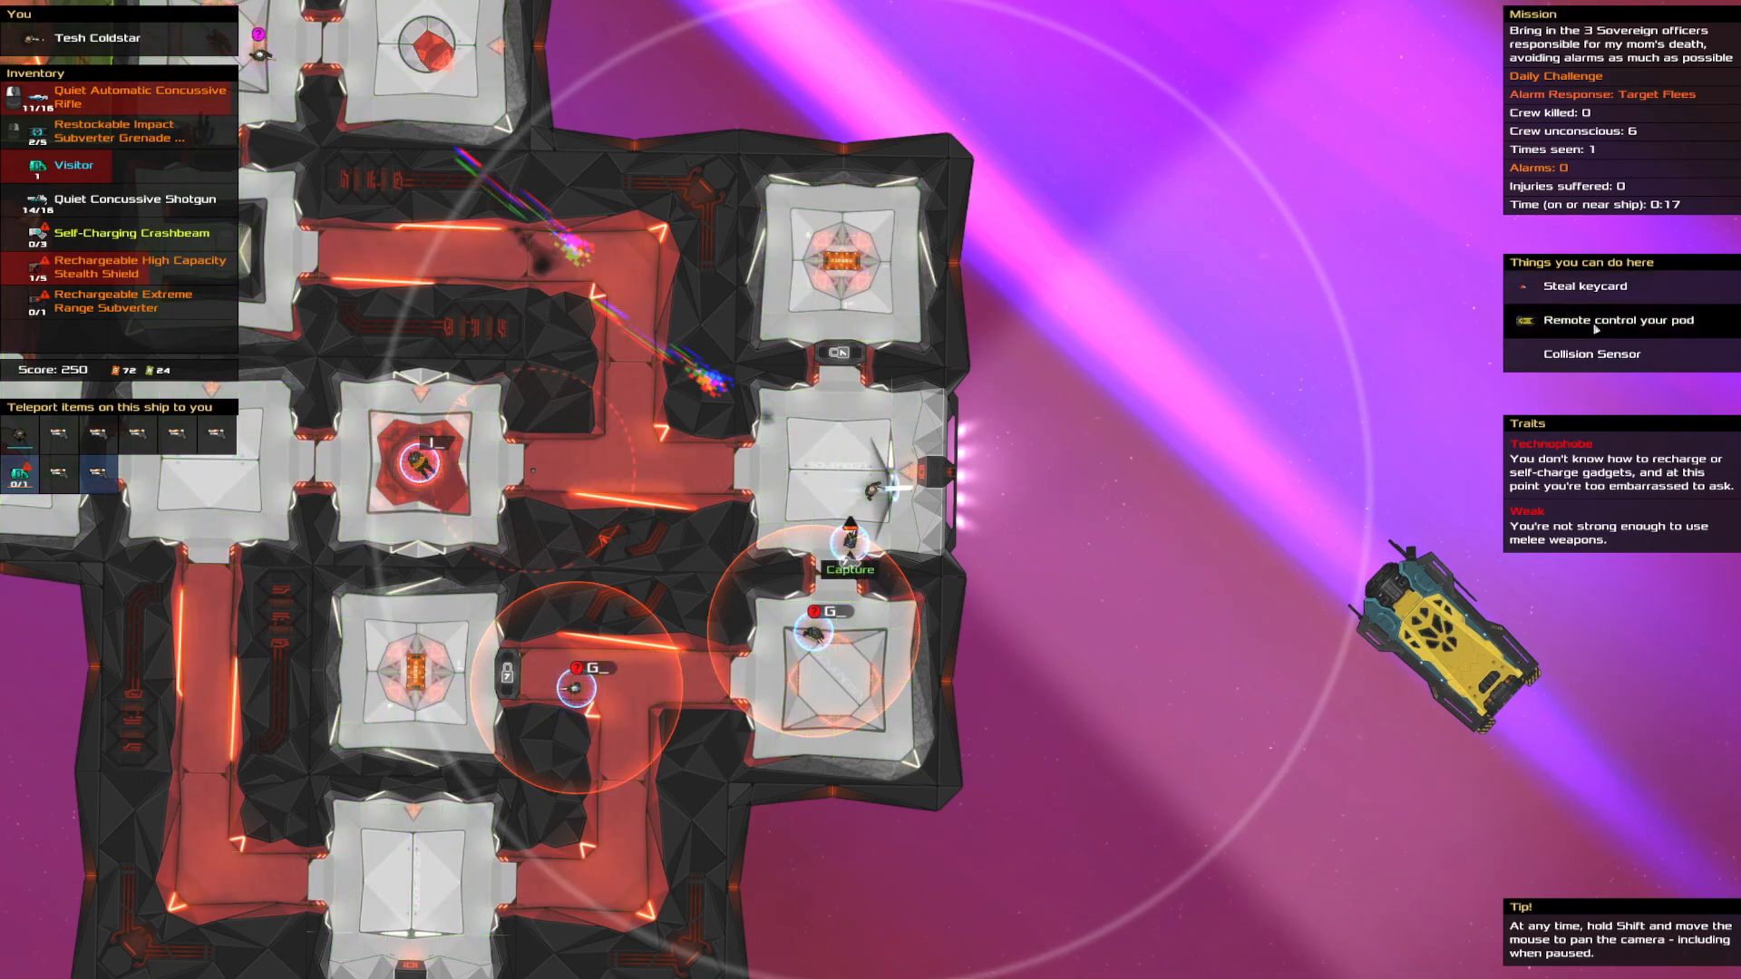
left_click(1615, 320)
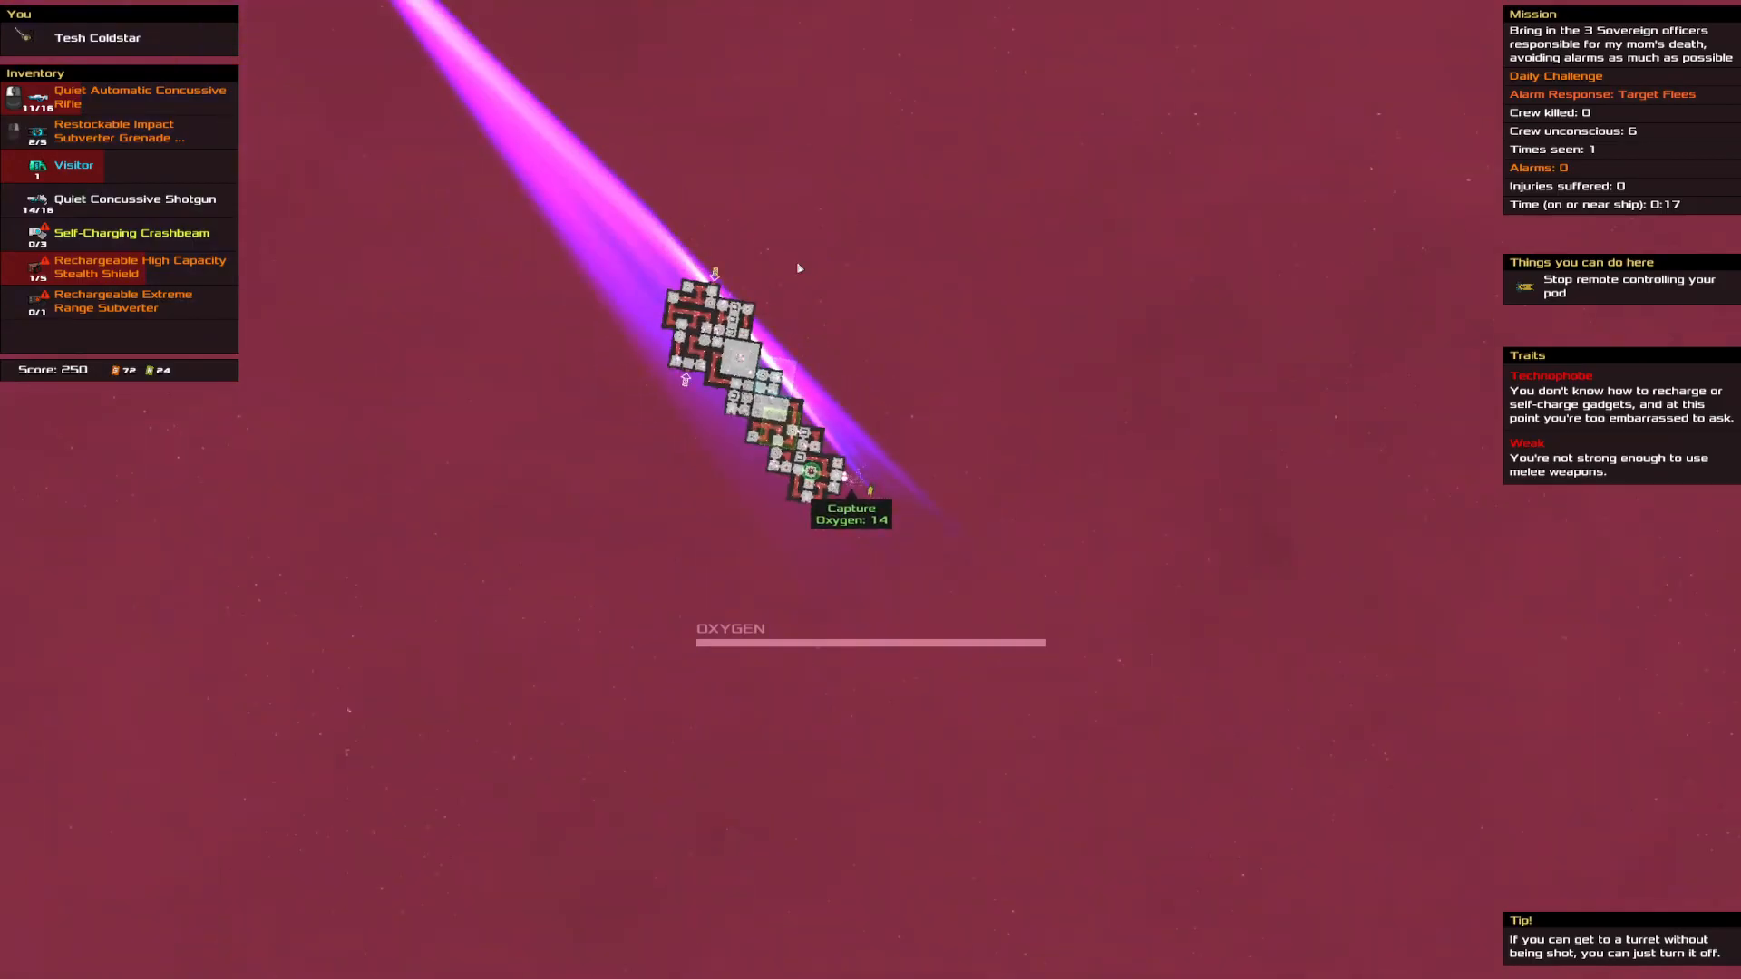
Steer the pod into Corona Chatelier, the third officer, to catch her
left_click(851, 512)
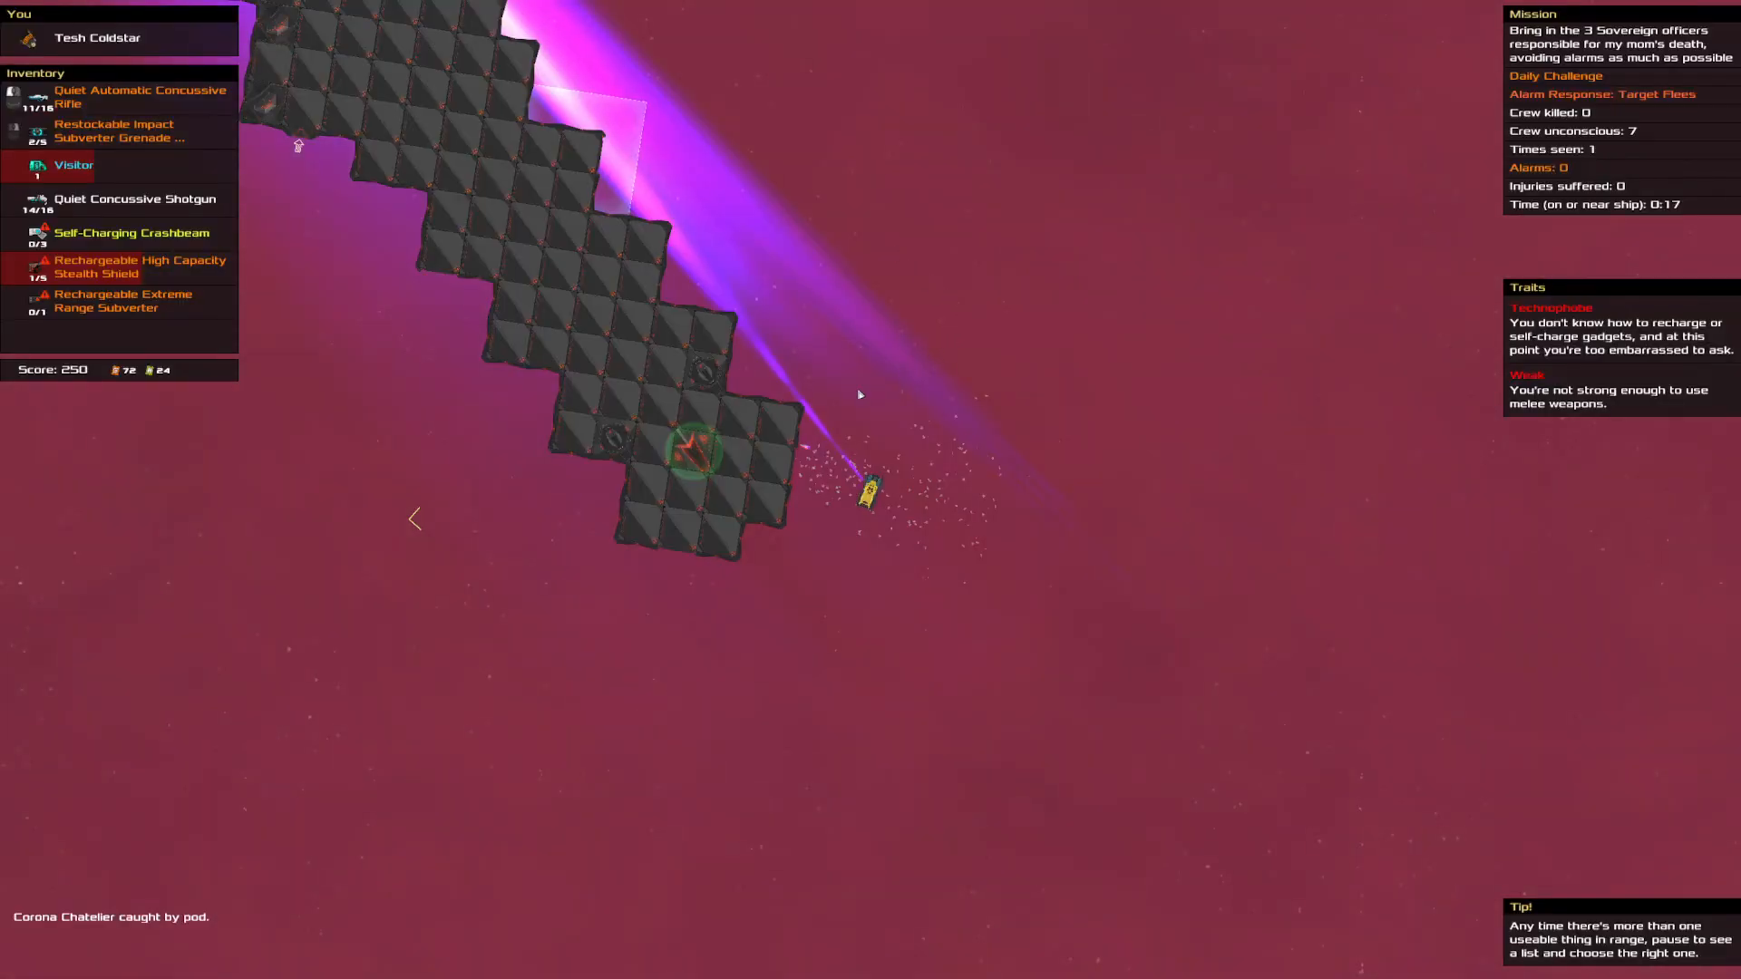
mouse_move(696, 446)
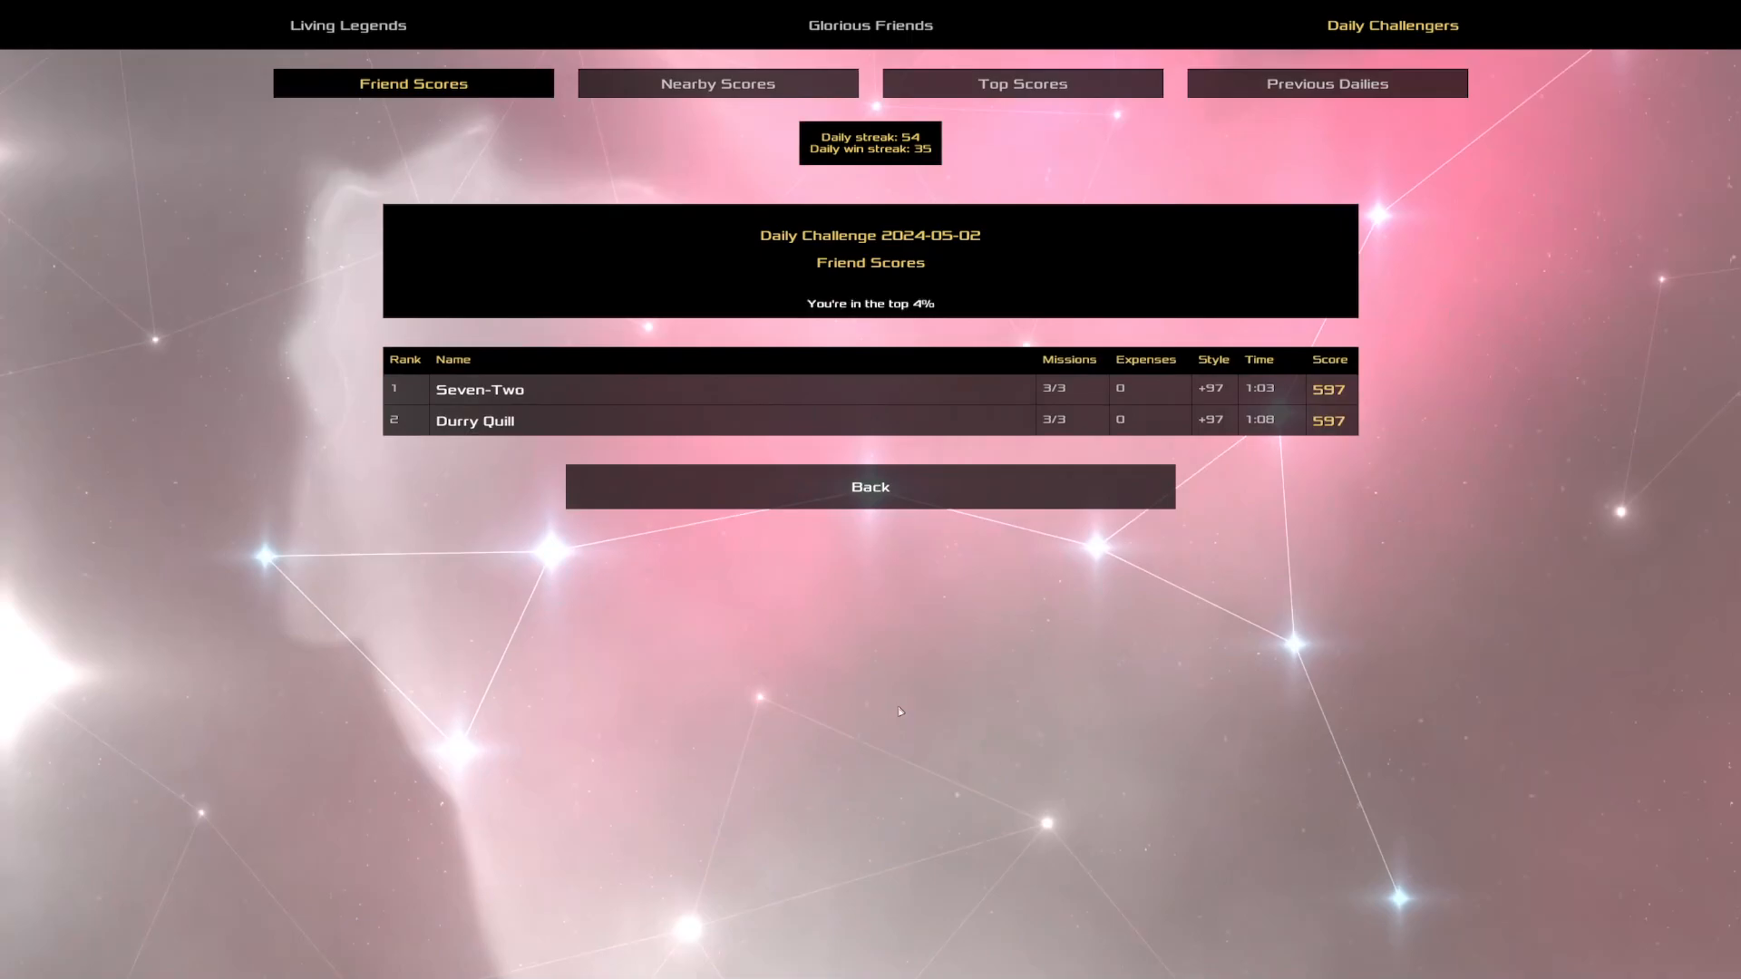
Switch the 2024-05-02 daily leaderboard from friend scores to Top Scores
left_click(1020, 82)
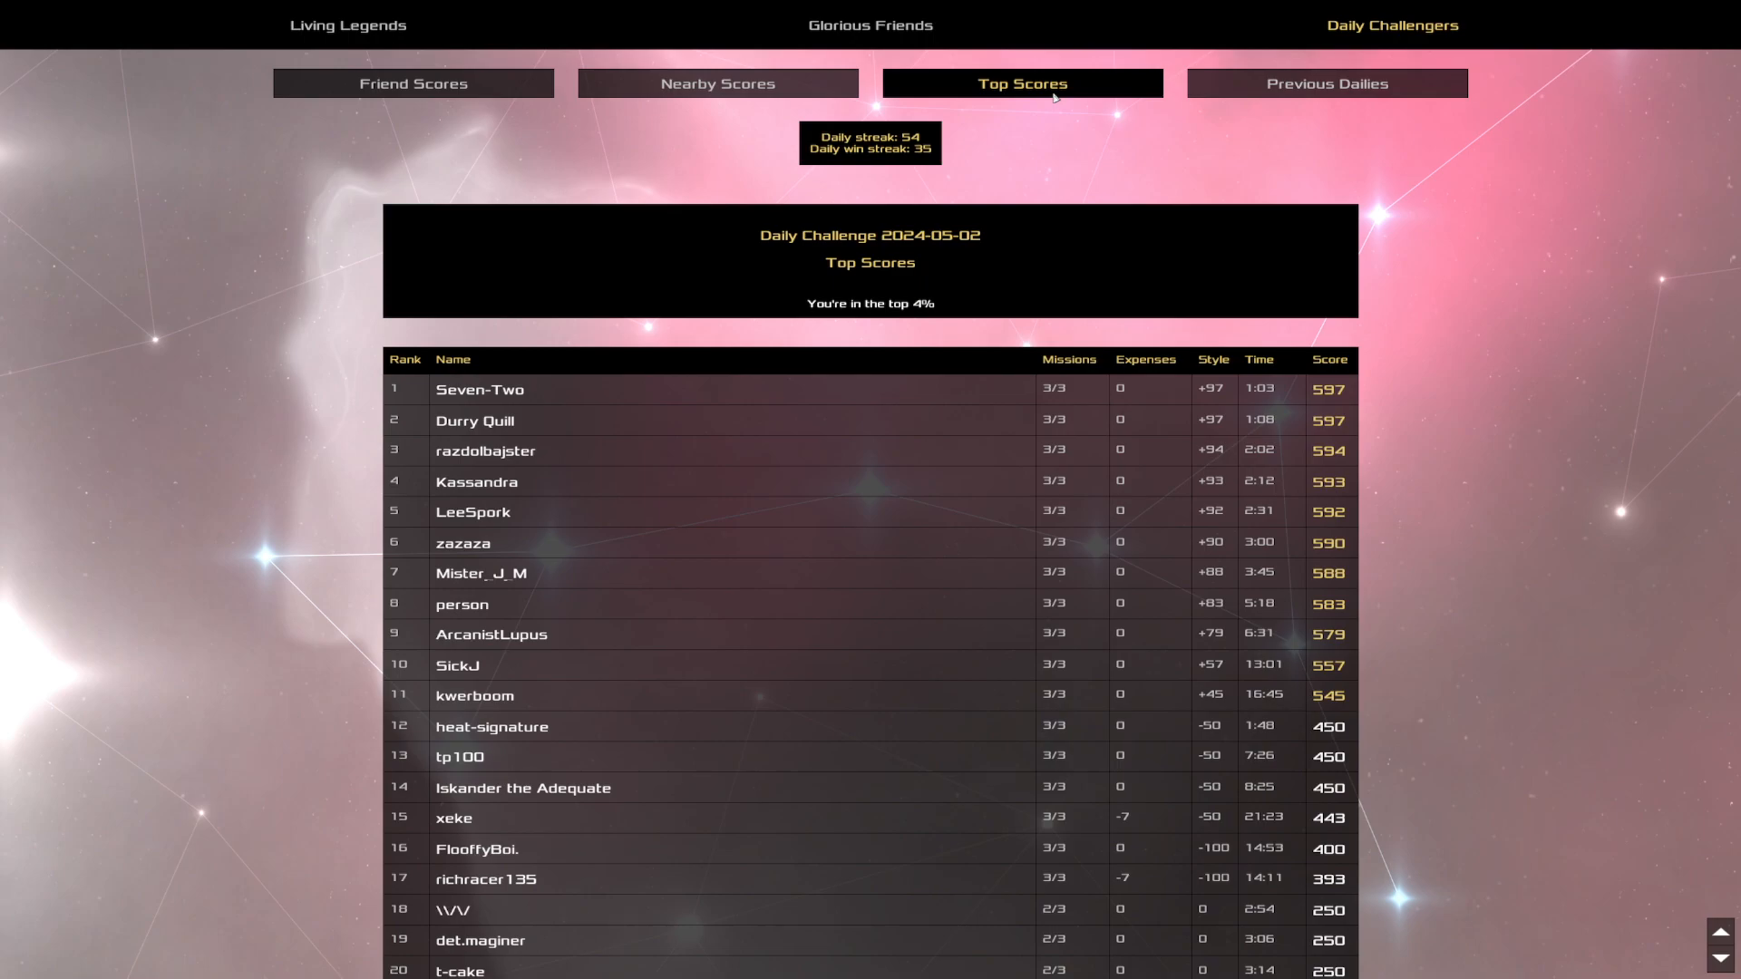
mouse_move(1236, 461)
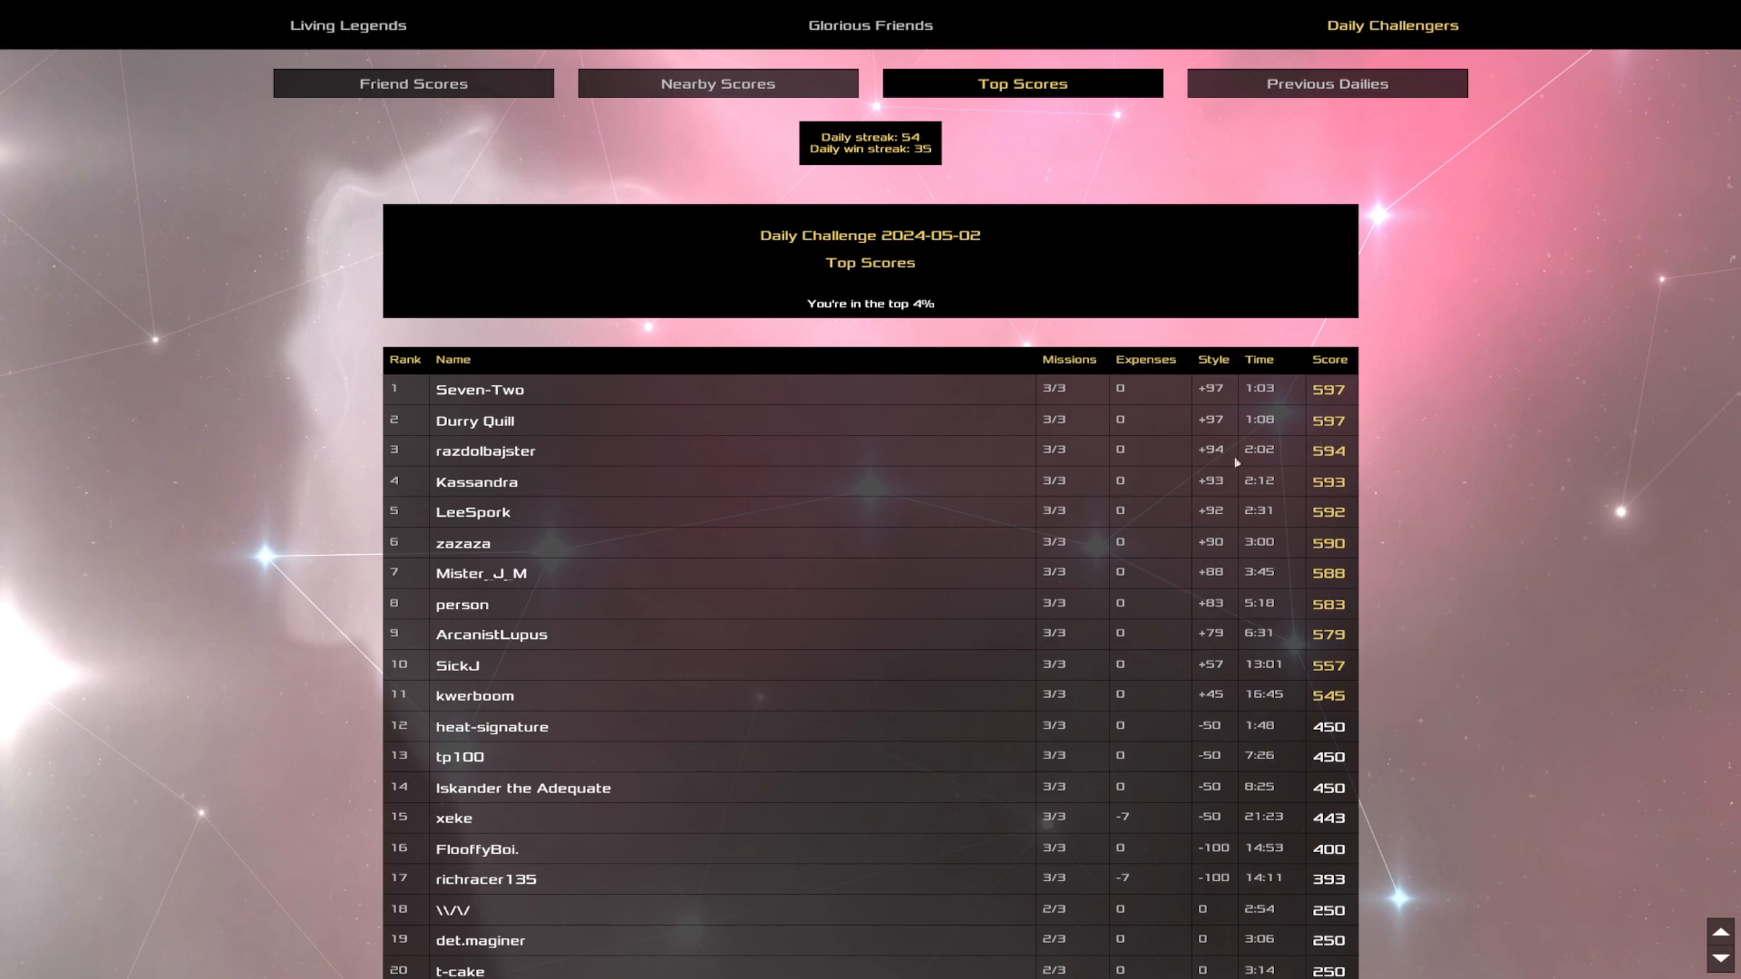
mouse_move(1436, 686)
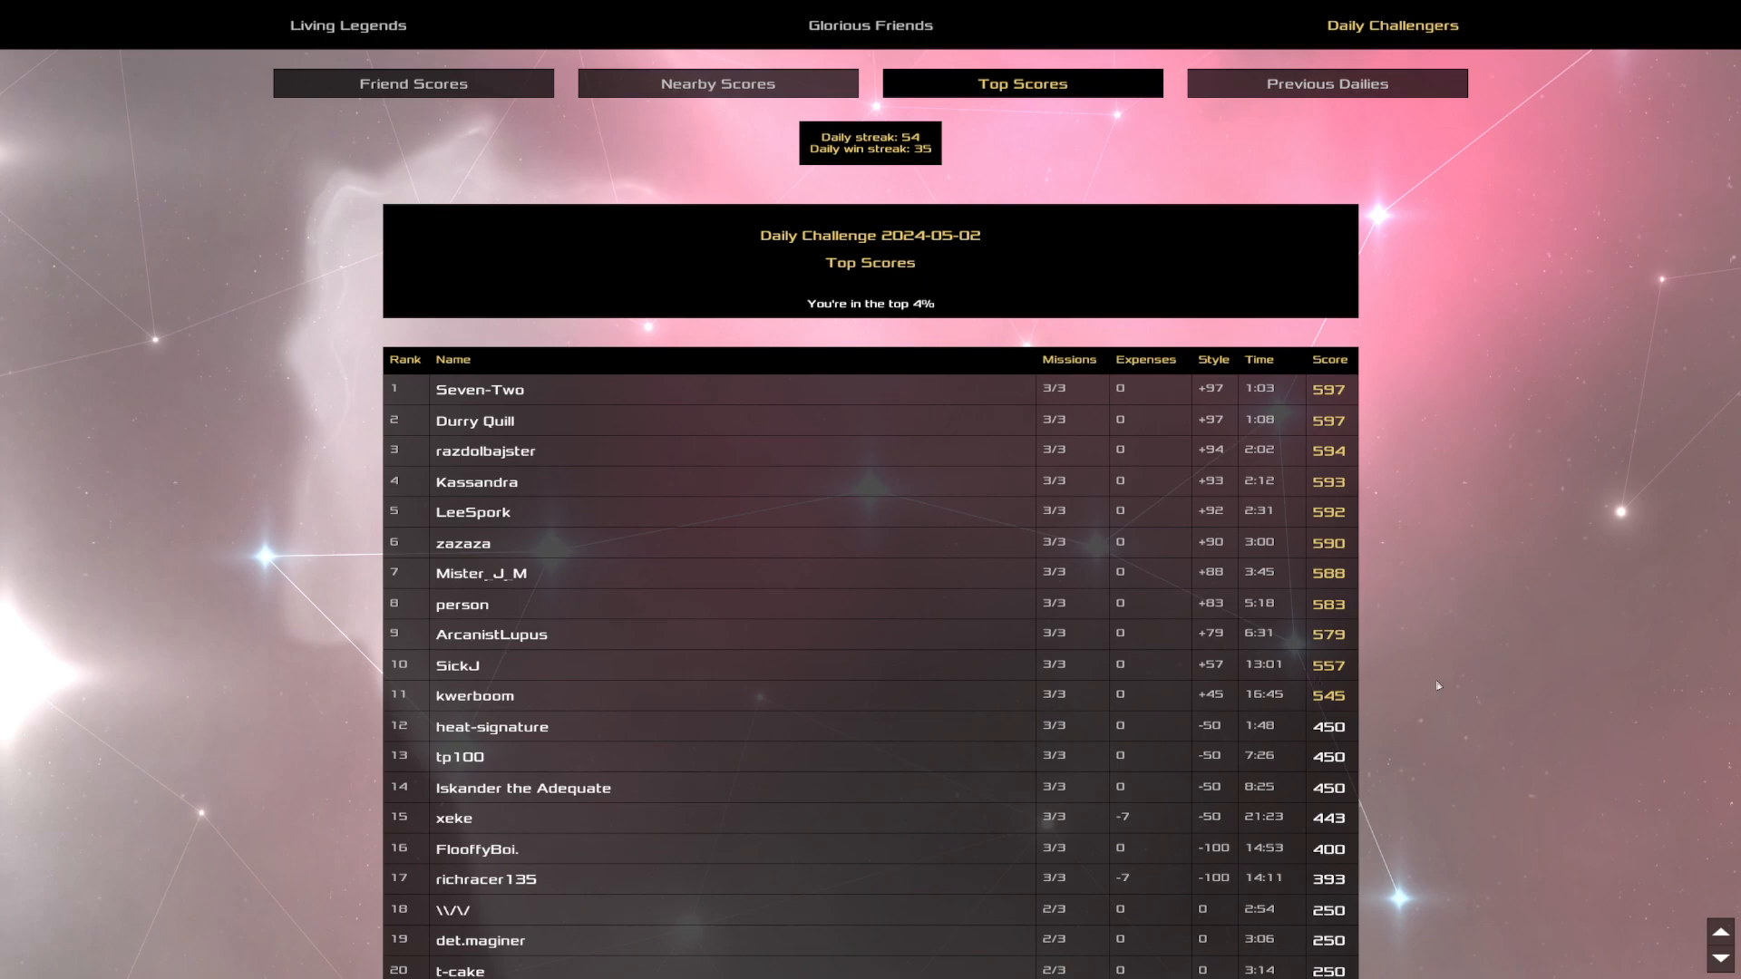
Show Top Scores for the previous daily challenge, 2024-05-01
left_click(1325, 83)
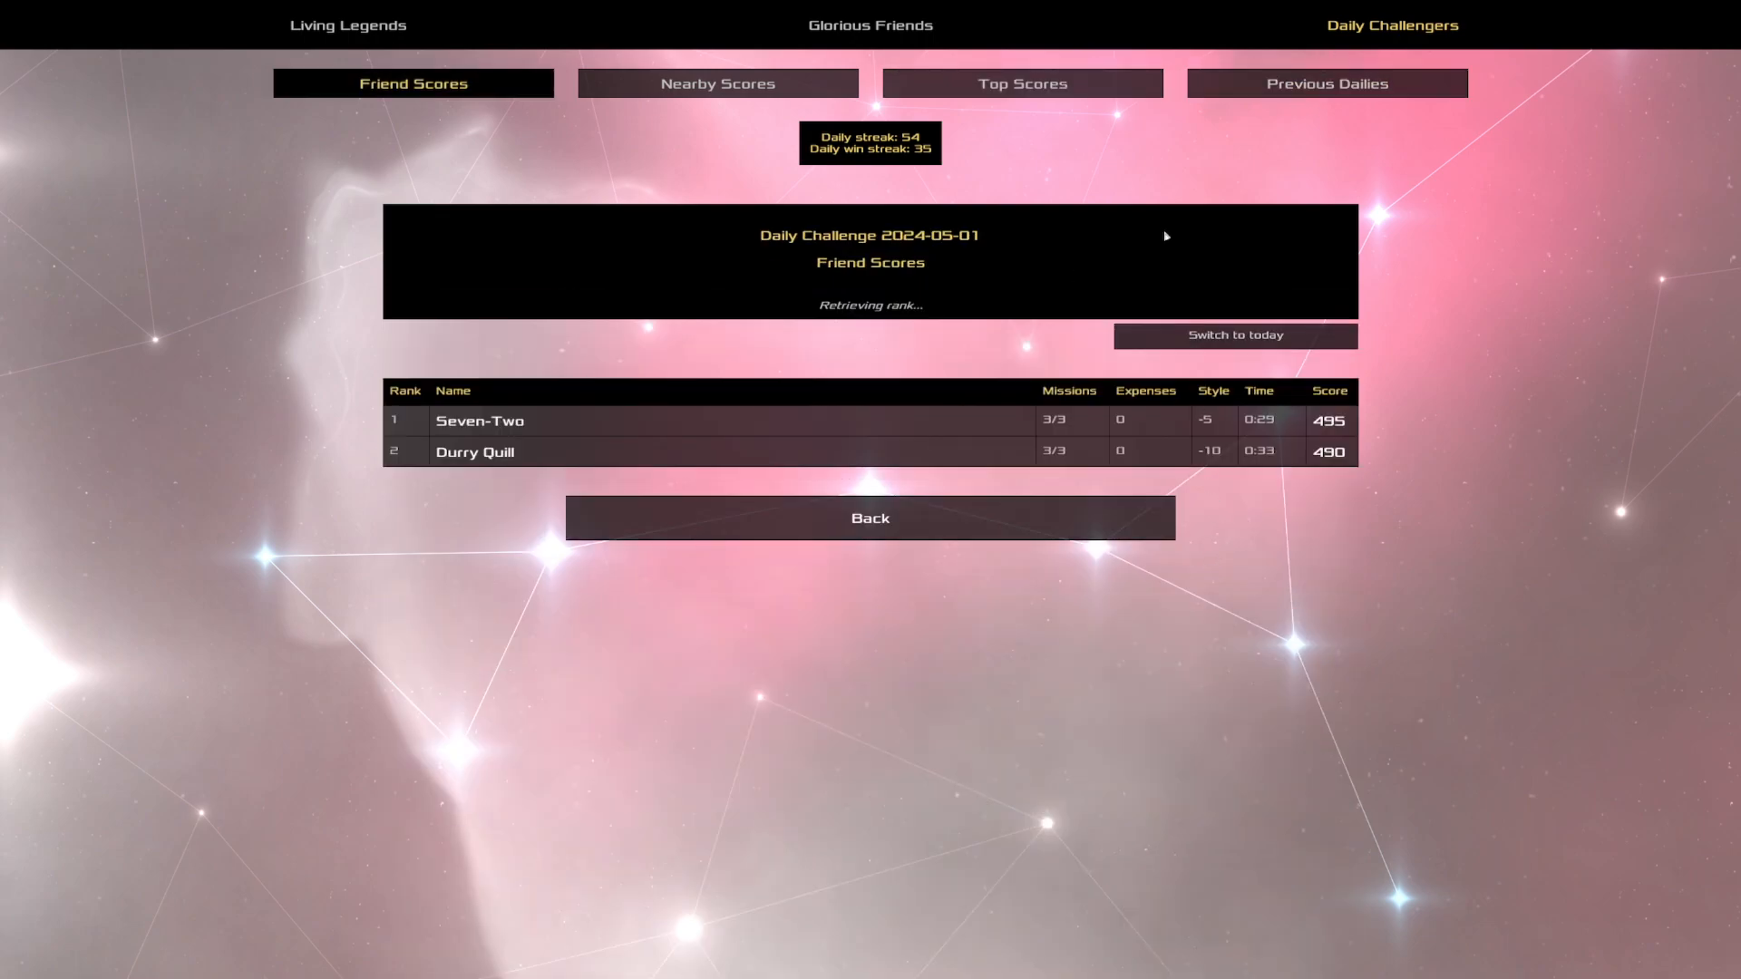
left_click(1020, 82)
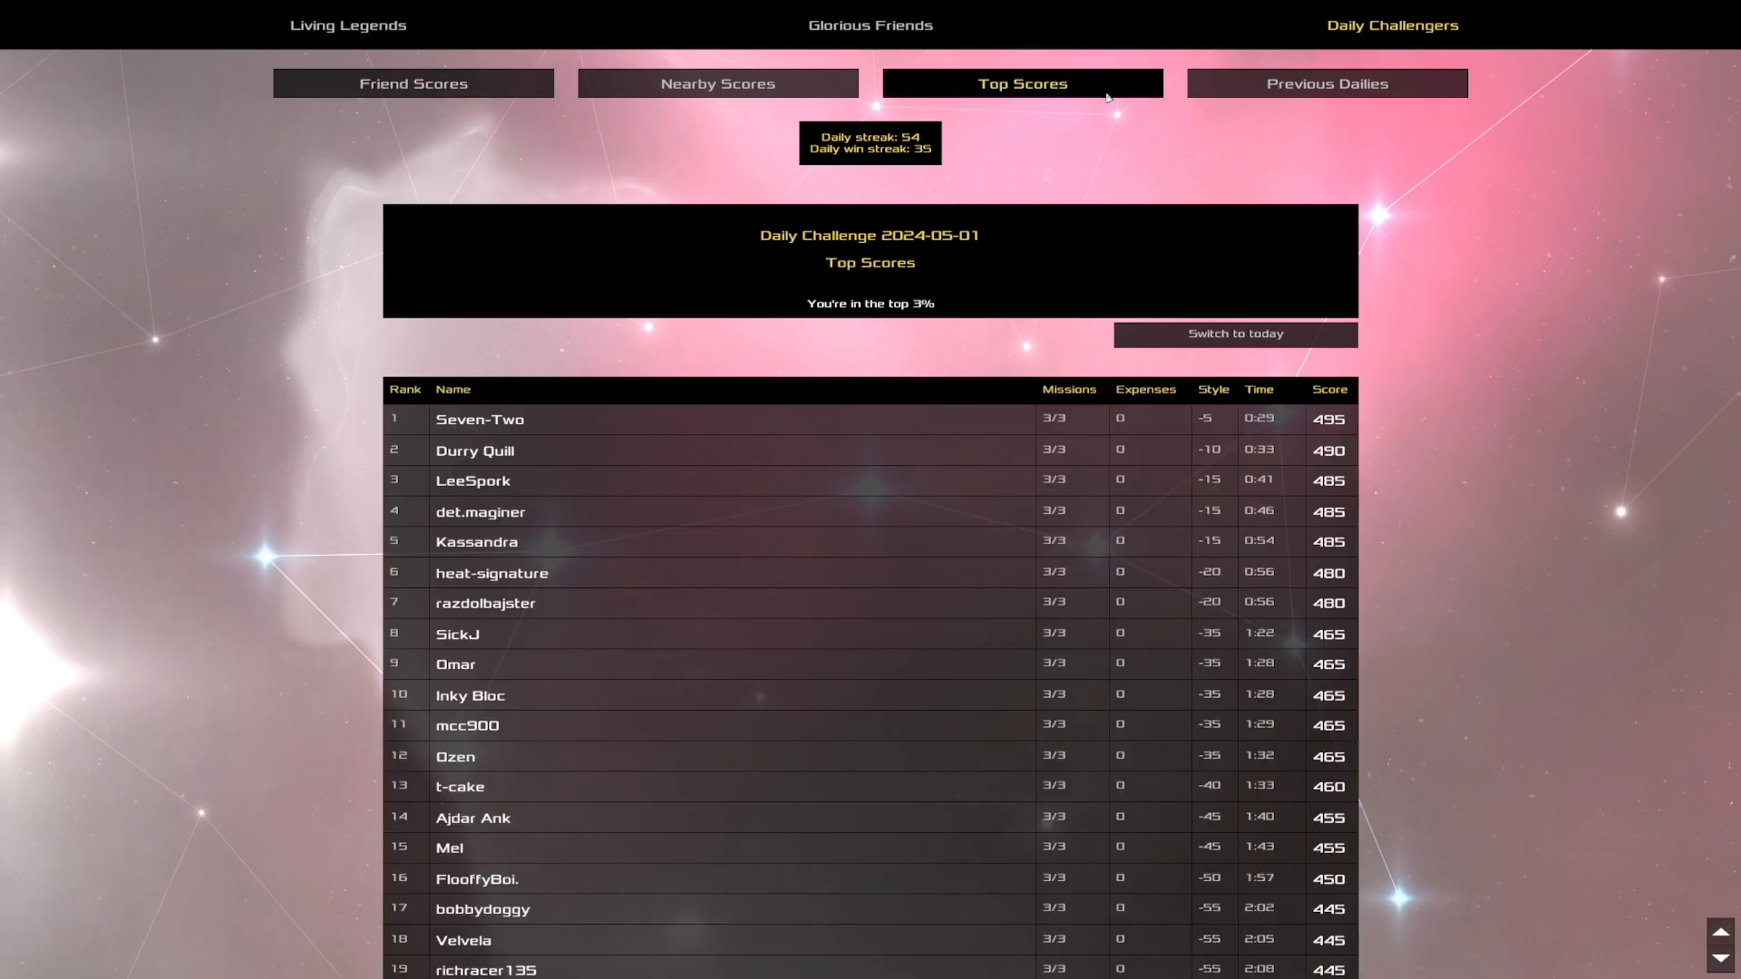
mouse_move(1325, 288)
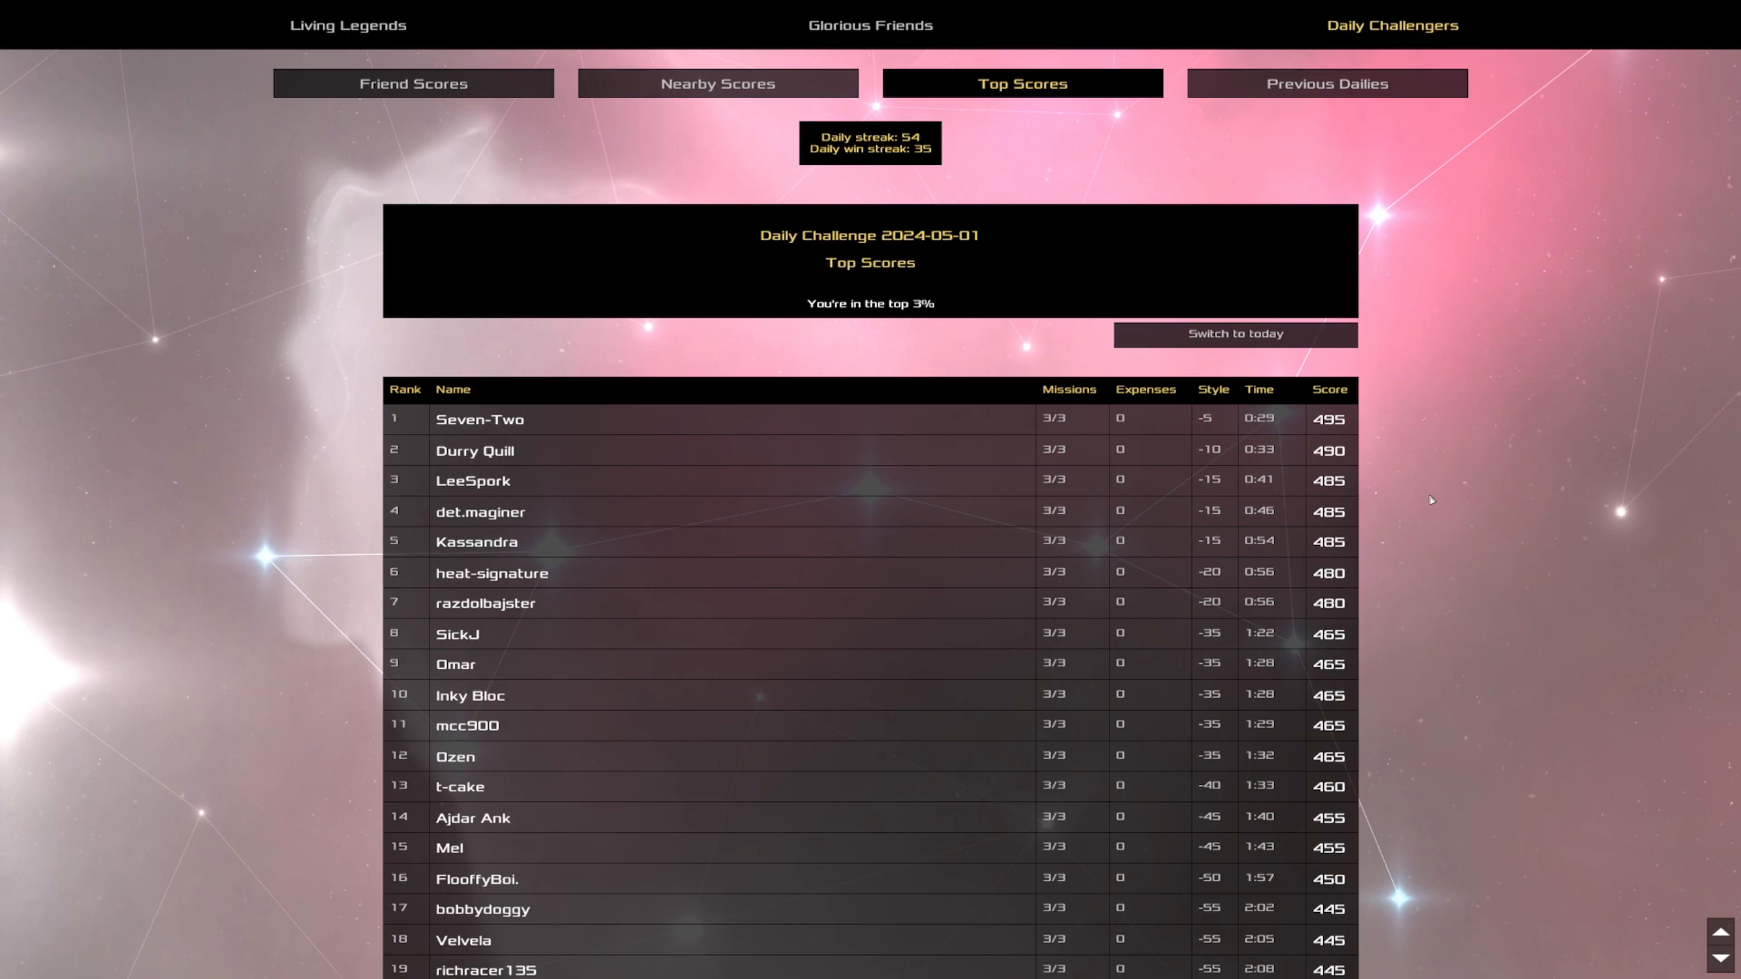
mouse_move(1281, 550)
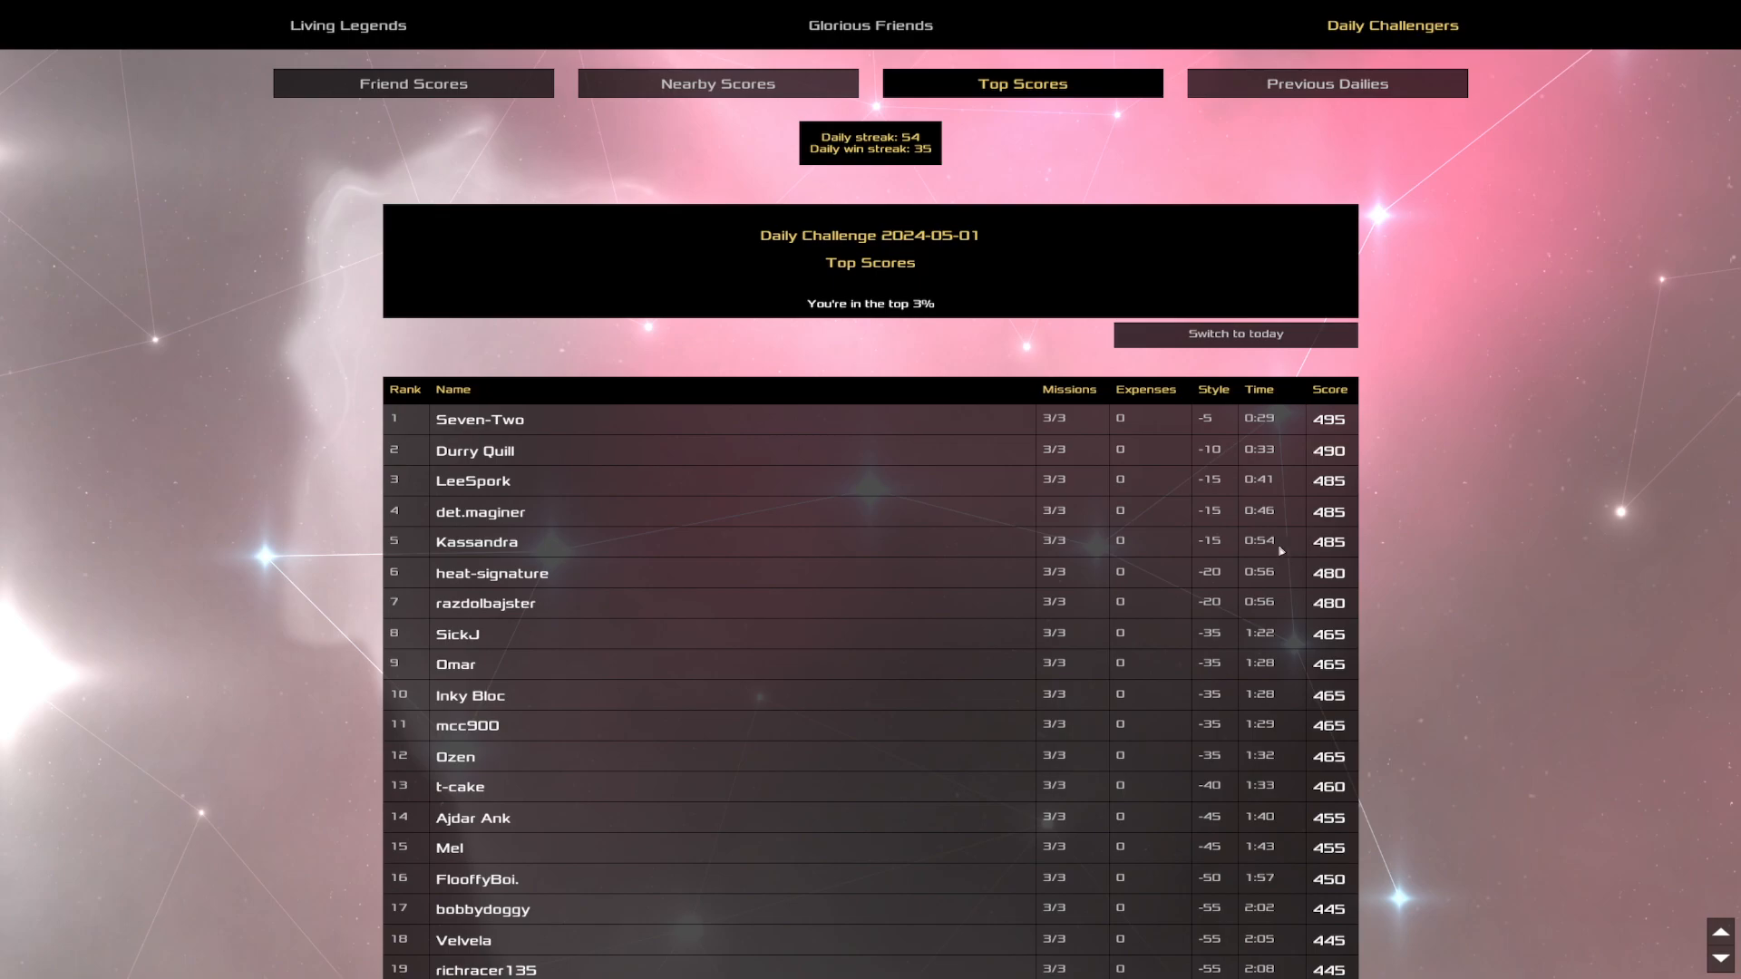
mouse_move(1240, 395)
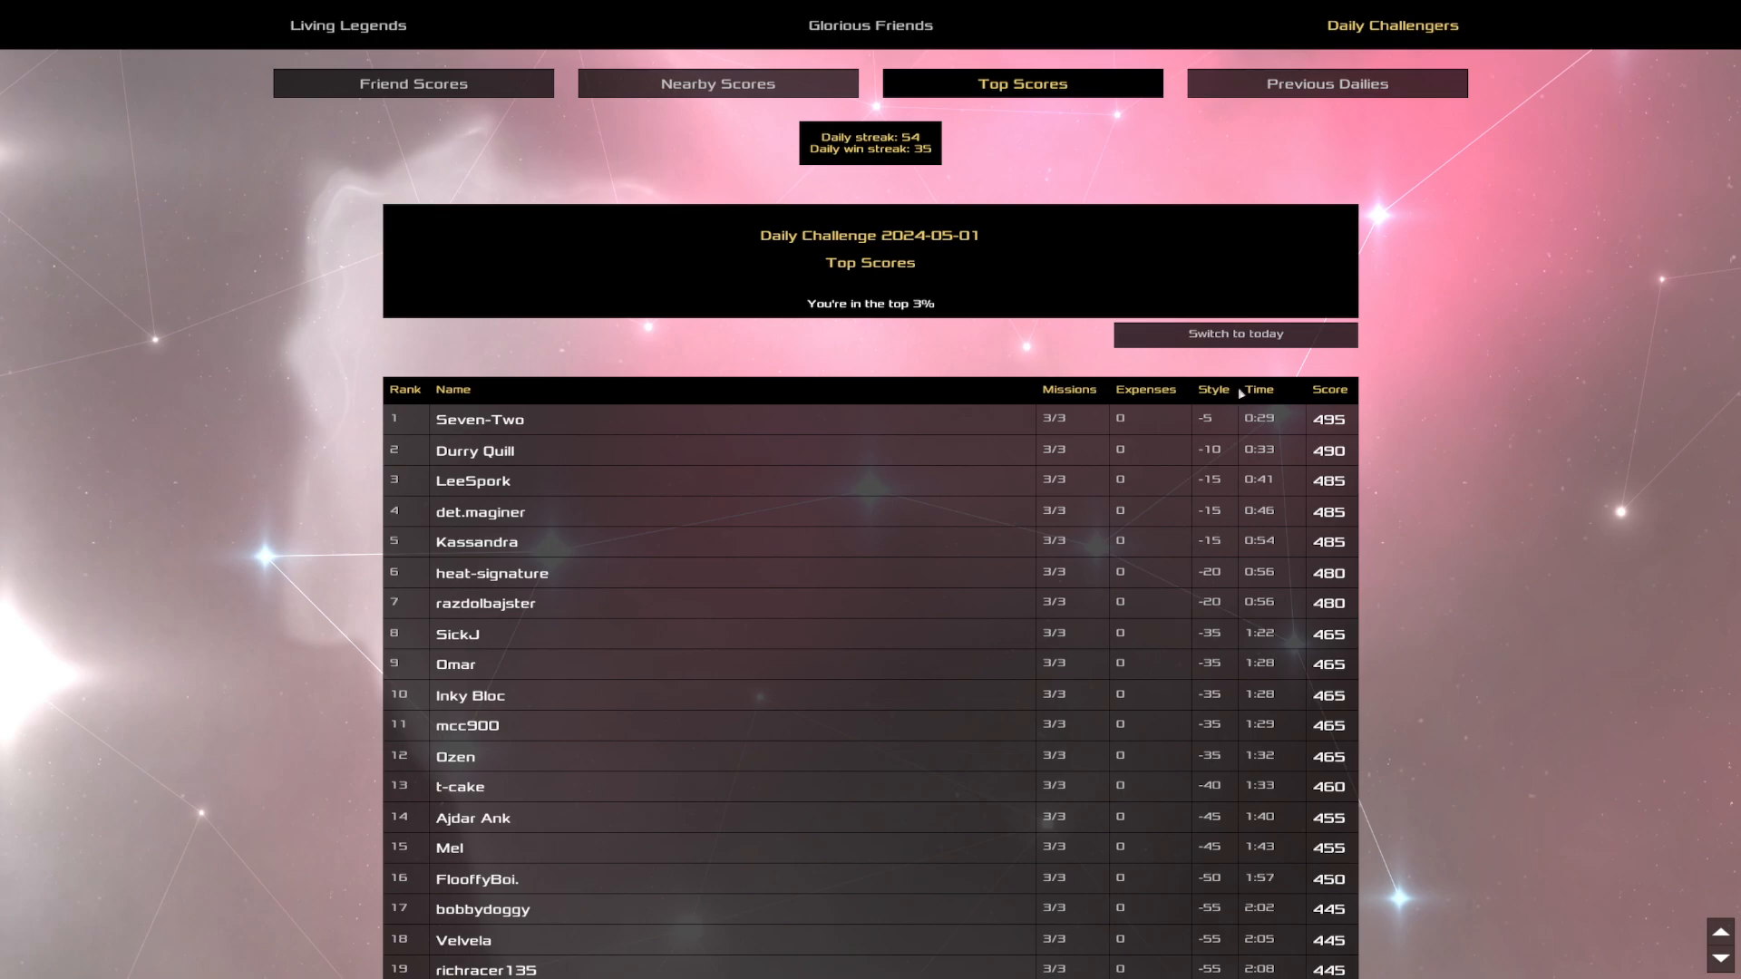